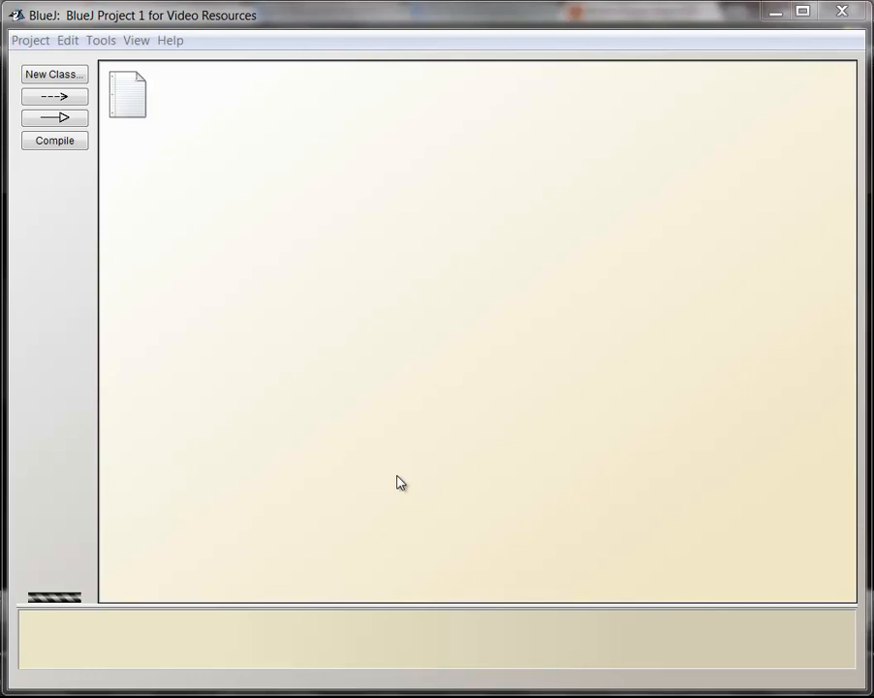
mouse_move(388, 346)
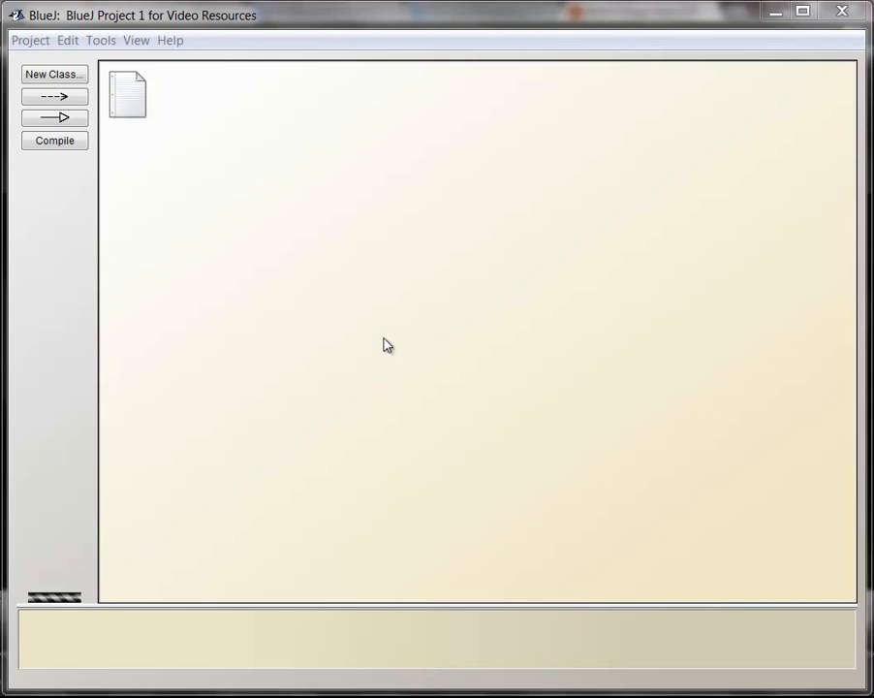
mouse_move(407, 337)
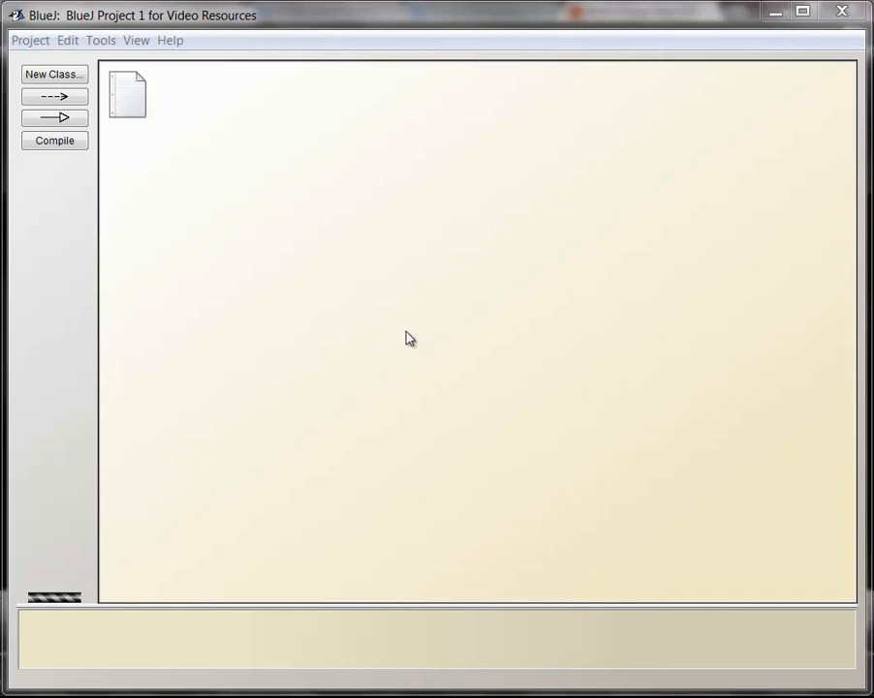
mouse_move(23, 31)
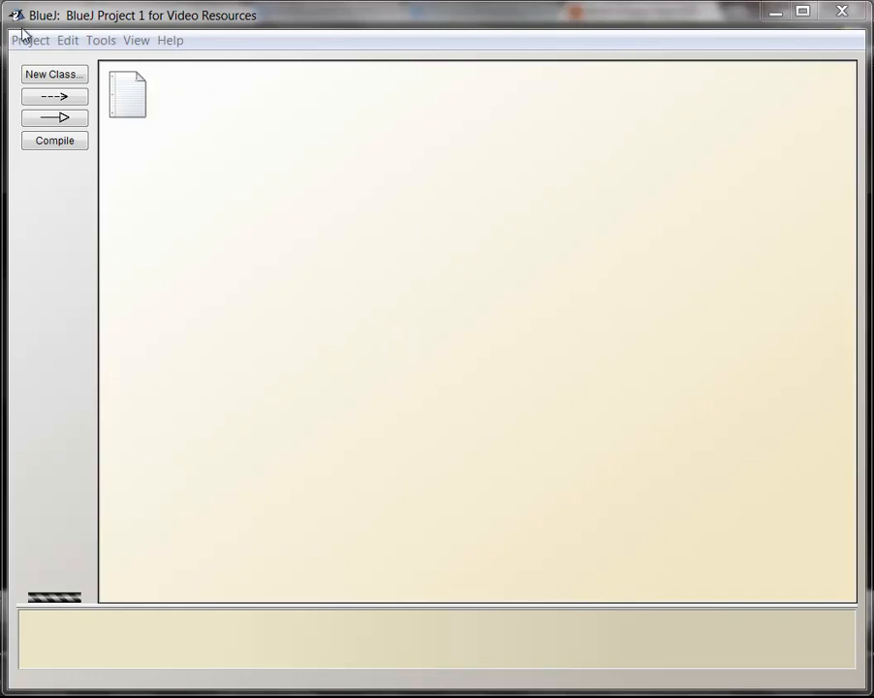
mouse_move(347, 136)
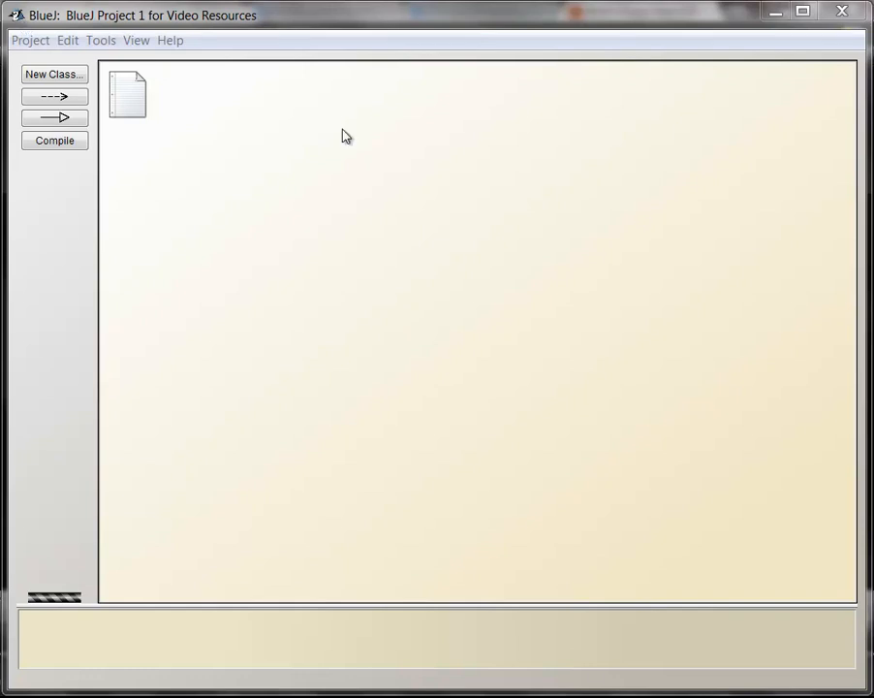
mouse_move(543, 256)
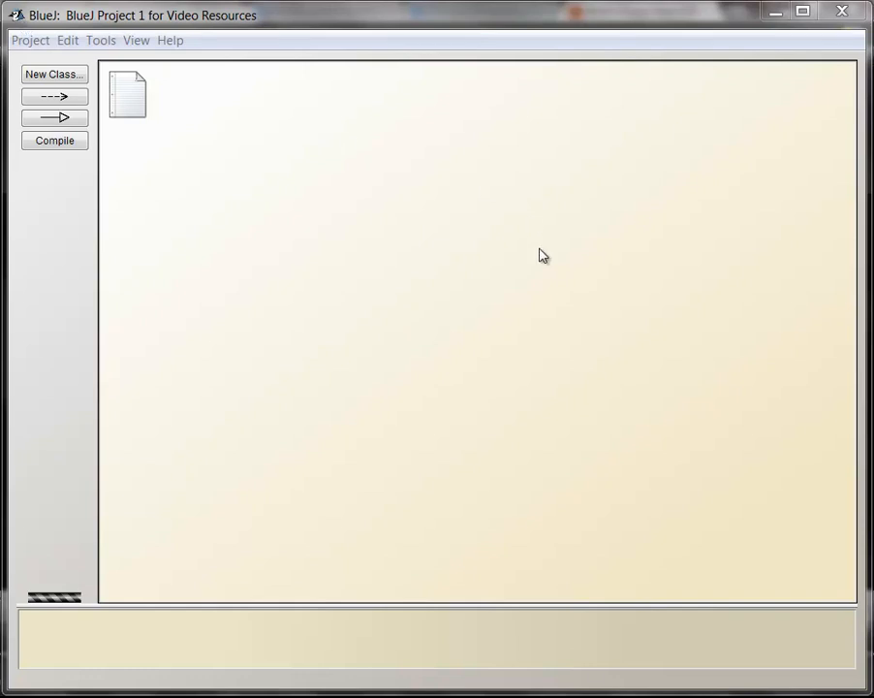
mouse_move(475, 256)
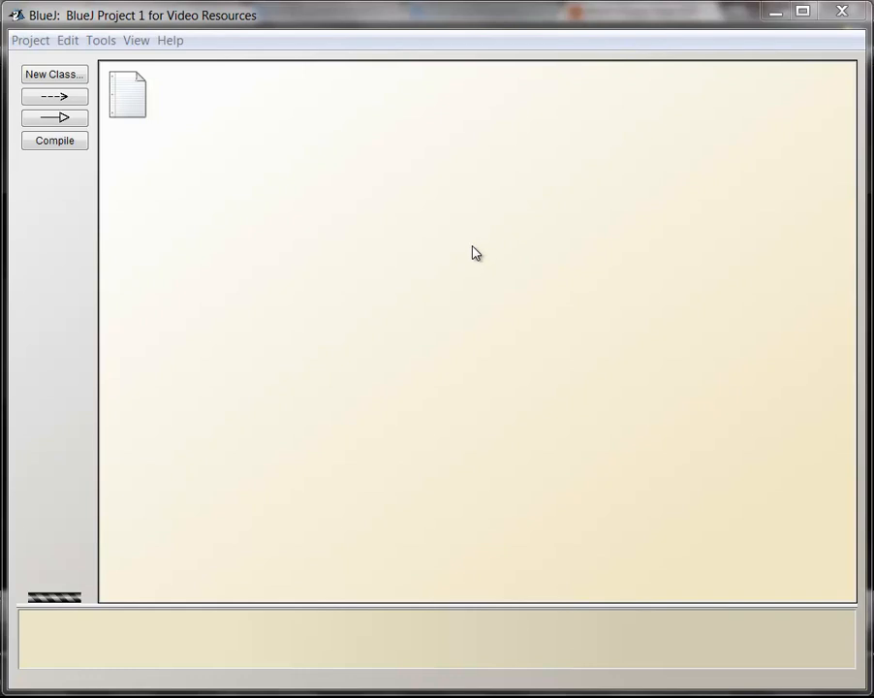
mouse_move(406, 209)
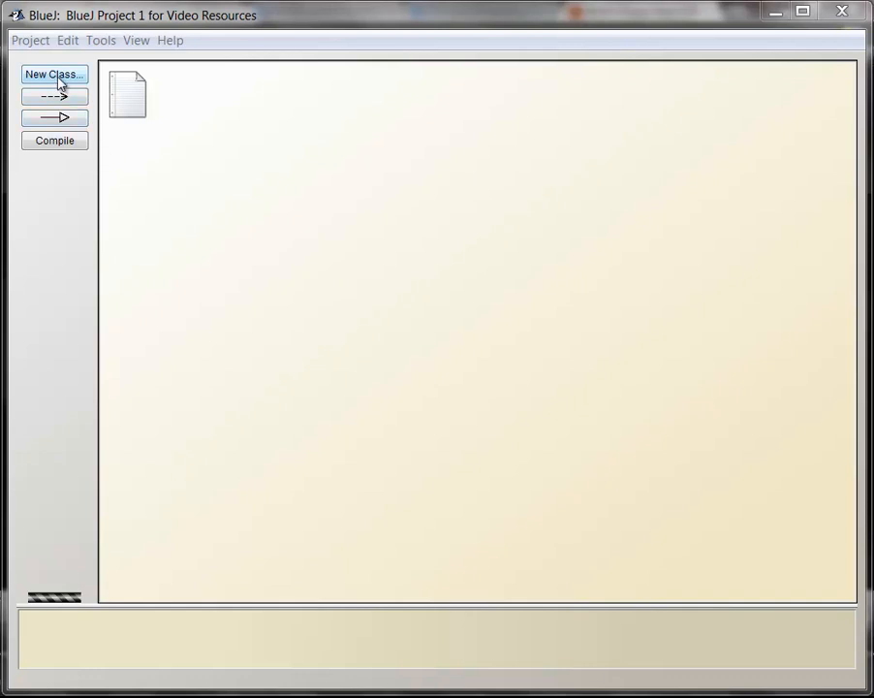
Step: Create a new class named FirstProgram, keeping the default Class type
click(54, 74)
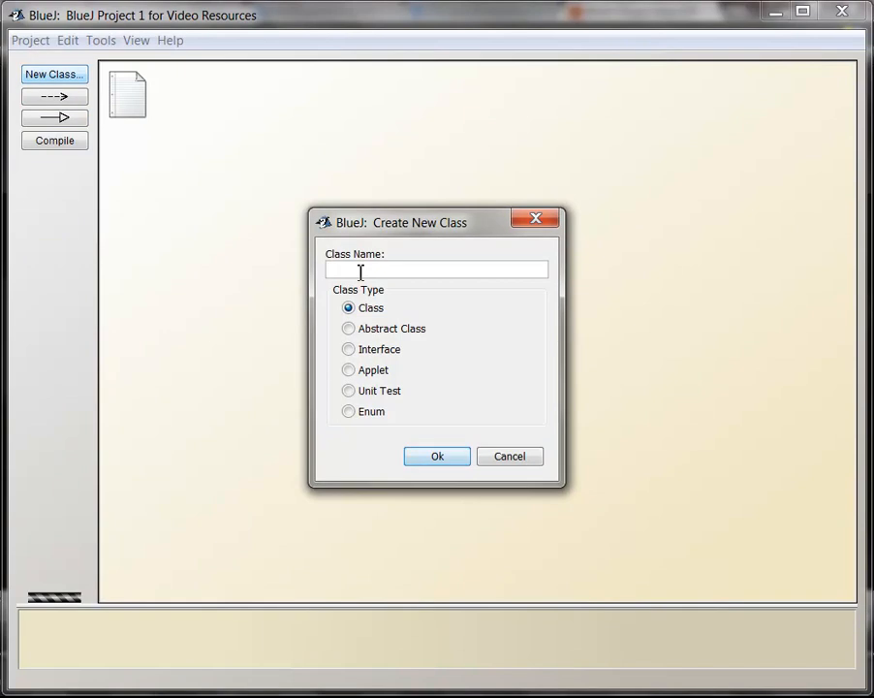
text(FirstProg)
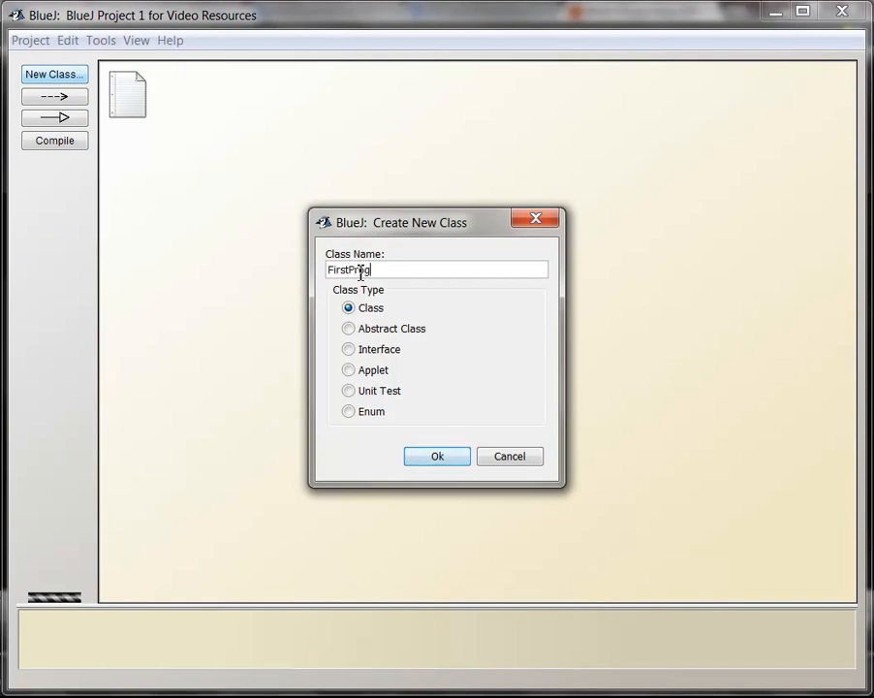
click(436, 456)
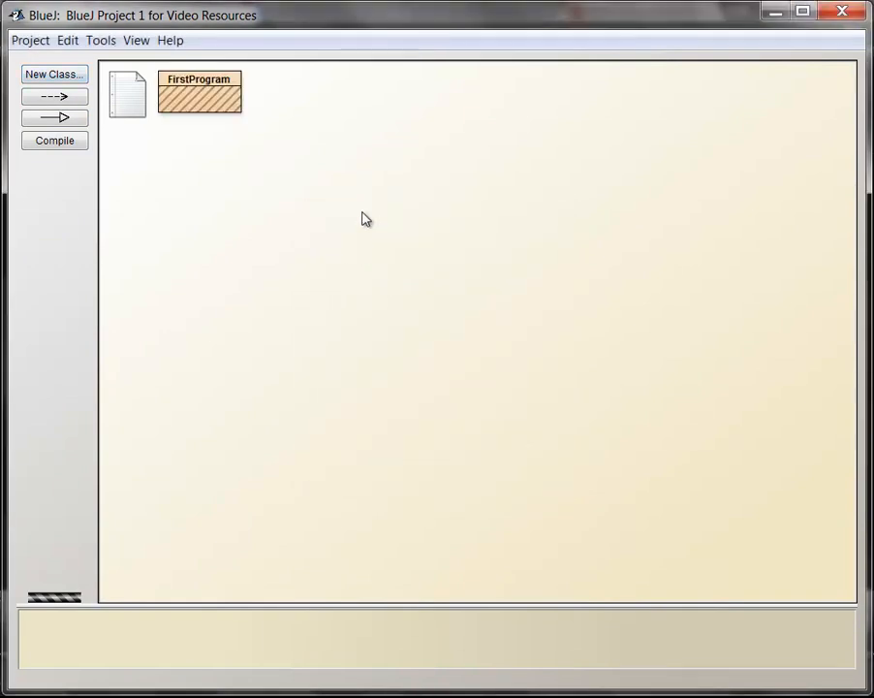
mouse_move(209, 101)
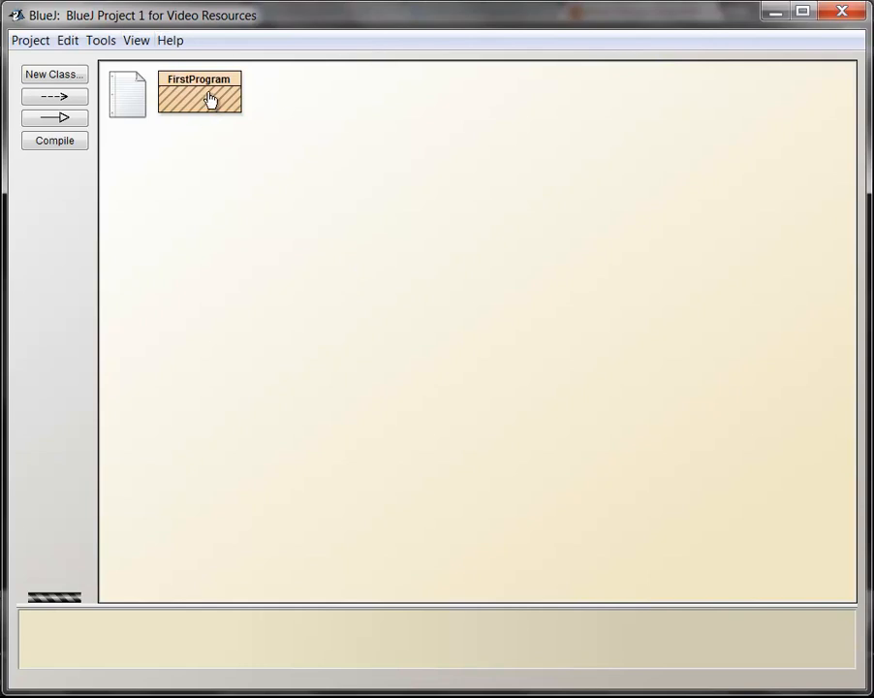
mouse_move(231, 109)
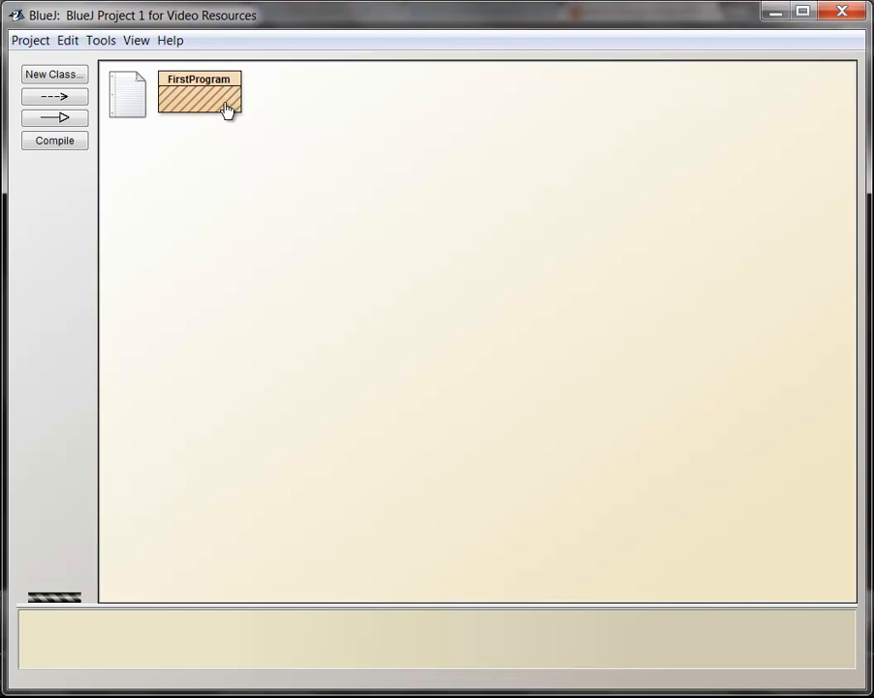
Step: Open FirstProgram's source in the editor and delete all the generated template code
double_click(197, 97)
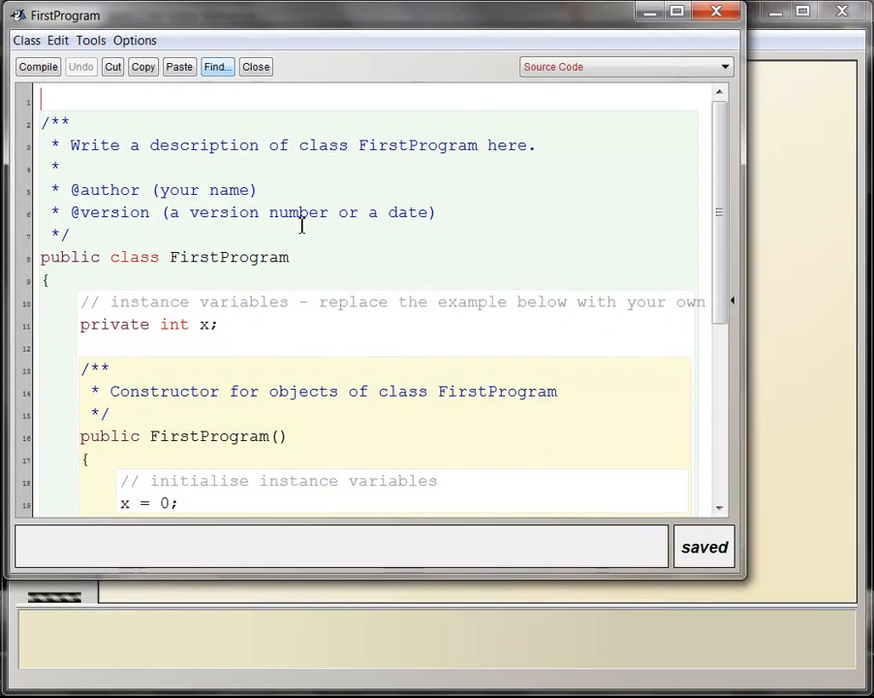
drag(744, 581, 843, 669)
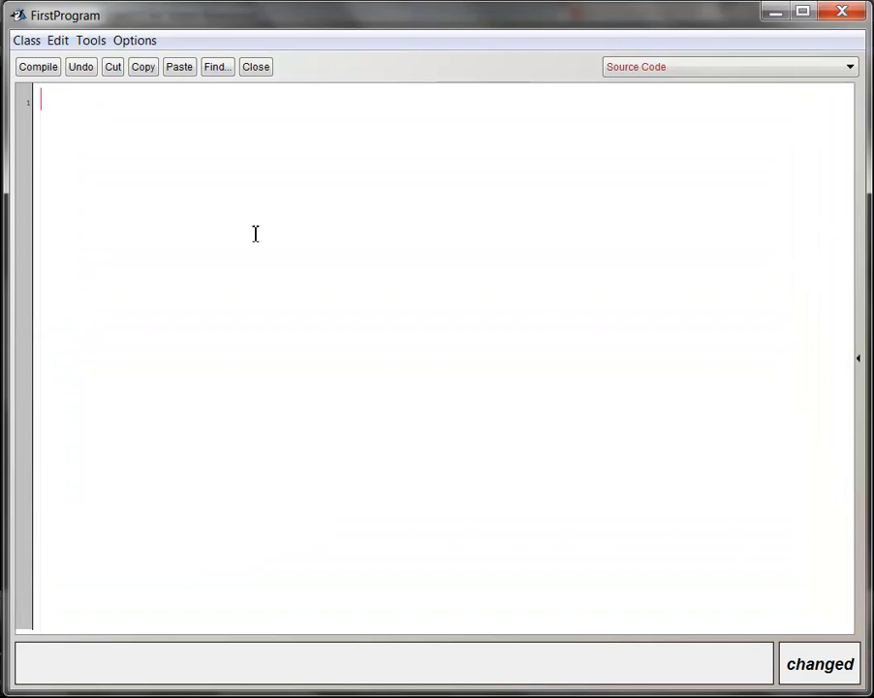
mouse_move(46, 128)
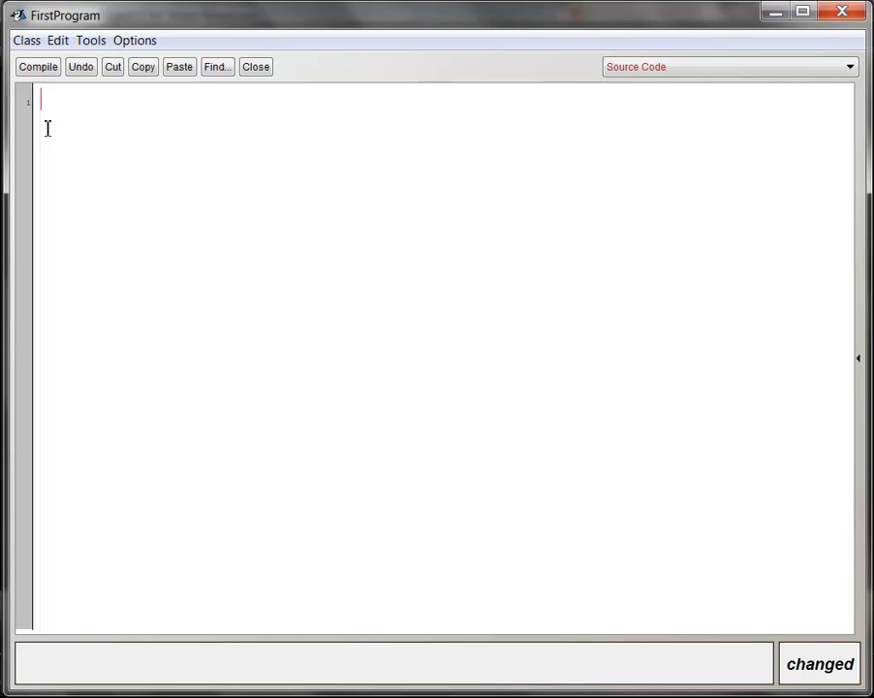
Step: Write the declaration public class FirstProgram, fixing the extra 's' typo
text(public classs)
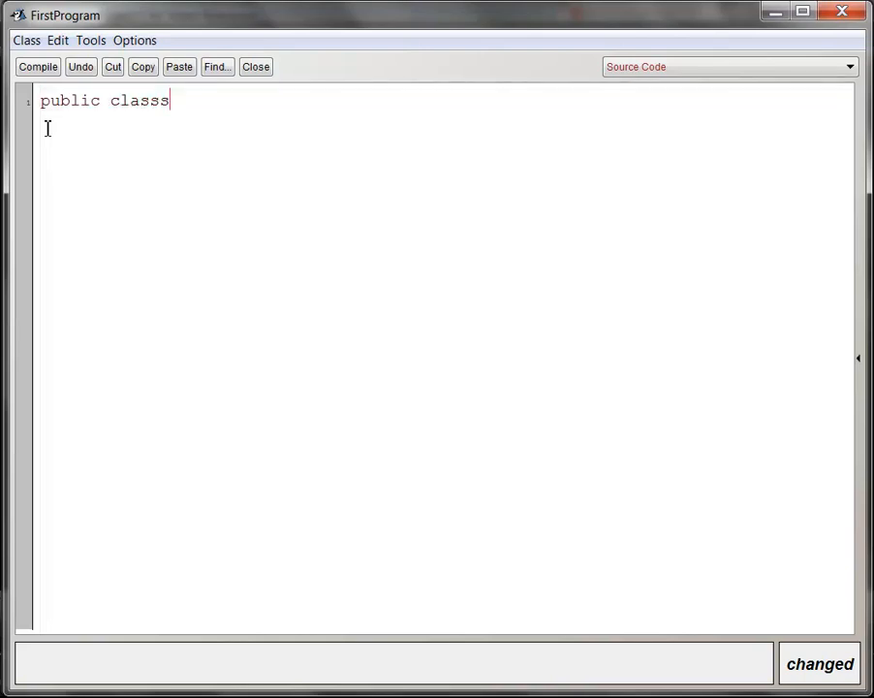
key(Backspace)
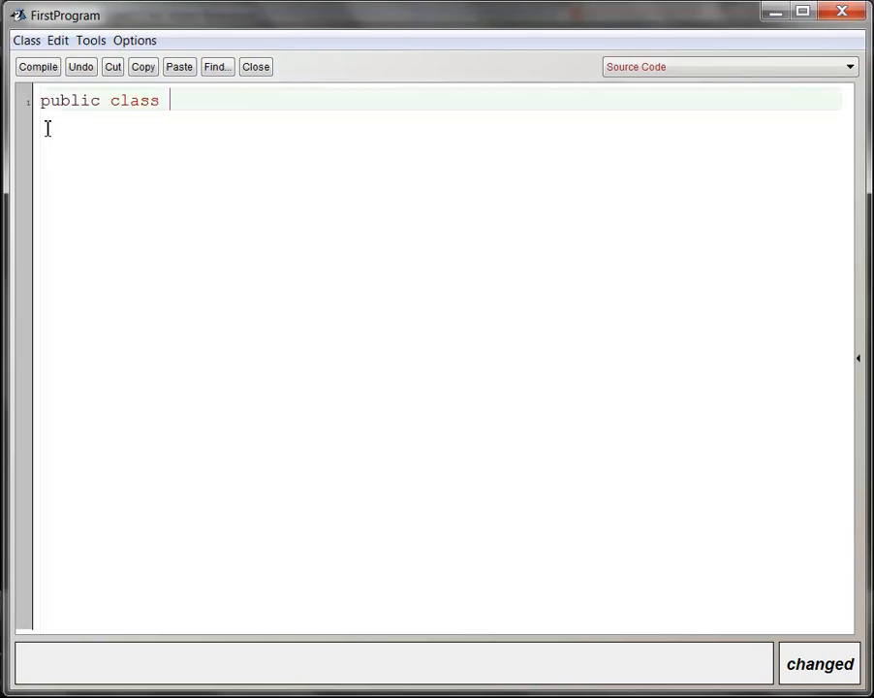
text(My)
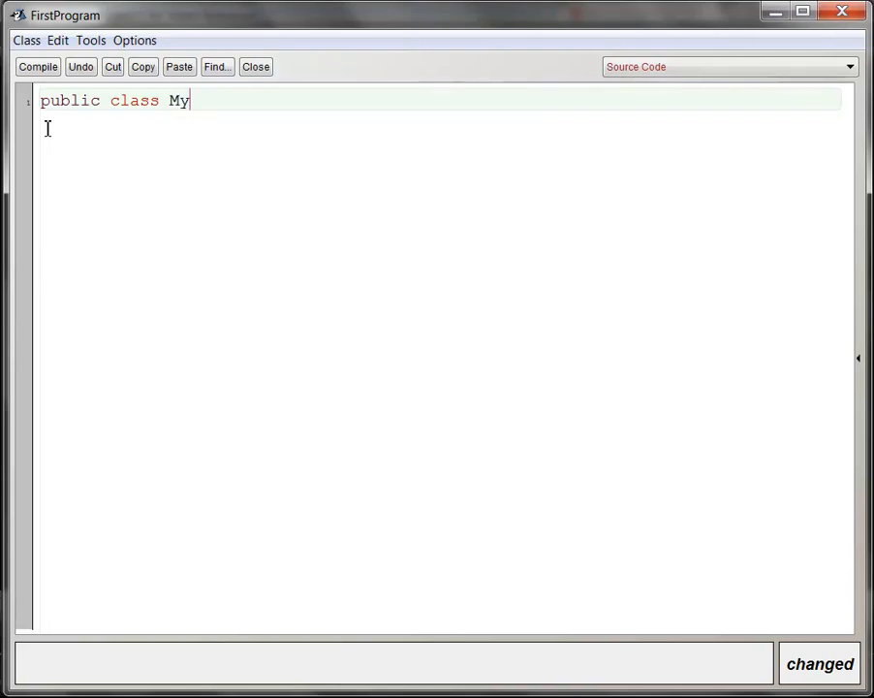
text(FirstPr)
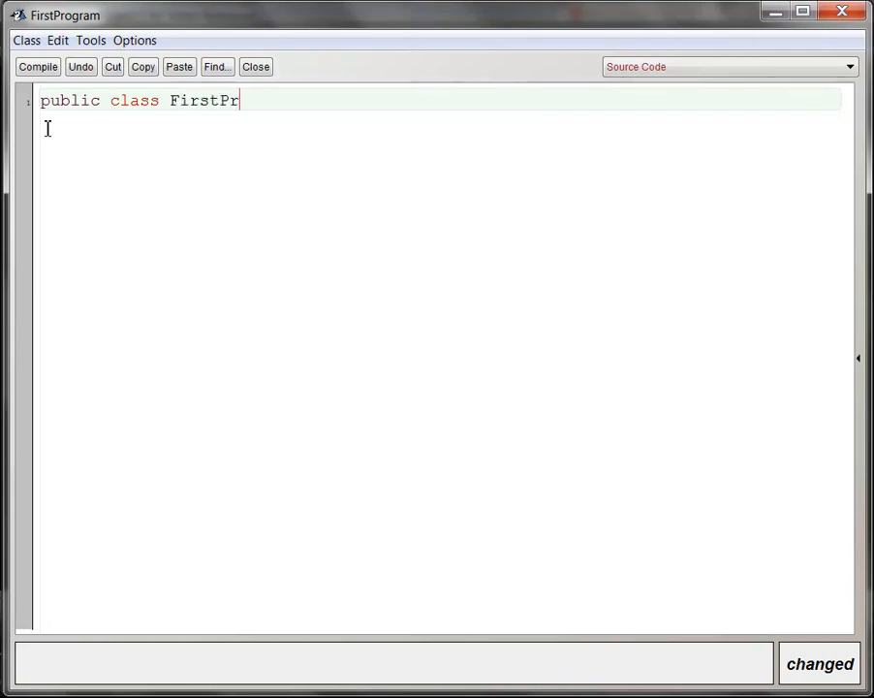
text(ogram)
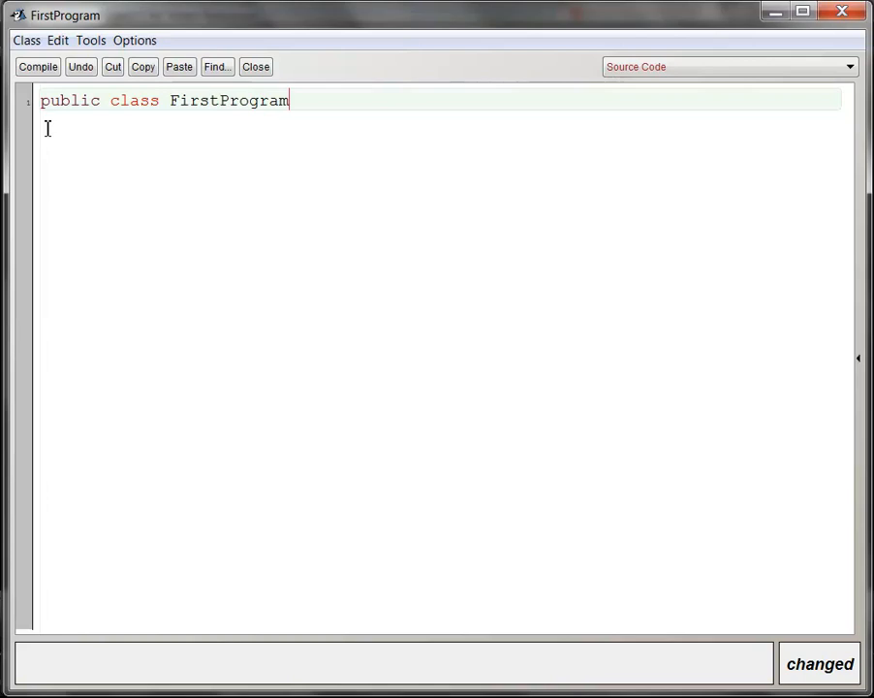
Step: Add the opening and closing braces around an empty class body
text({)
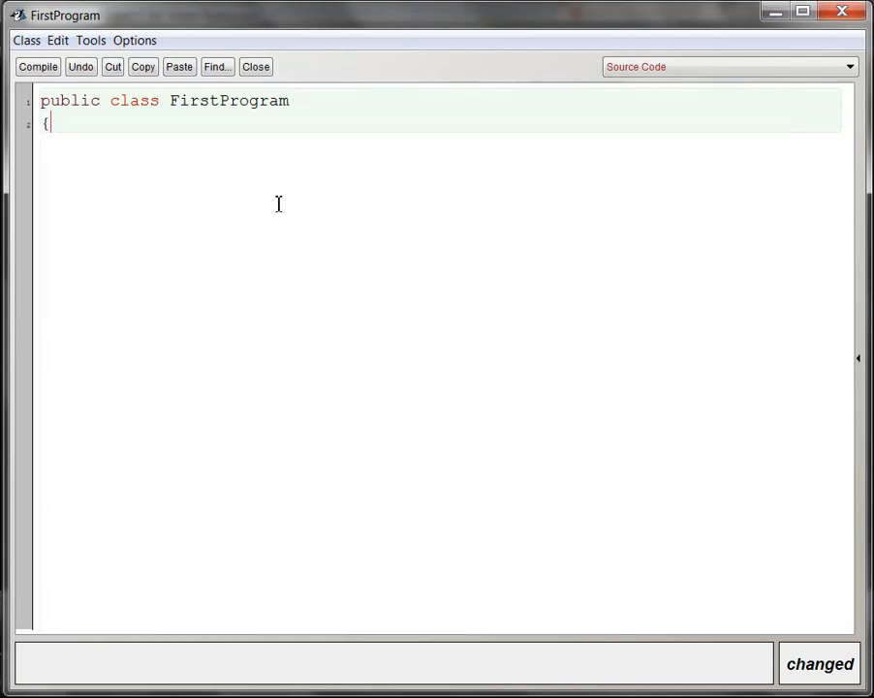
key(enter)
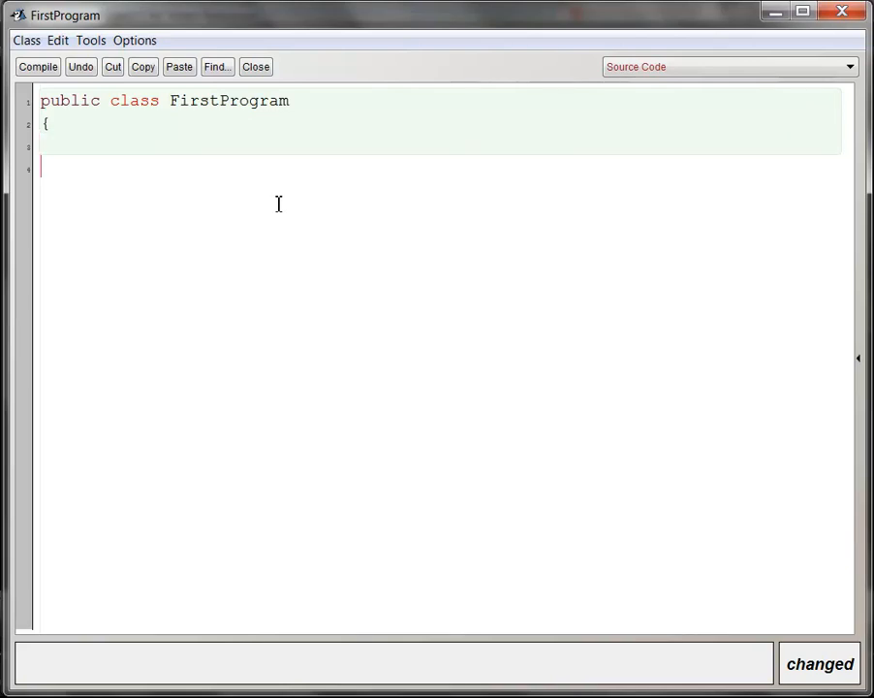
text(})
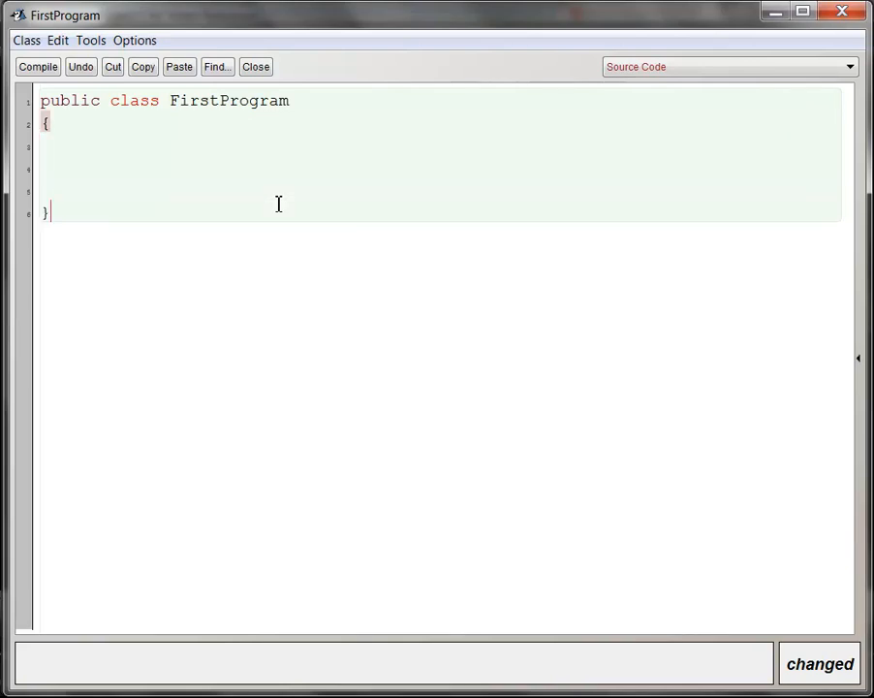
mouse_move(171, 325)
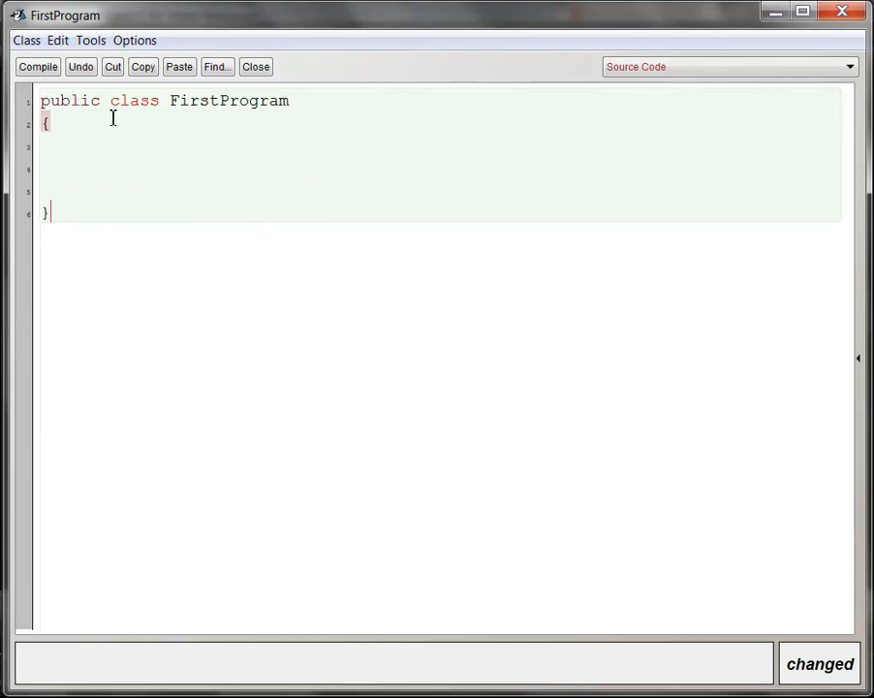
mouse_move(213, 105)
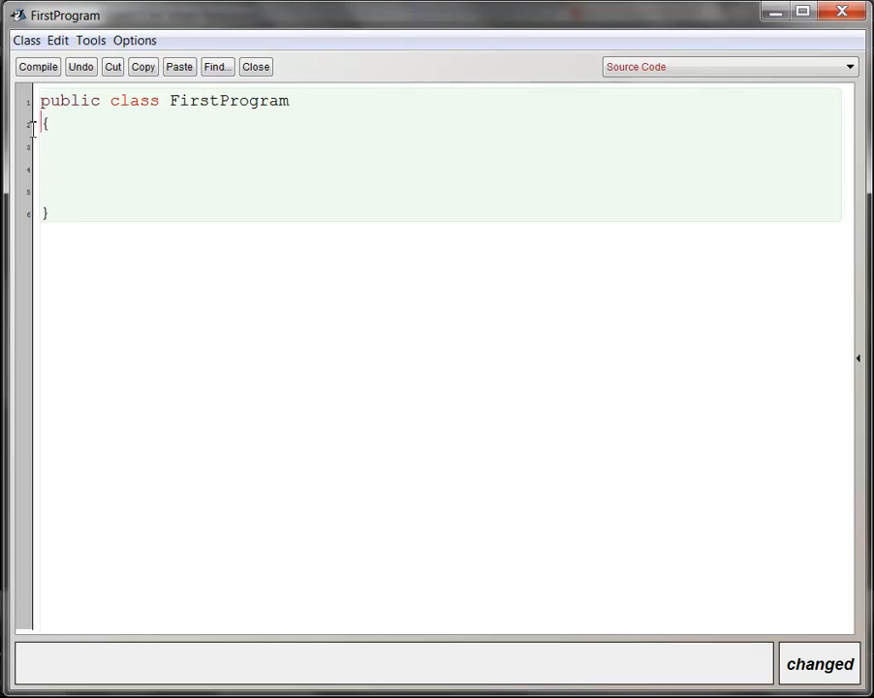
click(41, 101)
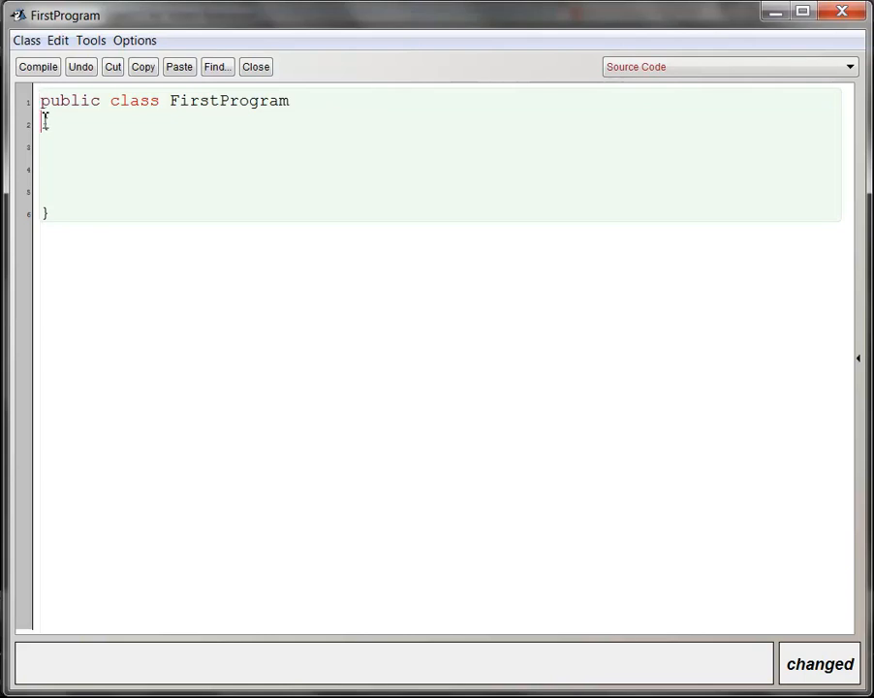
text({)
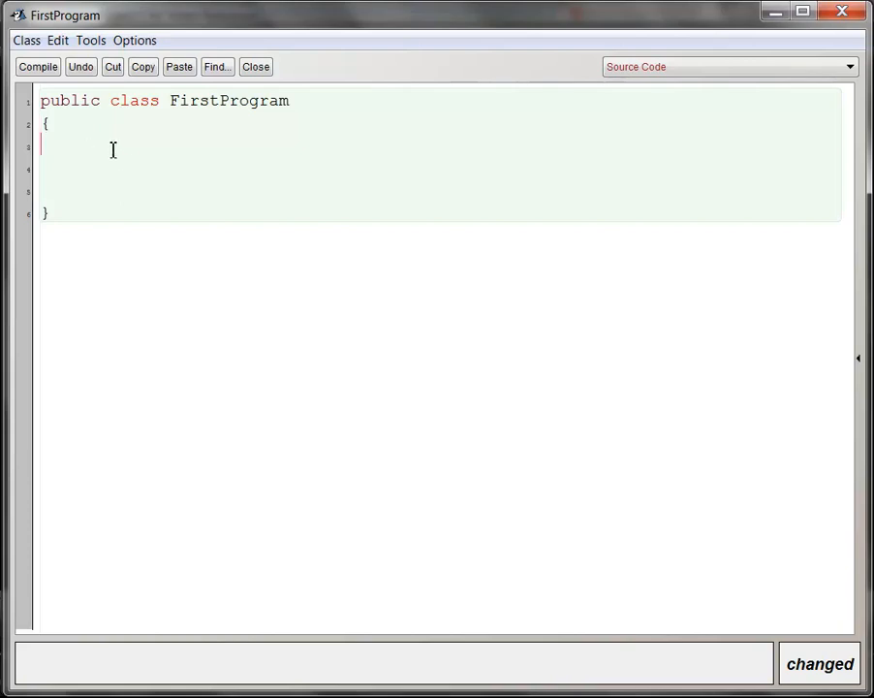
double_click(69, 101)
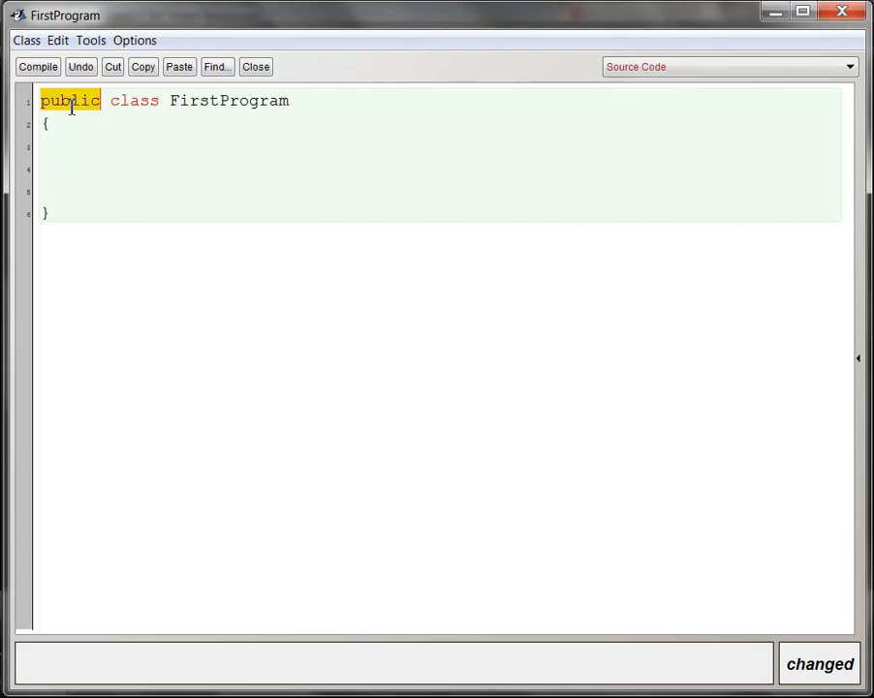
mouse_move(109, 128)
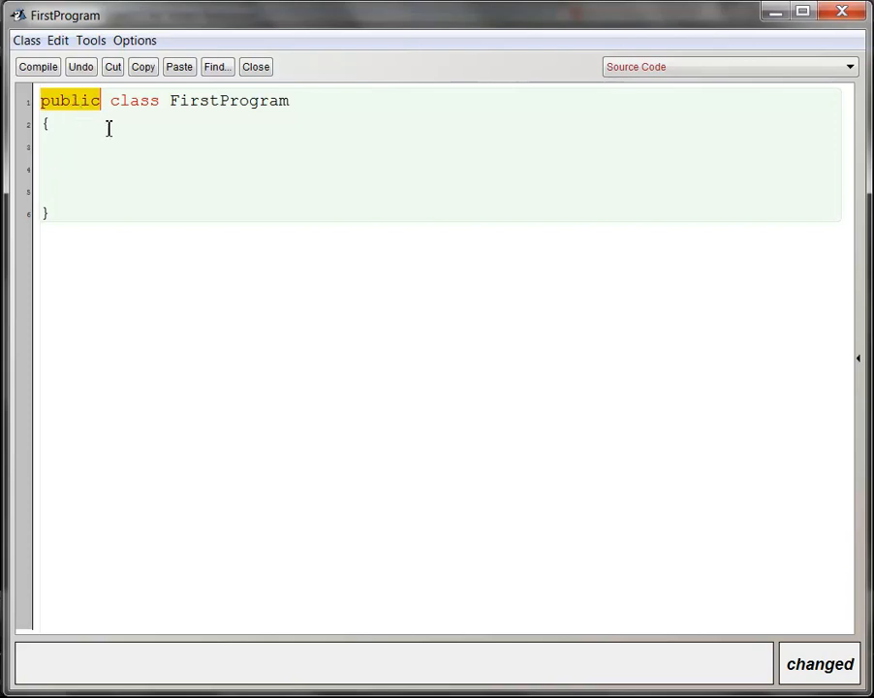
mouse_move(190, 161)
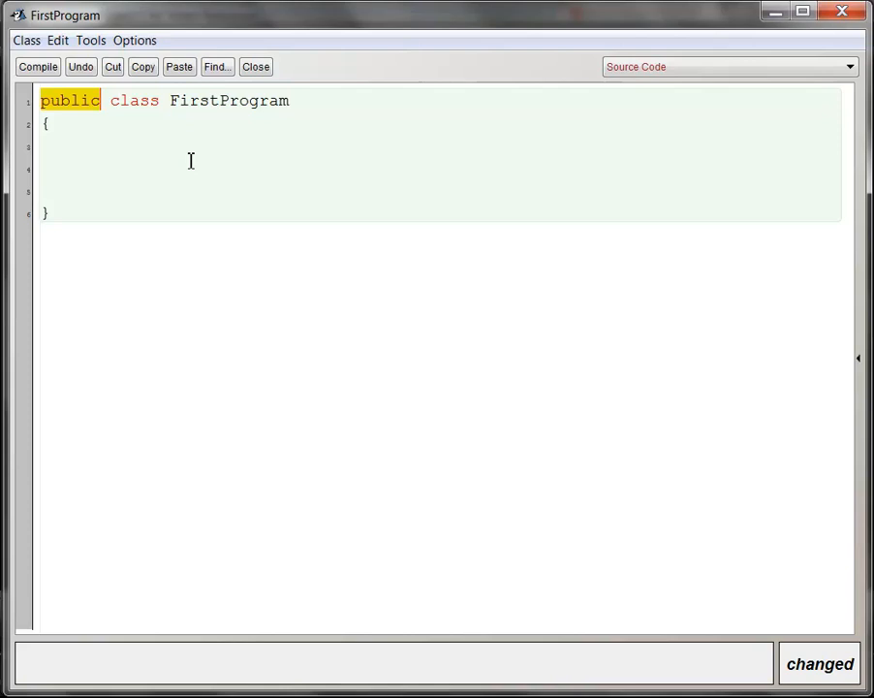
click(69, 101)
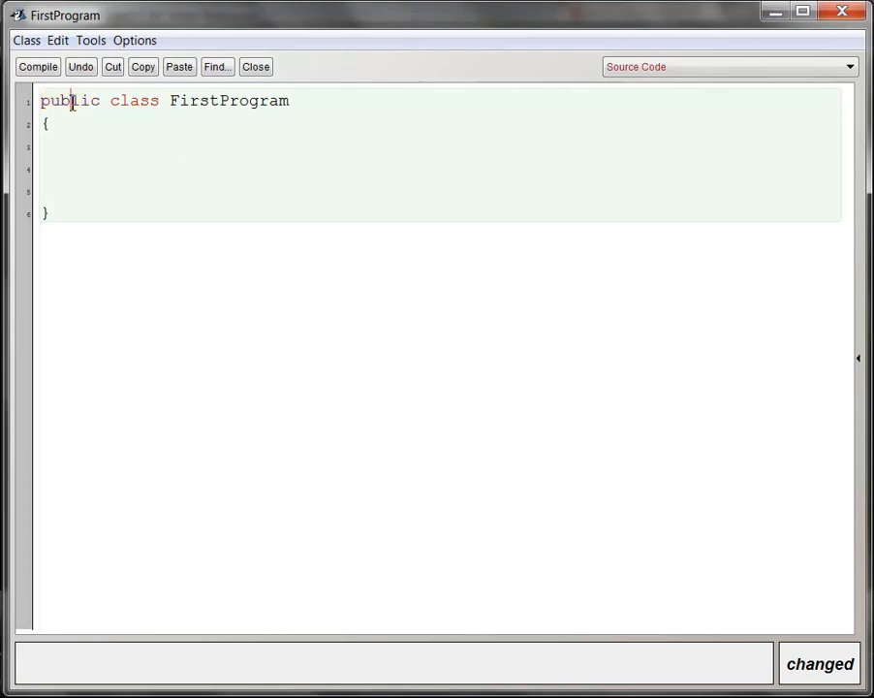
double_click(69, 100)
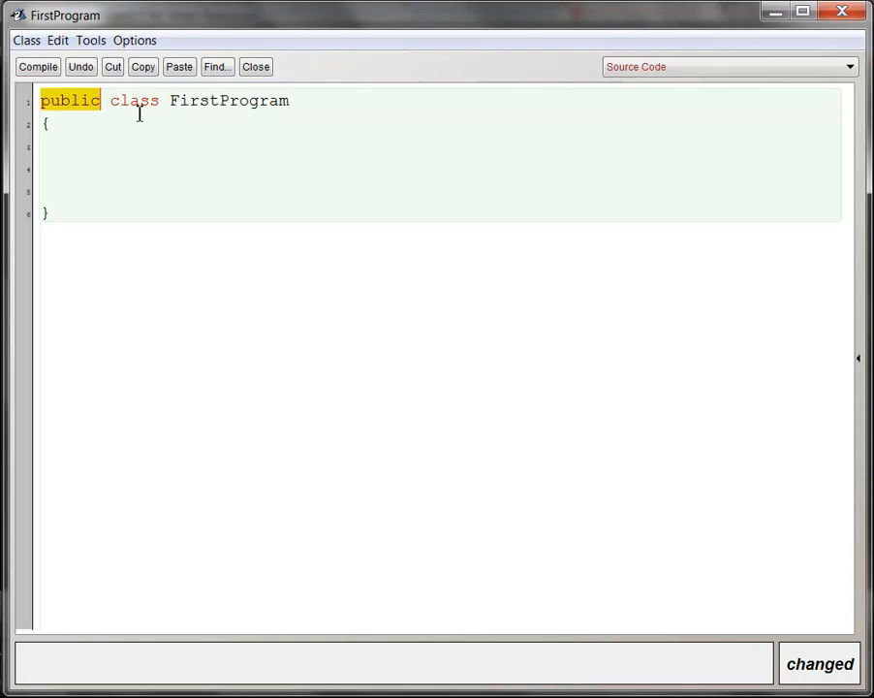
double_click(134, 101)
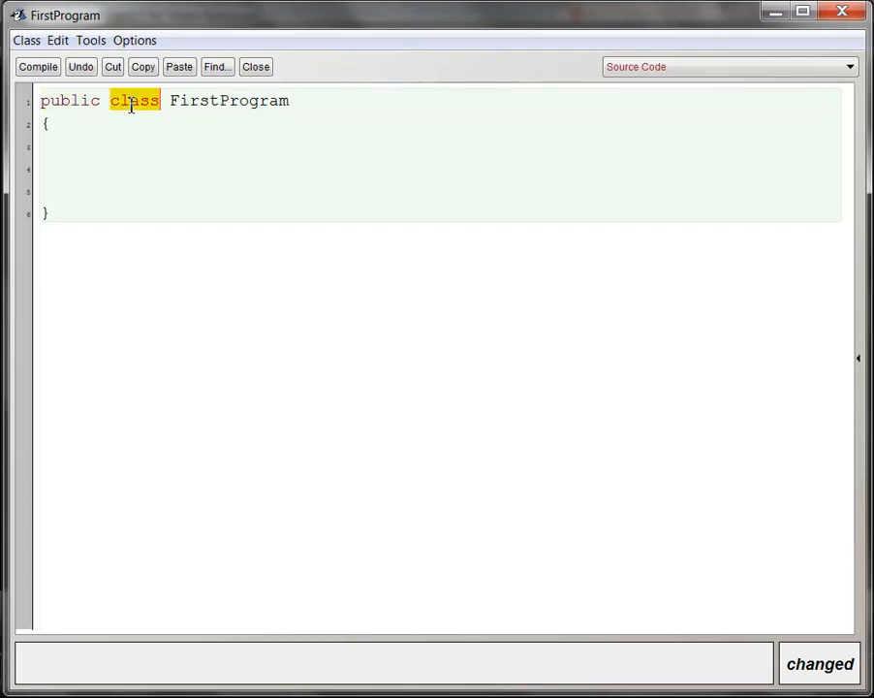
double_click(228, 101)
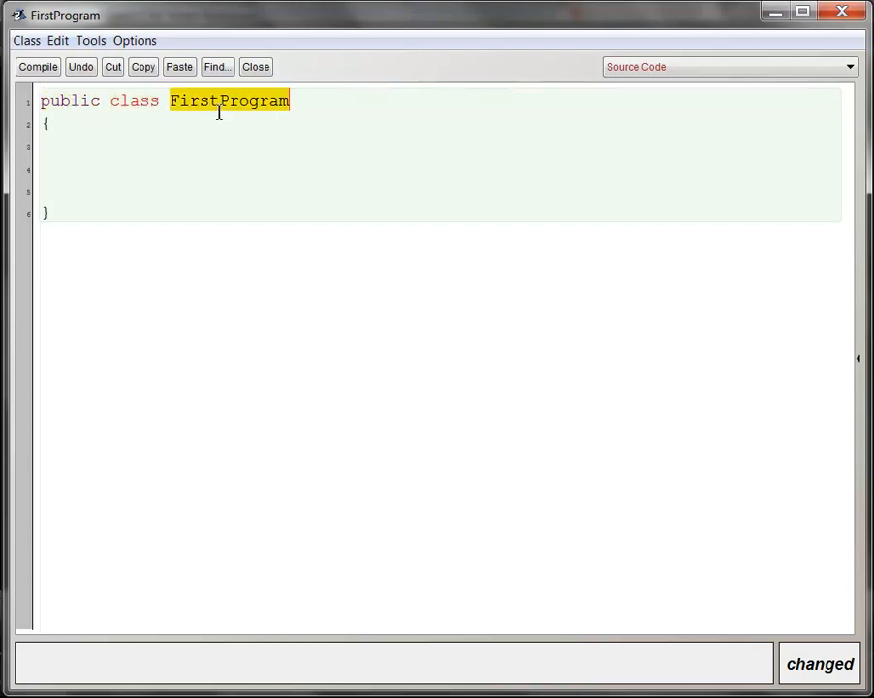
click(58, 144)
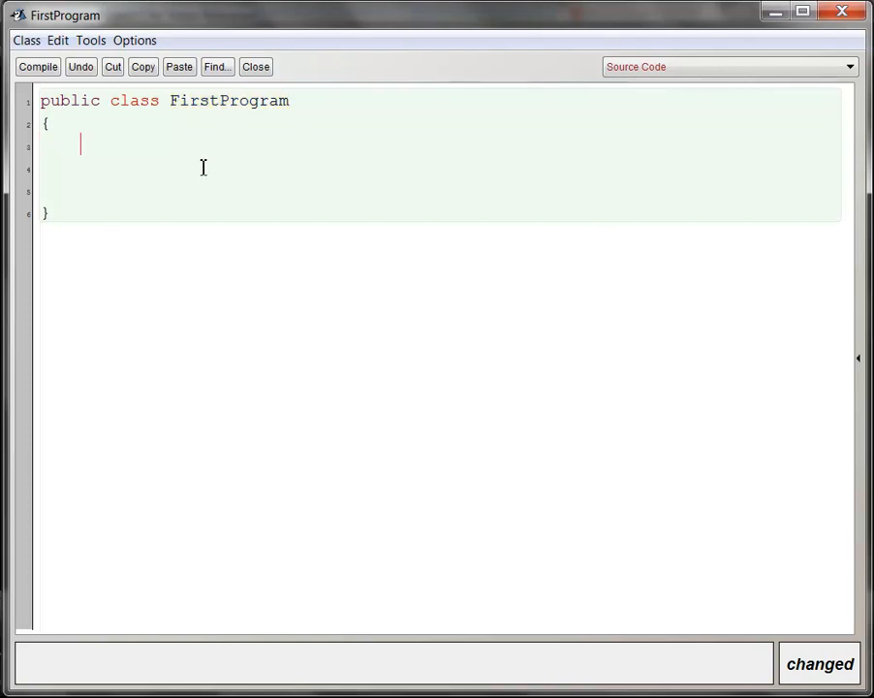
Step: Write the method header public static void main(String[] args) inside the class
text(publ)
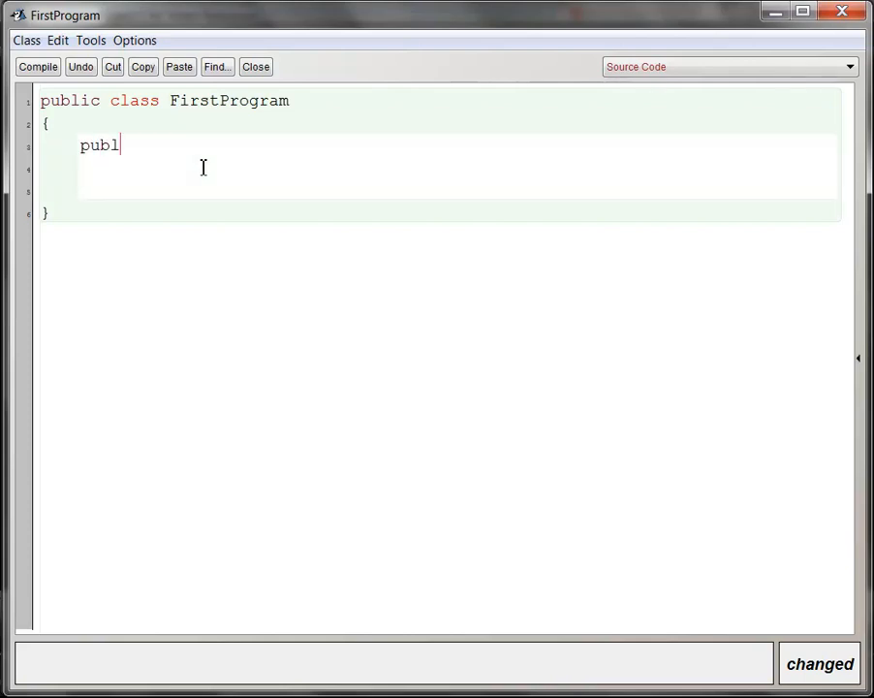
text(ic statci)
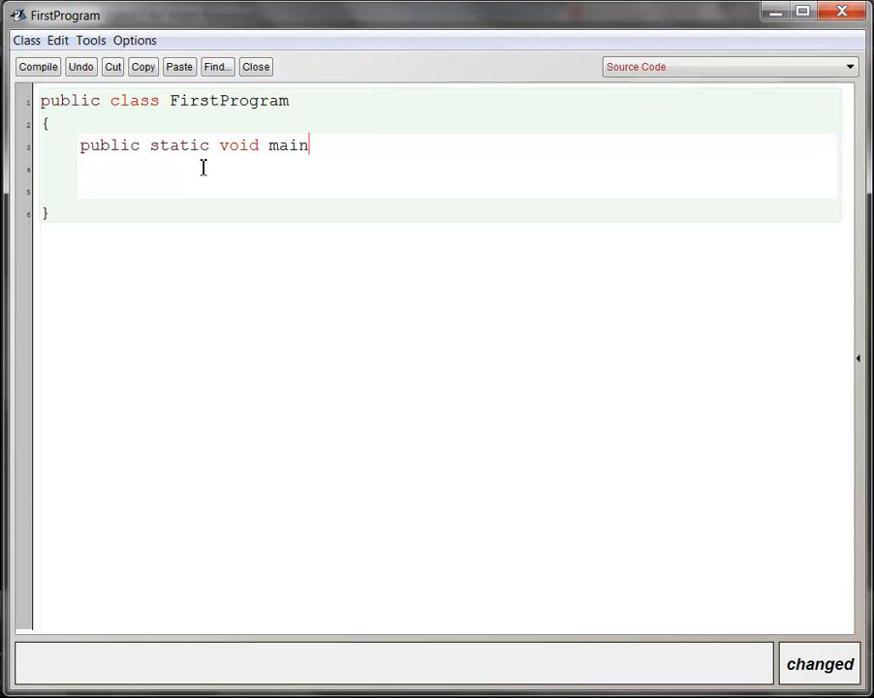
text((String[] ar)
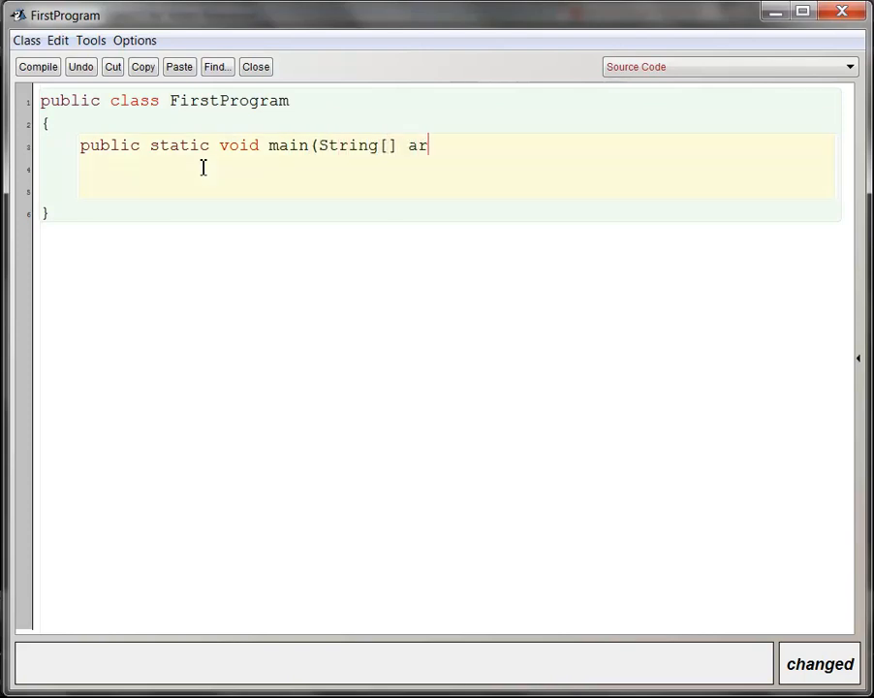
text(gs))
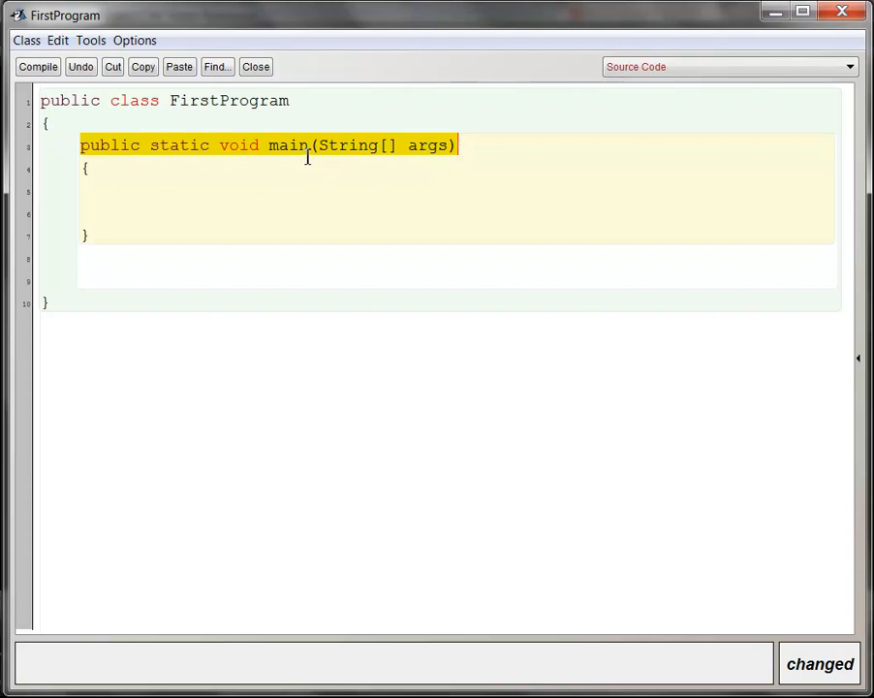
mouse_move(256, 186)
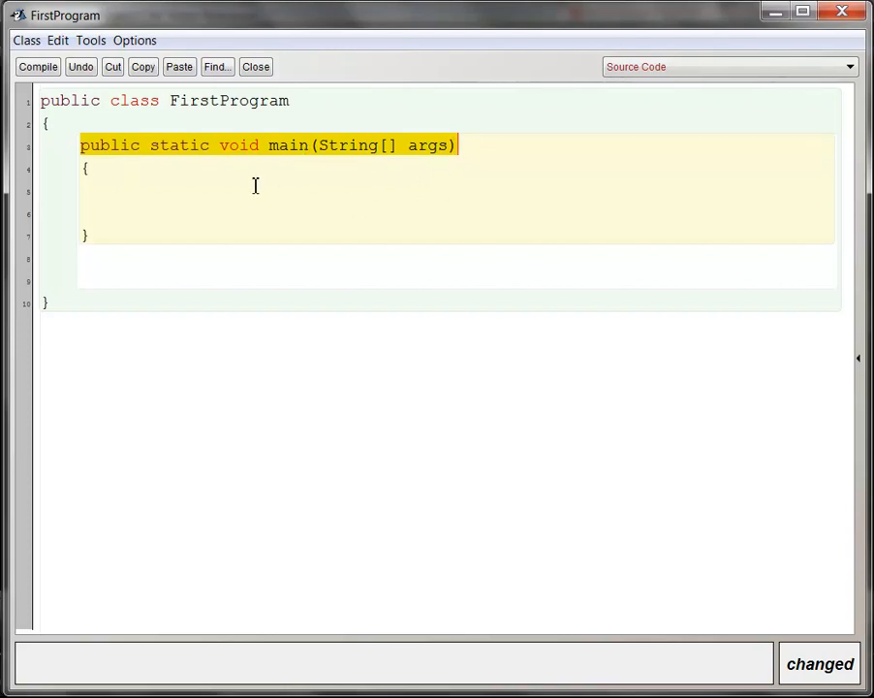
Step: Highlight the method name main, then place the cursor back inside its empty body
click(141, 192)
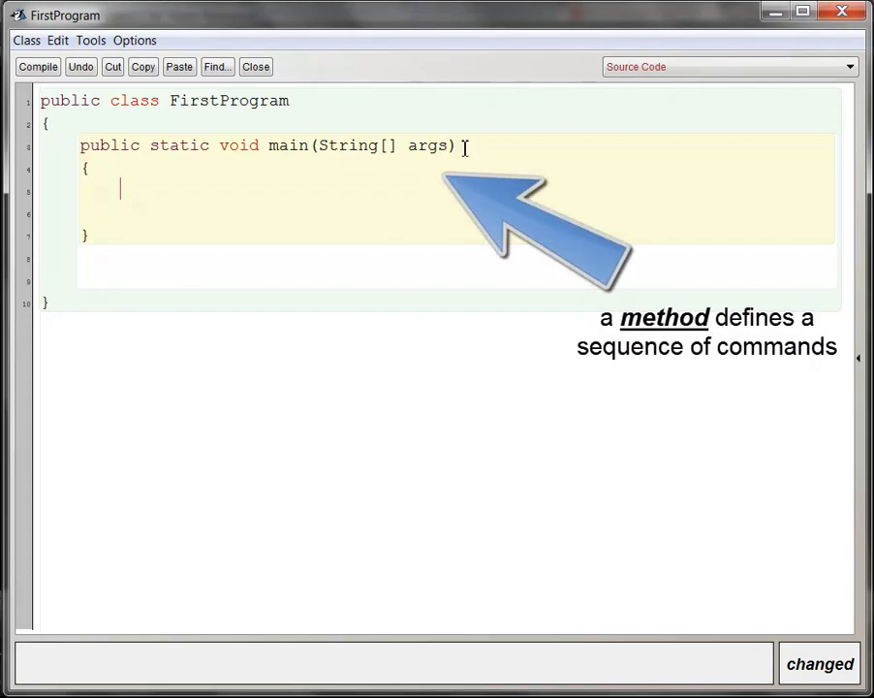
double_click(287, 145)
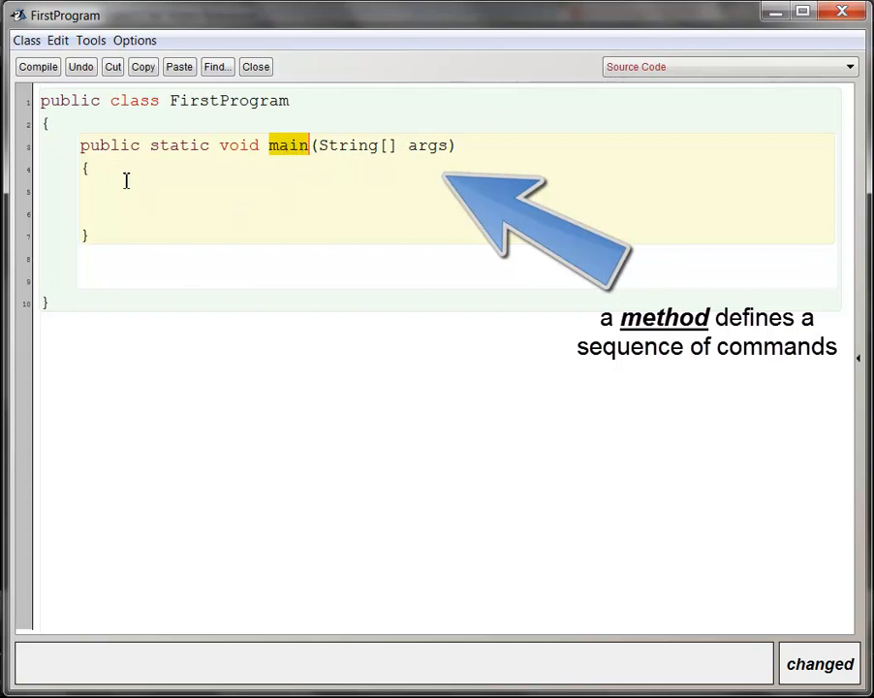
mouse_move(110, 146)
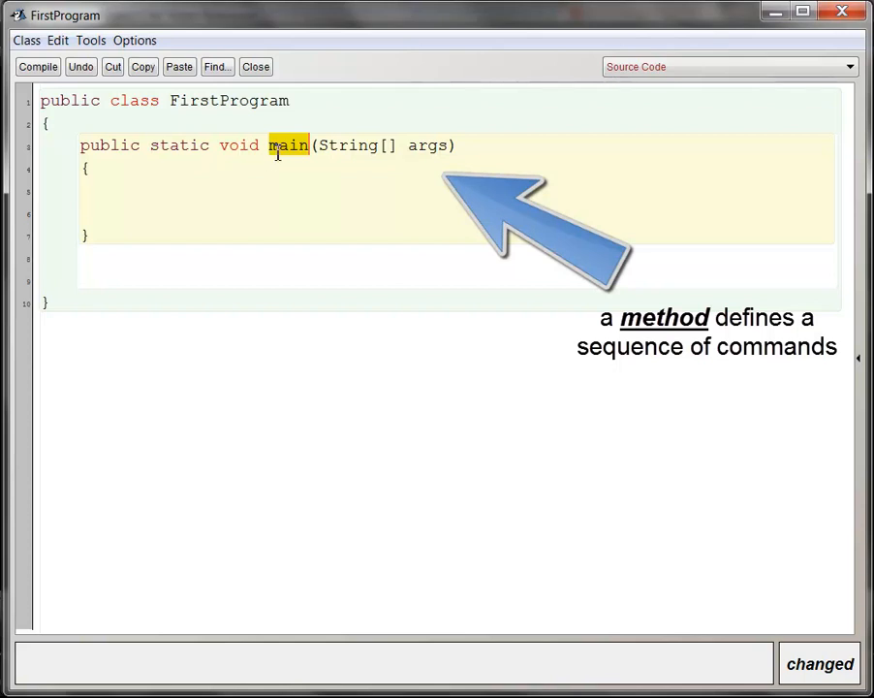
mouse_move(341, 145)
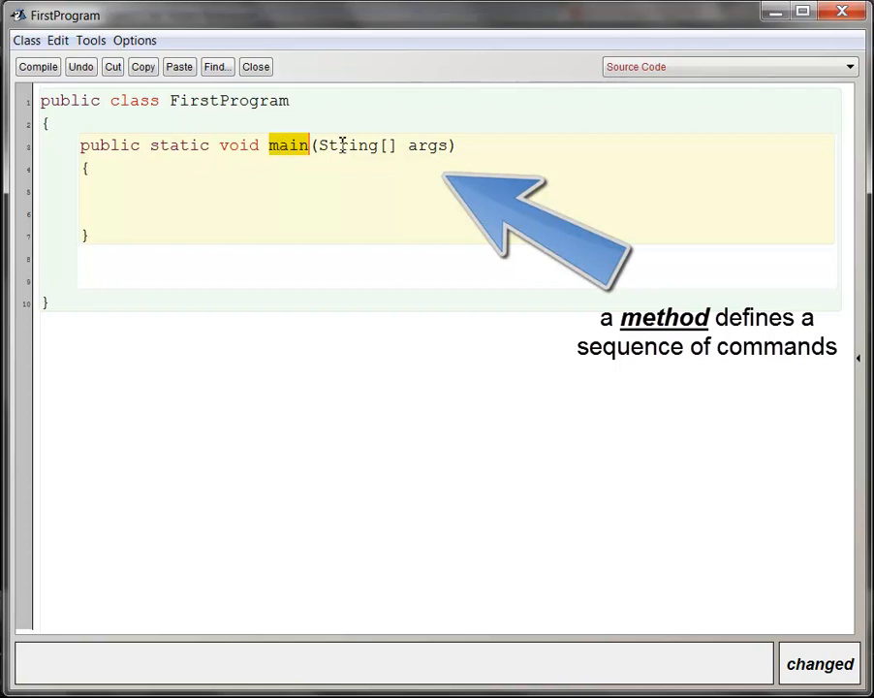
click(118, 210)
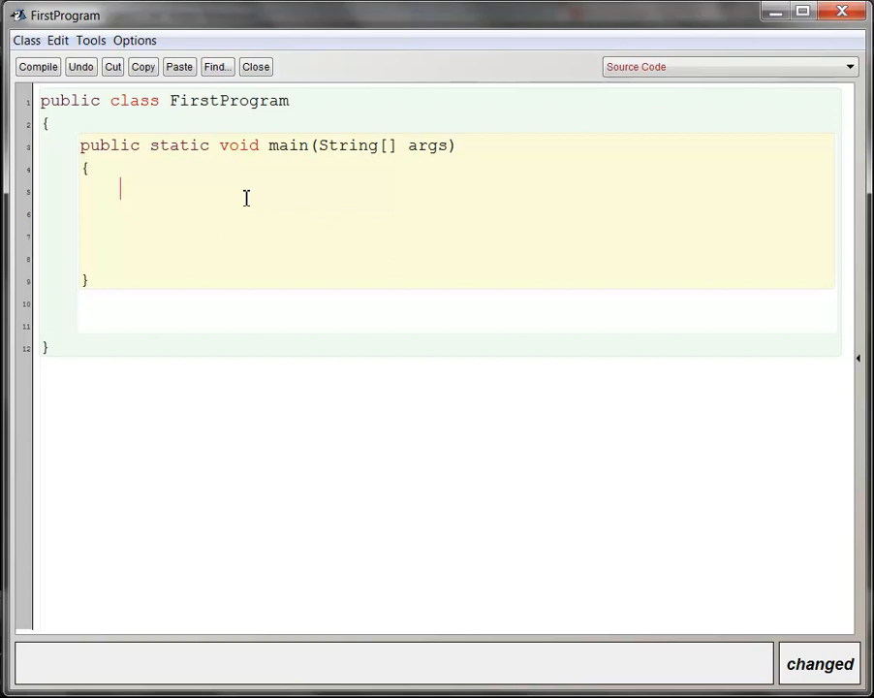
Step: Write System.out.println( ); with empty parentheses in main's body
text(System.)
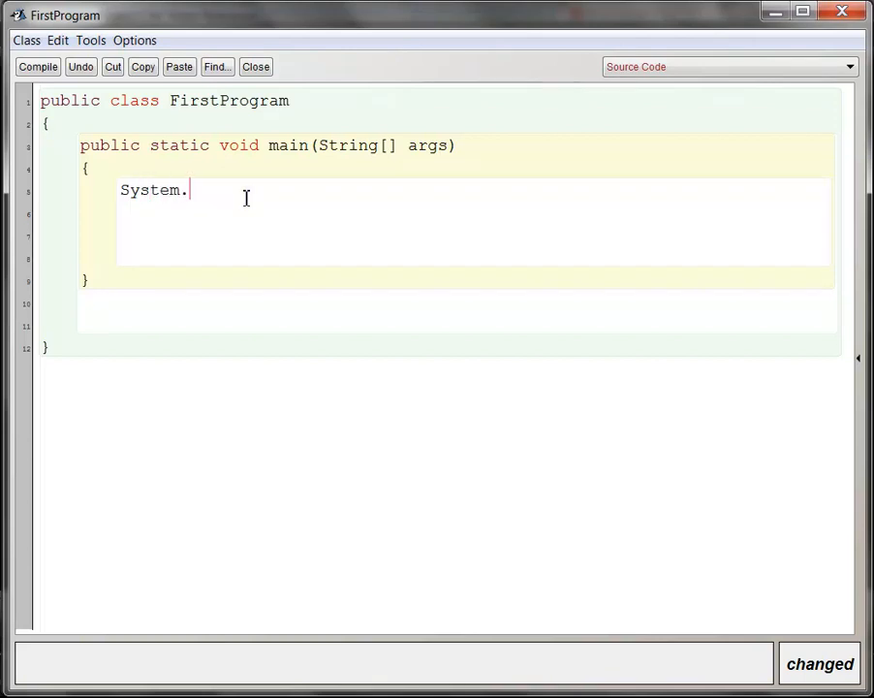
text(out.println)
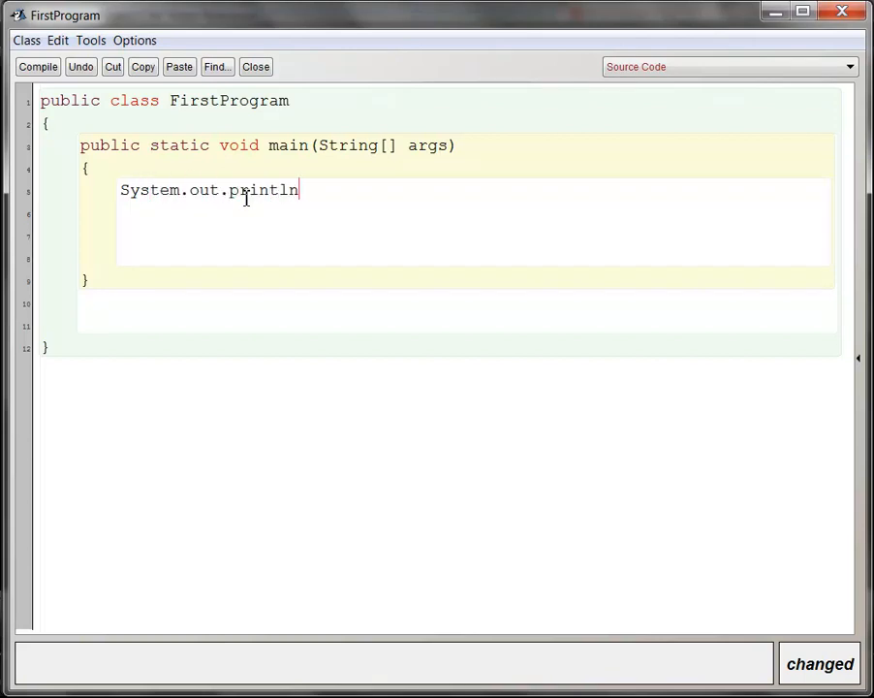
text((  ))
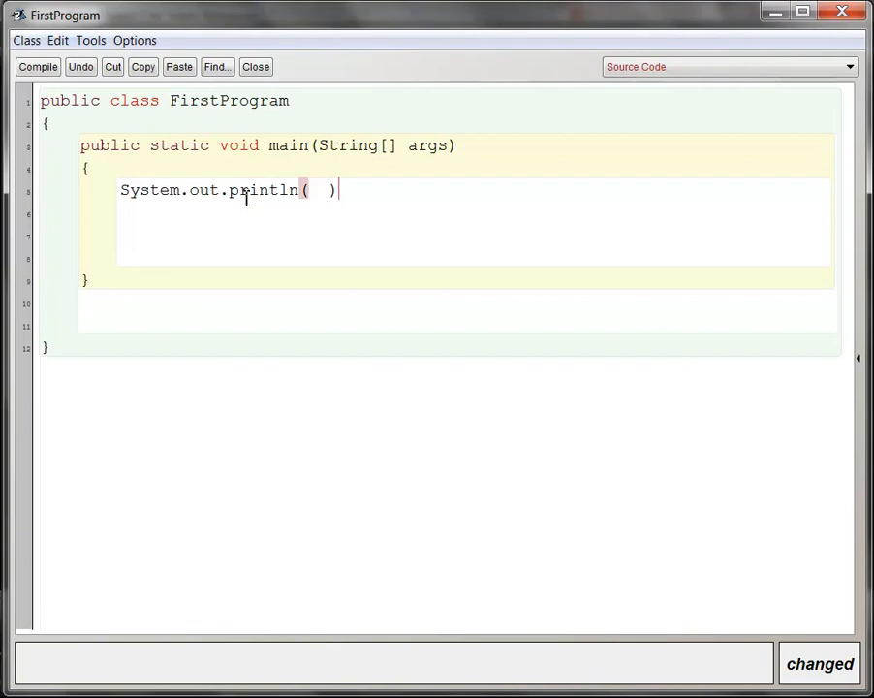
text(;)
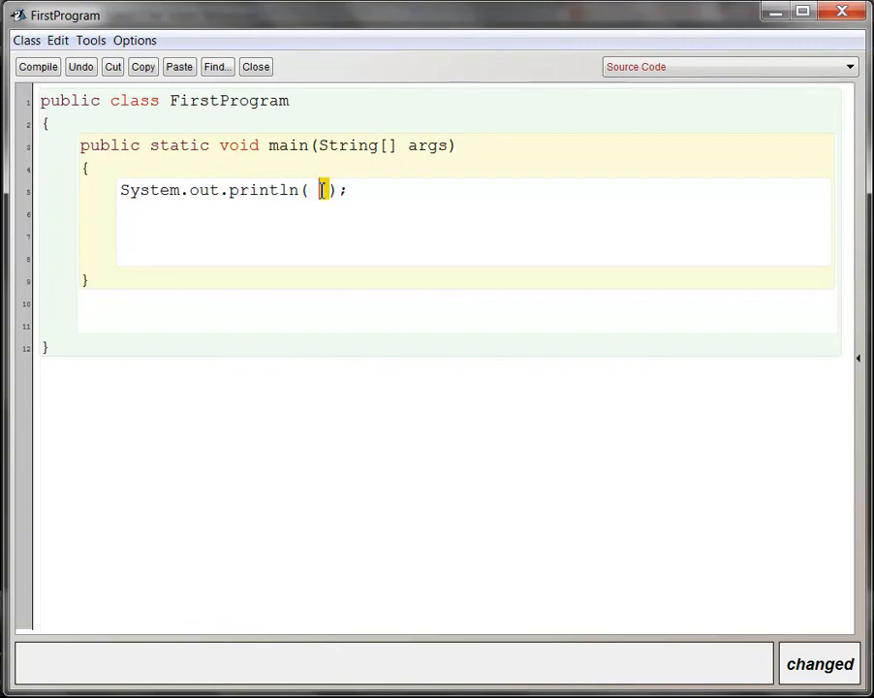
Step: Highlight System and the whole println call, then move between the parentheses
double_click(149, 190)
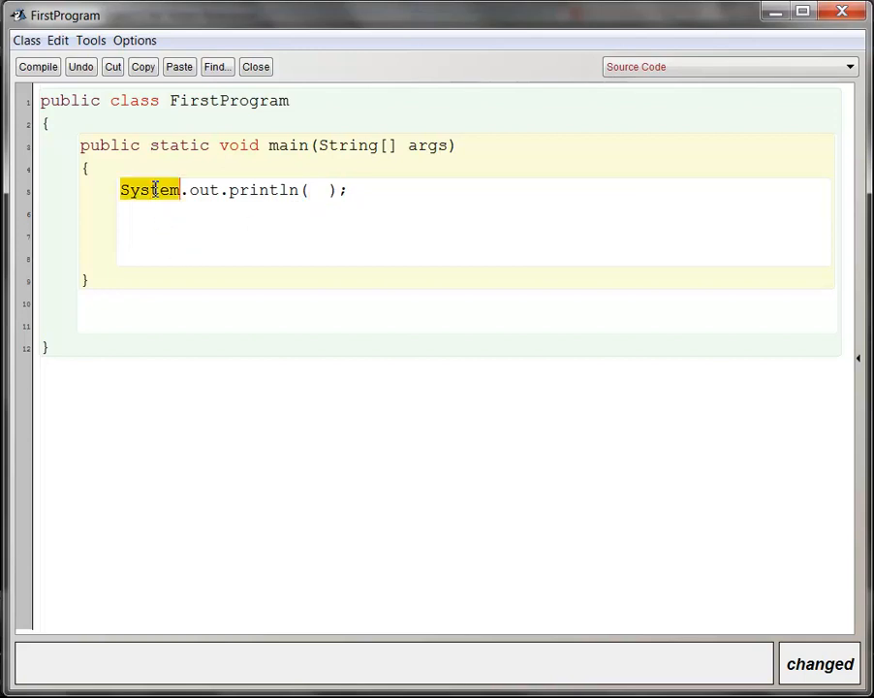
click(281, 190)
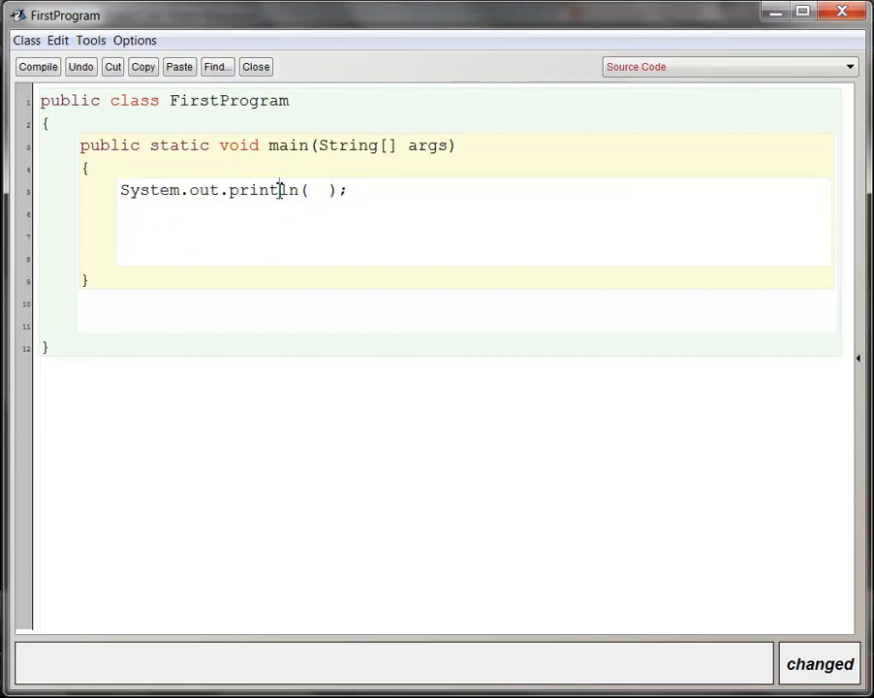
drag(118, 190, 209, 190)
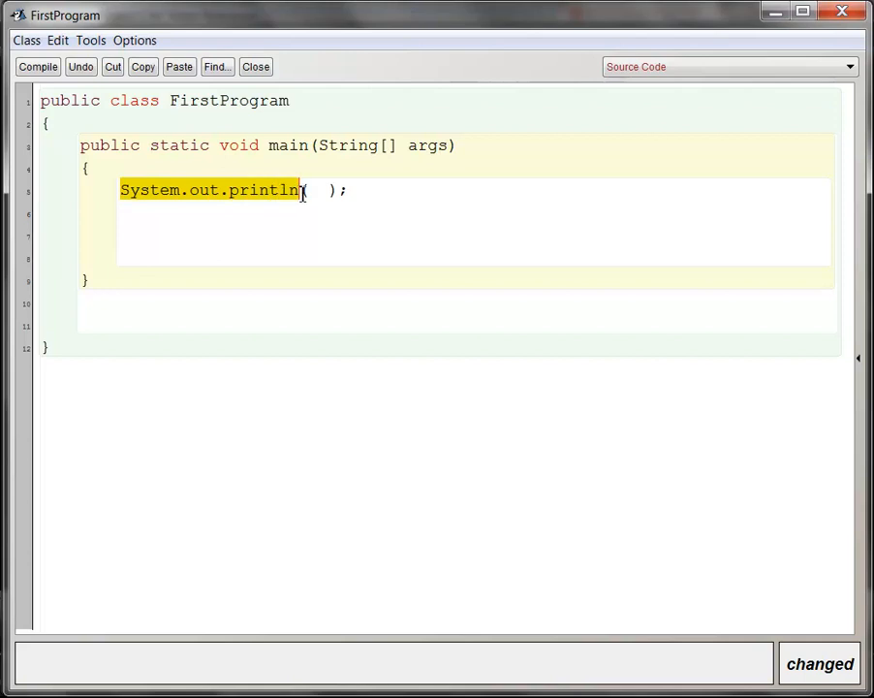
click(310, 190)
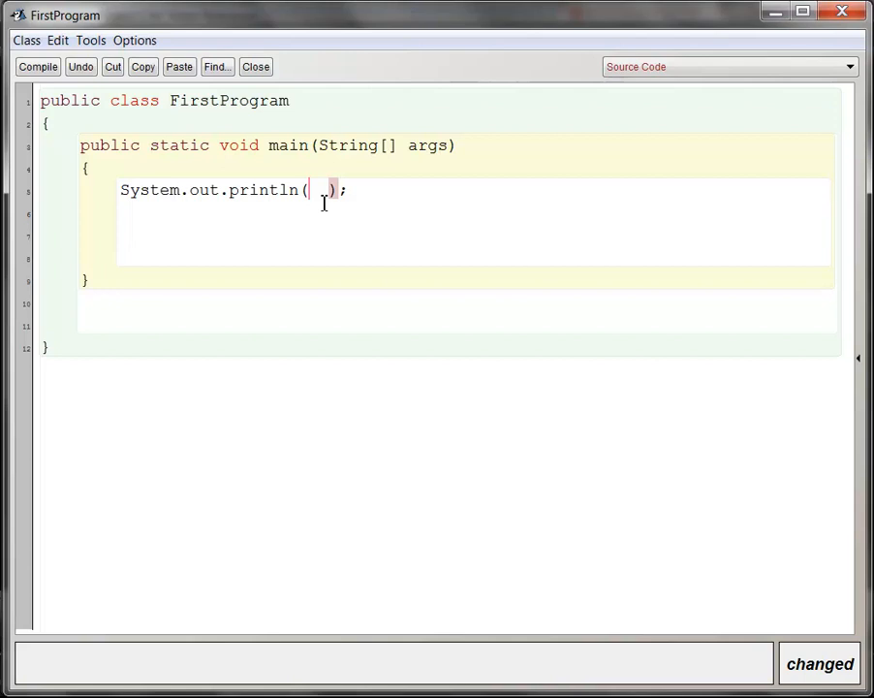
Step: Add the string "Hello, World!" as the println argument, removing the extra space
text("hel)
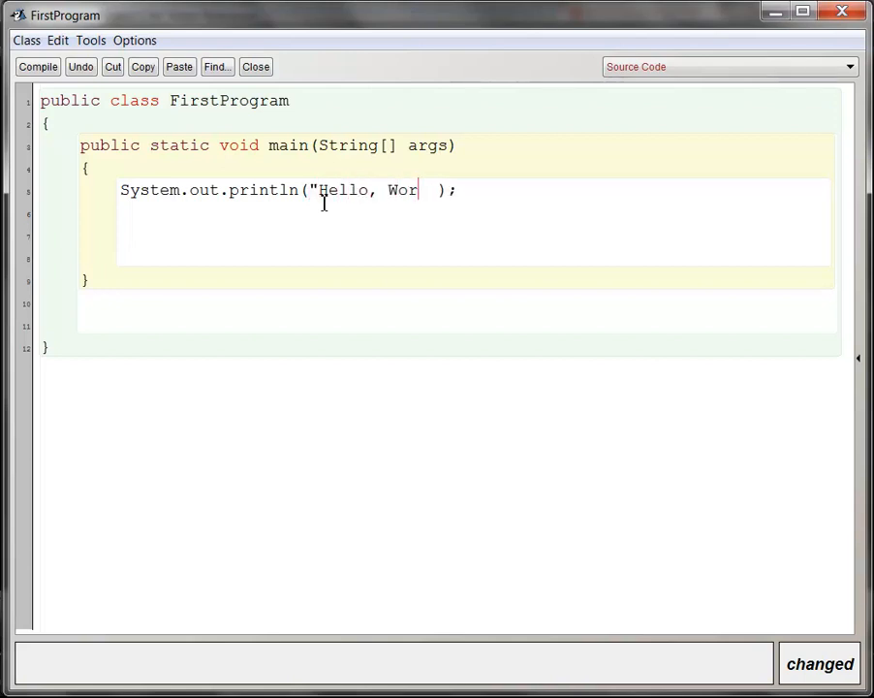
text(ld!")
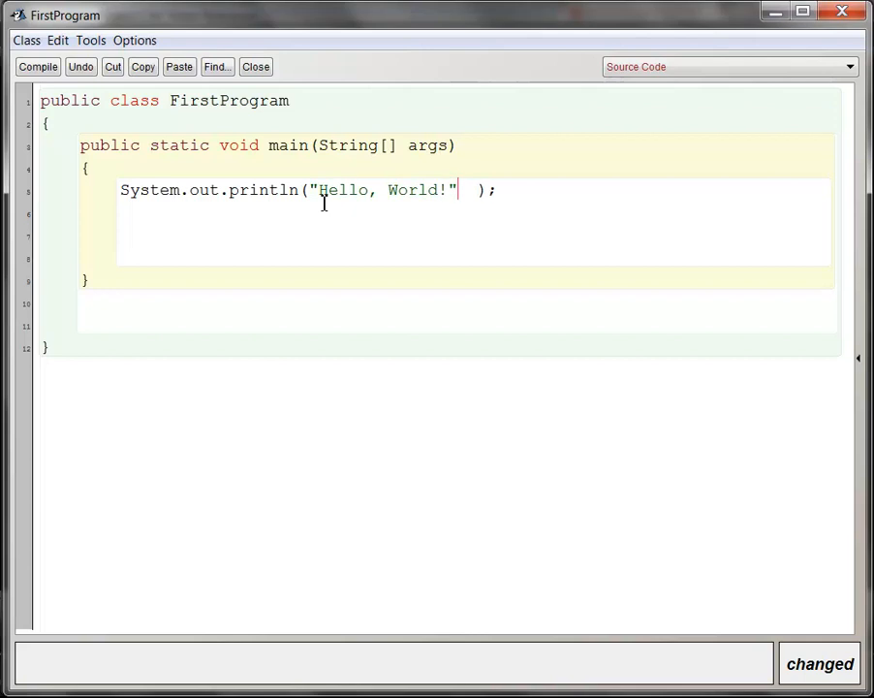
key(Backspace)
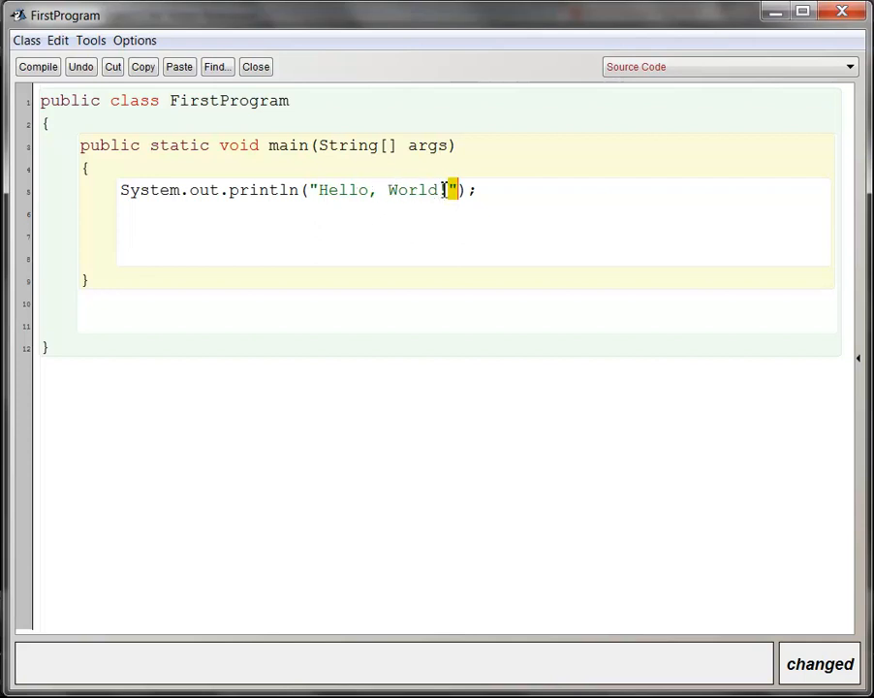
Step: Finish the Hello, World! message and compile FirstProgram with no syntax errors
text(!)
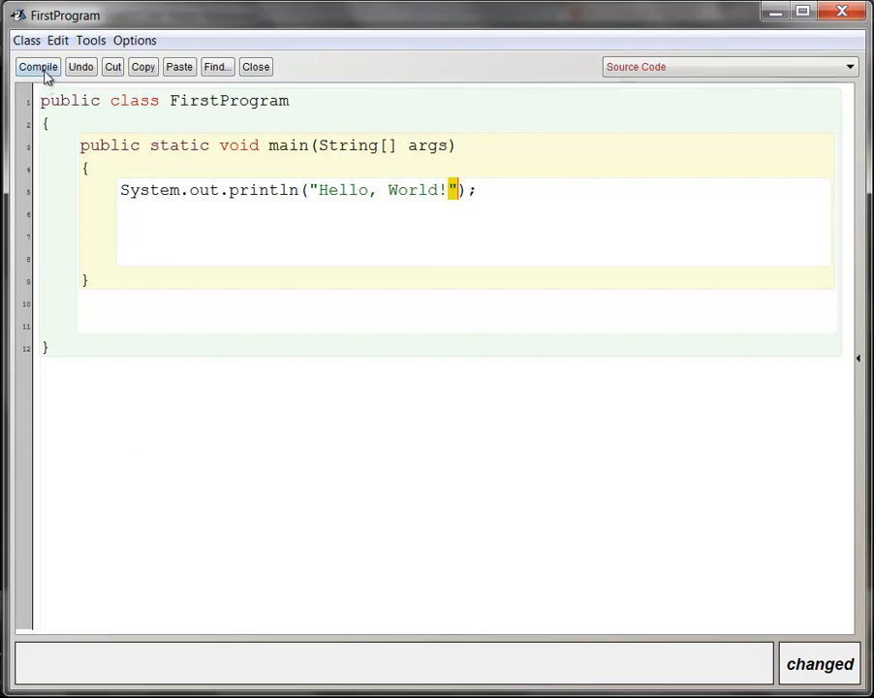
click(37, 66)
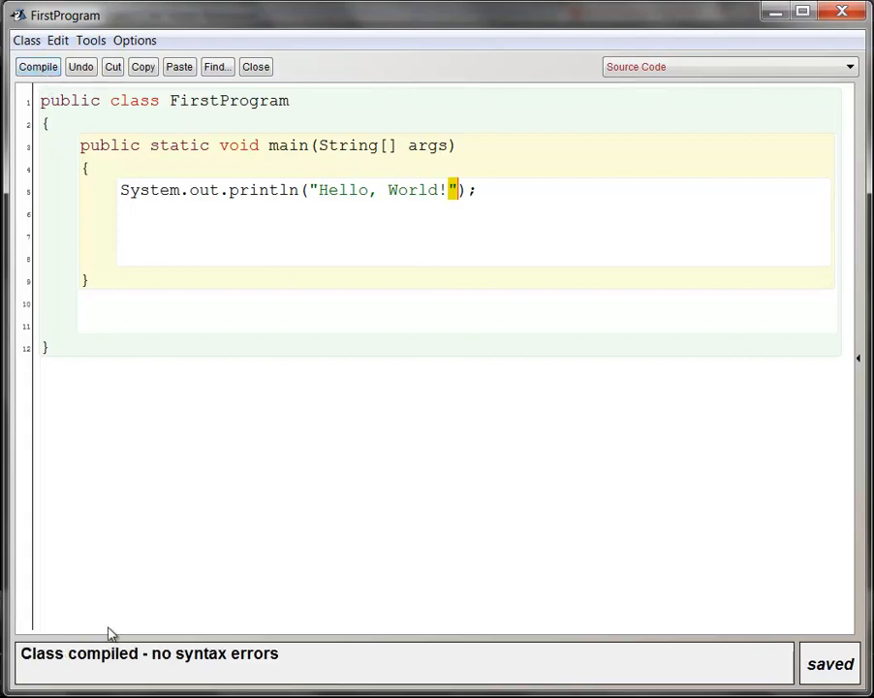
mouse_move(262, 675)
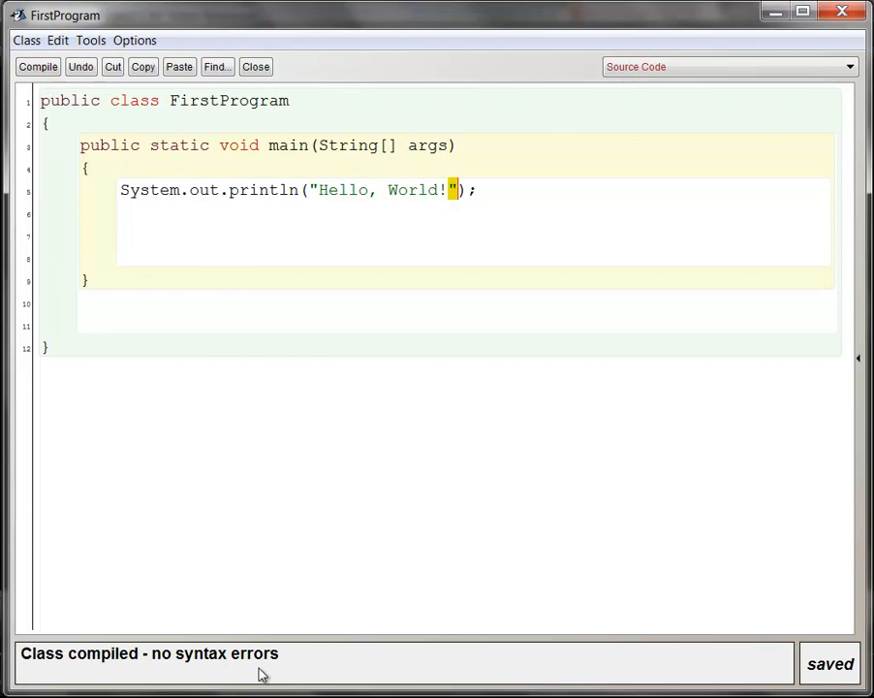
mouse_move(217, 228)
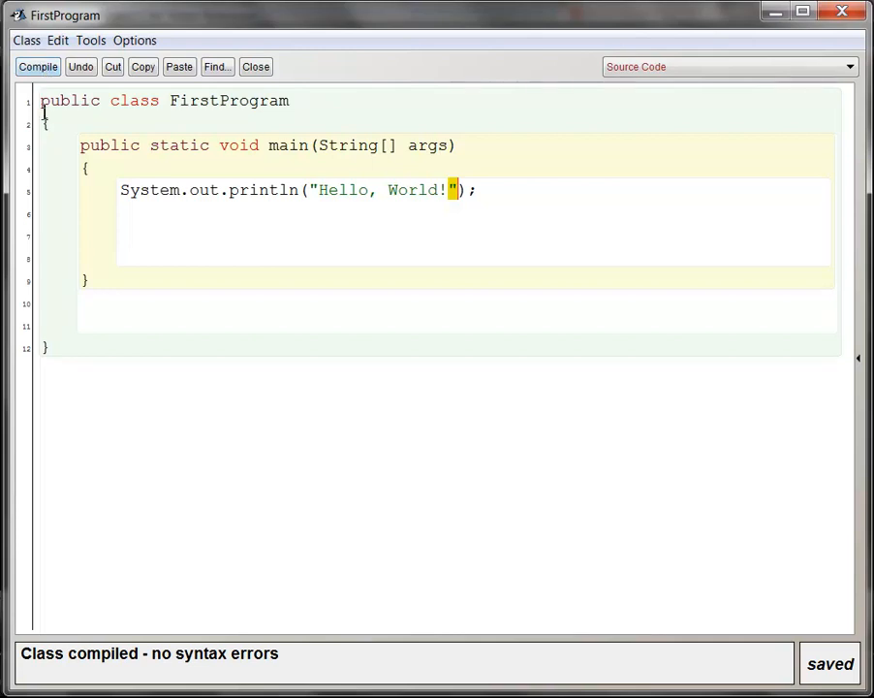
mouse_move(89, 207)
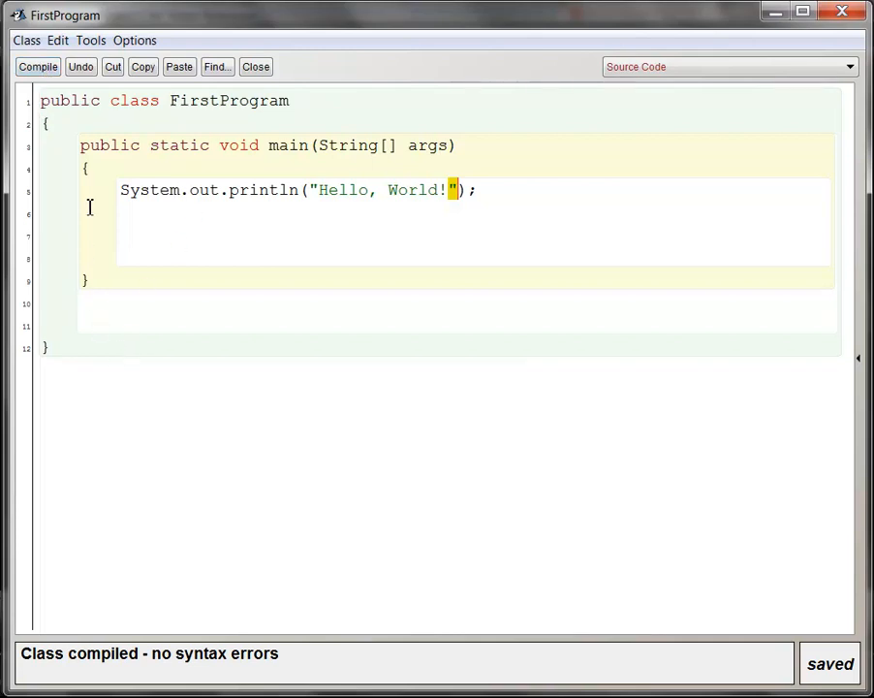
mouse_move(140, 305)
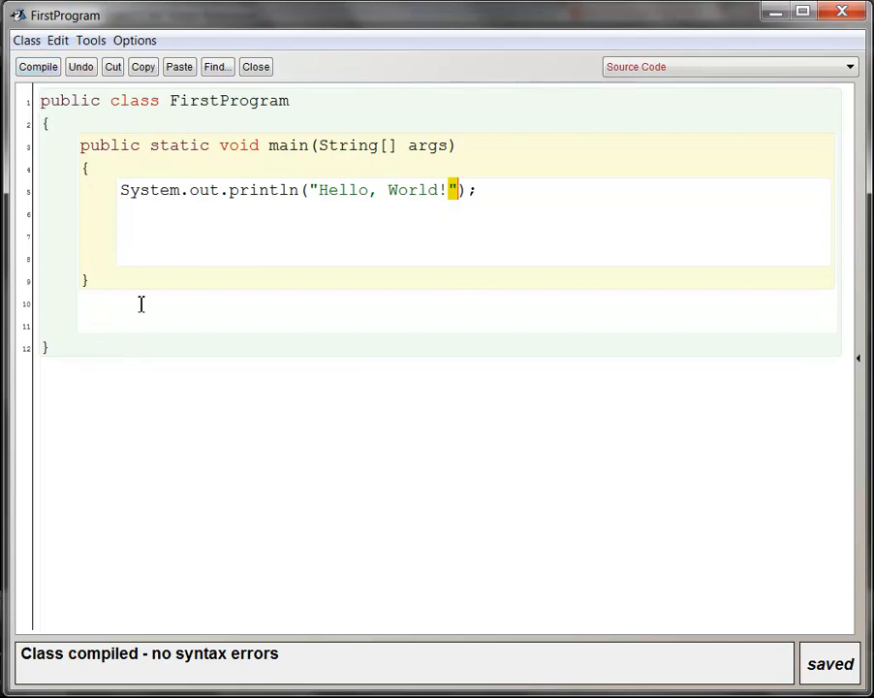
mouse_move(207, 293)
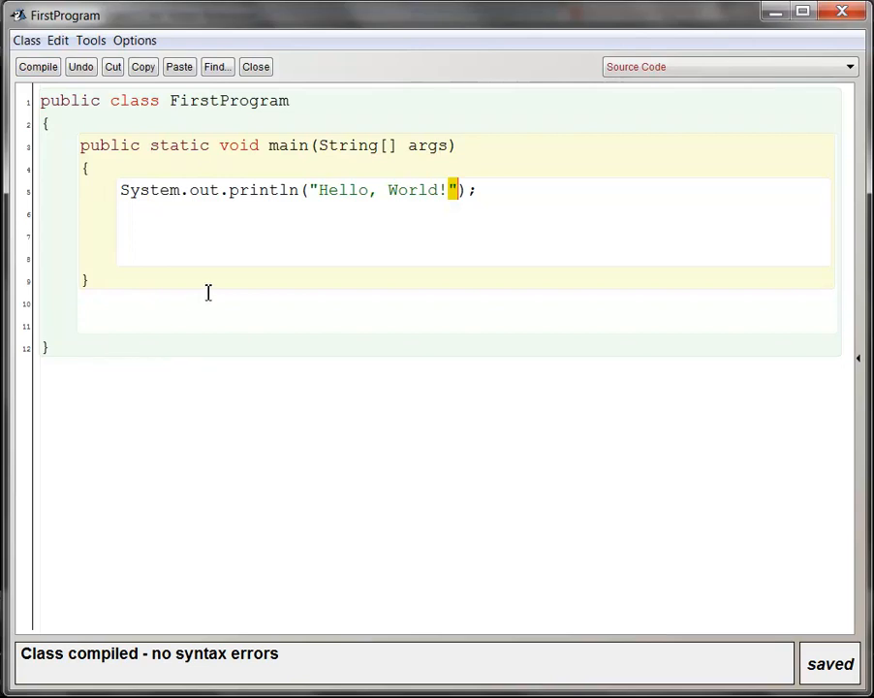
Step: Delete the semicolon to see the '; expected' error, then restore it and recompile cleanly
key(Backspace)
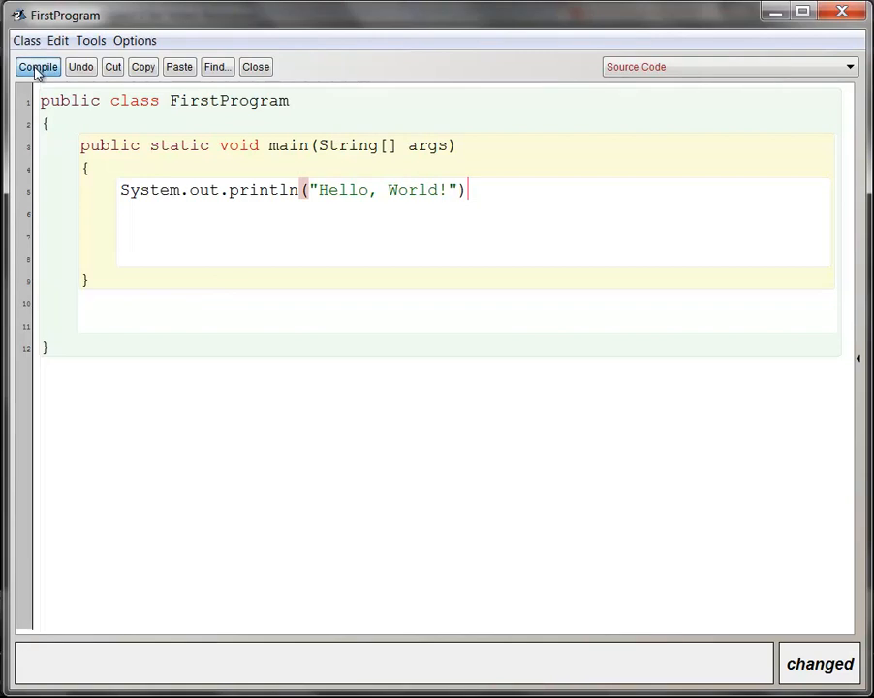
click(36, 66)
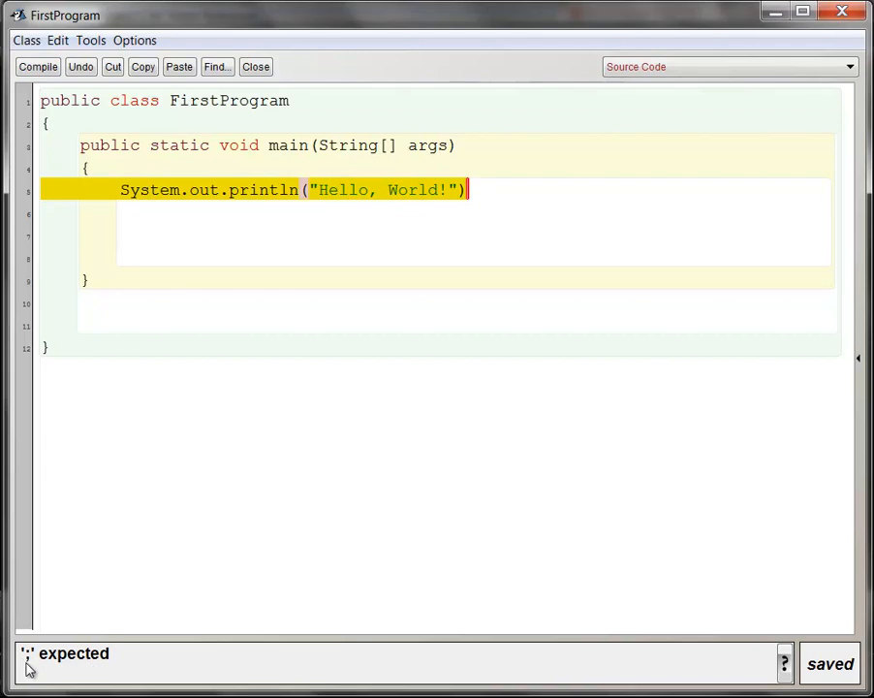
mouse_move(504, 190)
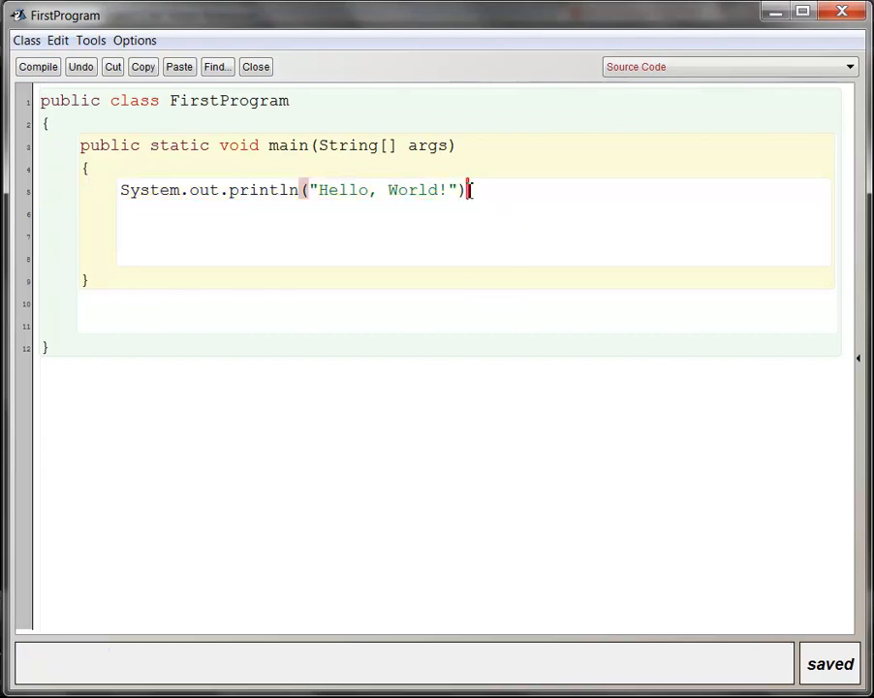
text(;)
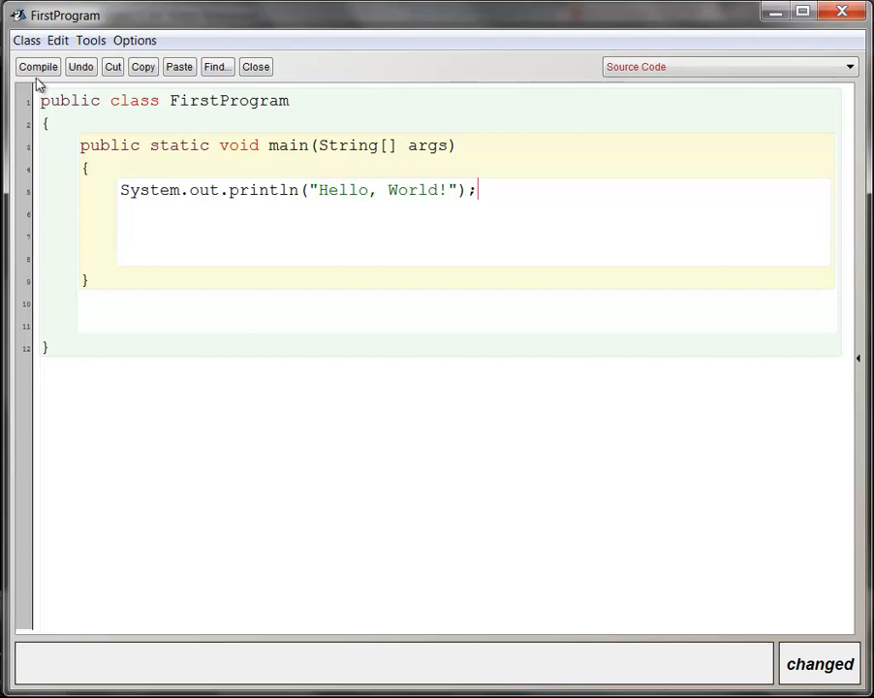
click(39, 65)
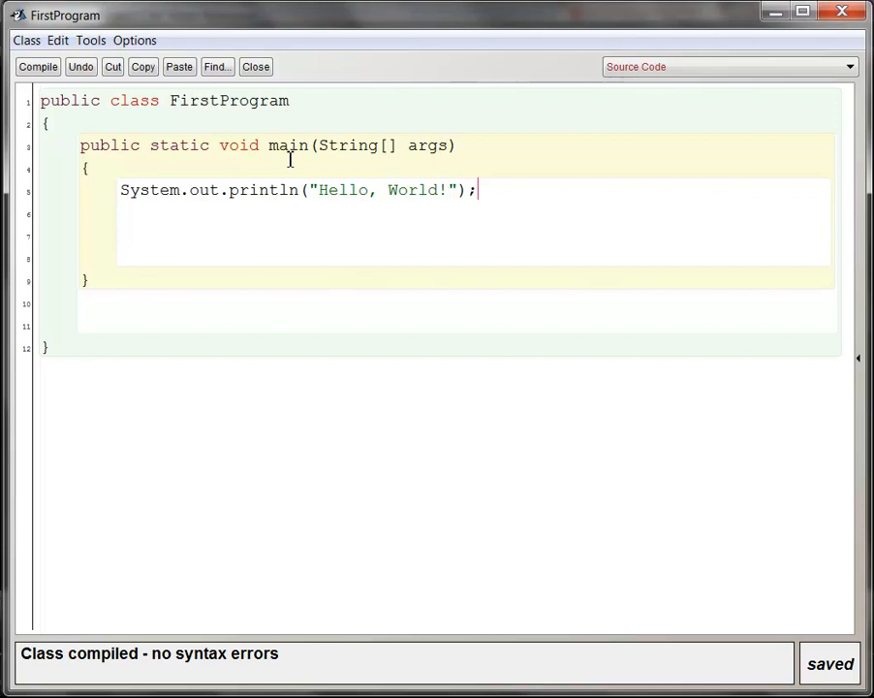
mouse_move(244, 620)
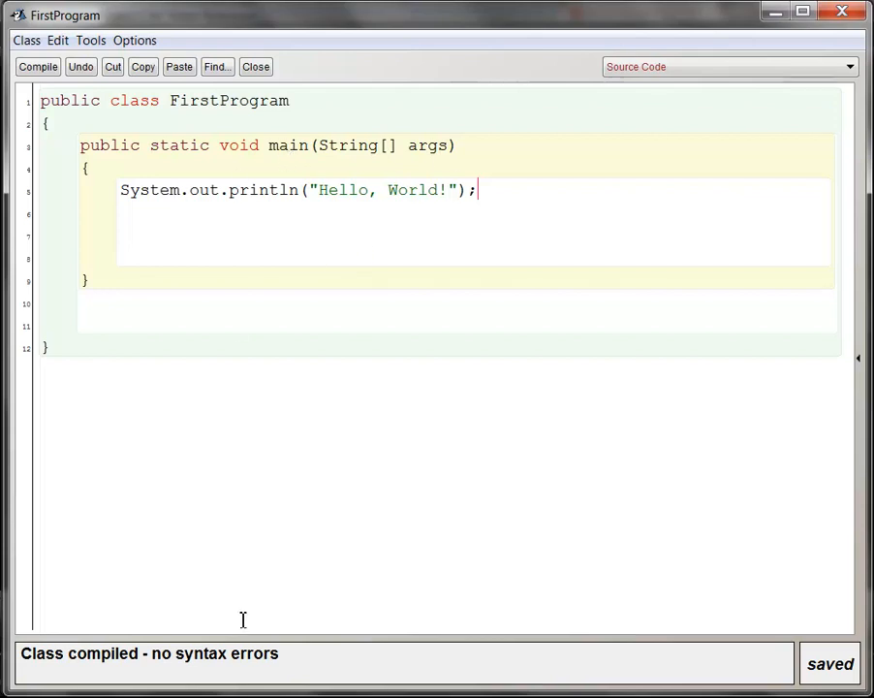
mouse_move(229, 659)
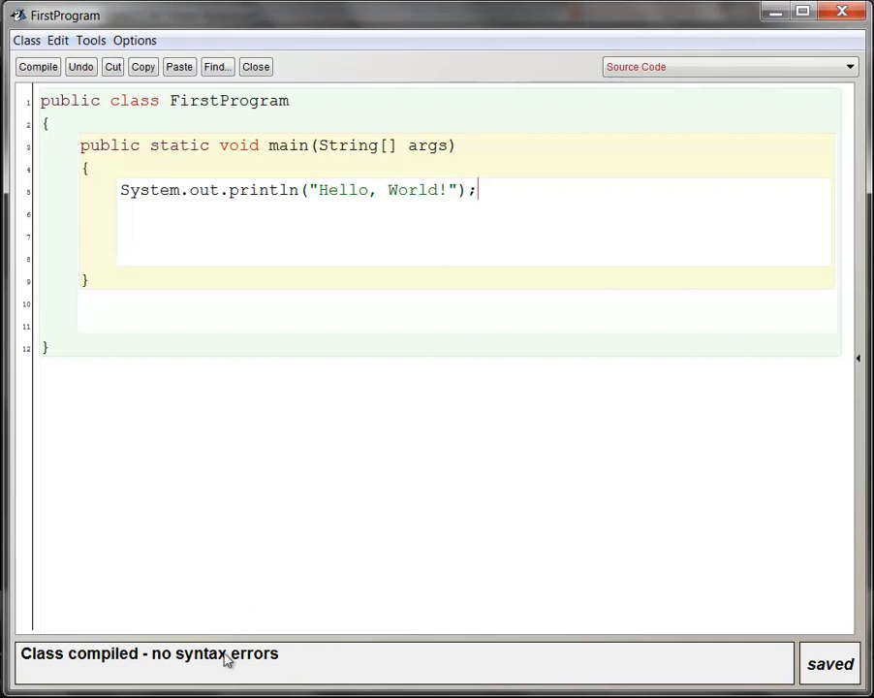
mouse_move(208, 465)
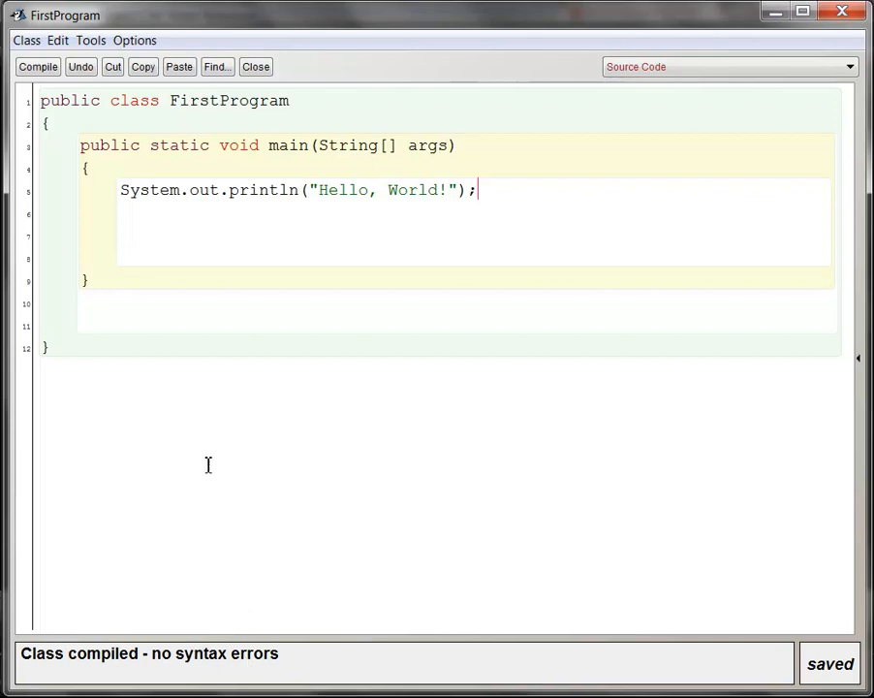
mouse_move(201, 444)
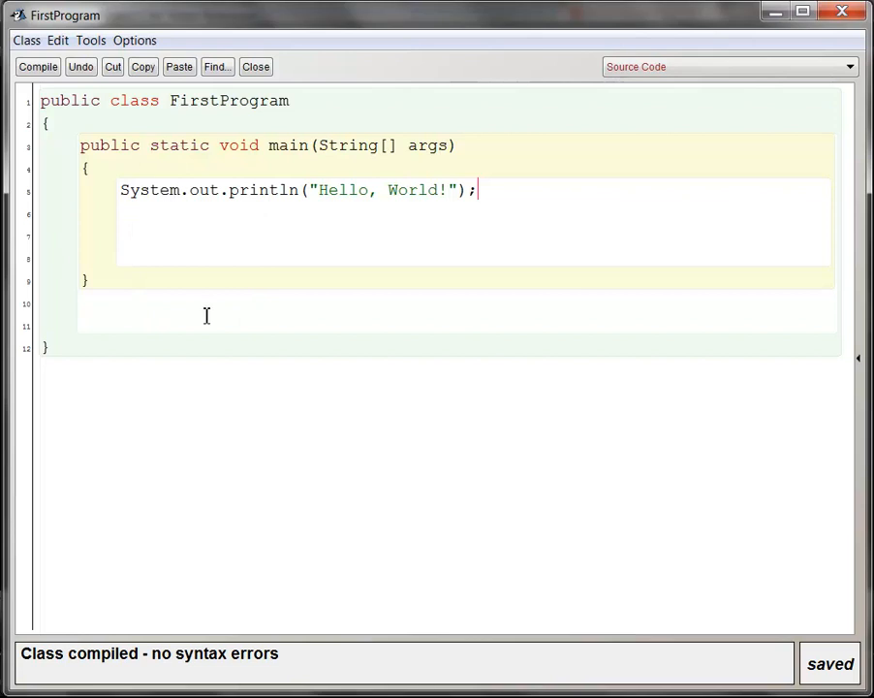
mouse_move(310, 252)
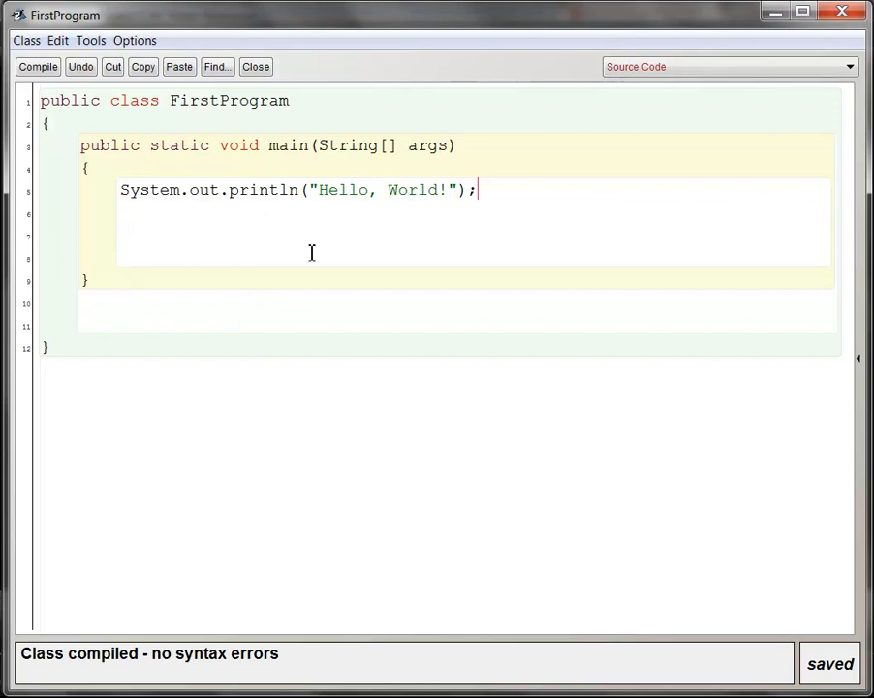
mouse_move(210, 190)
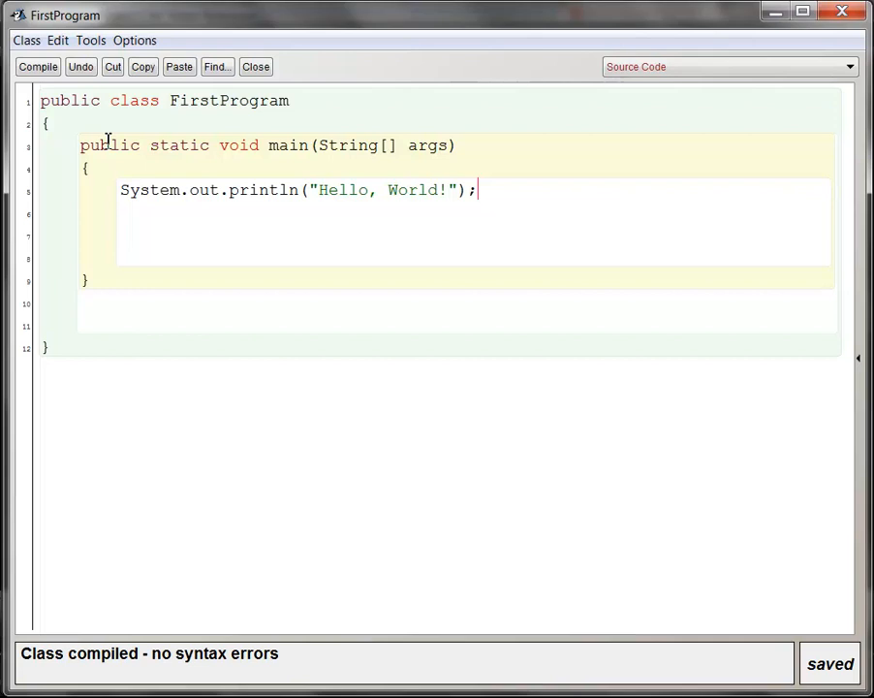
mouse_move(268, 298)
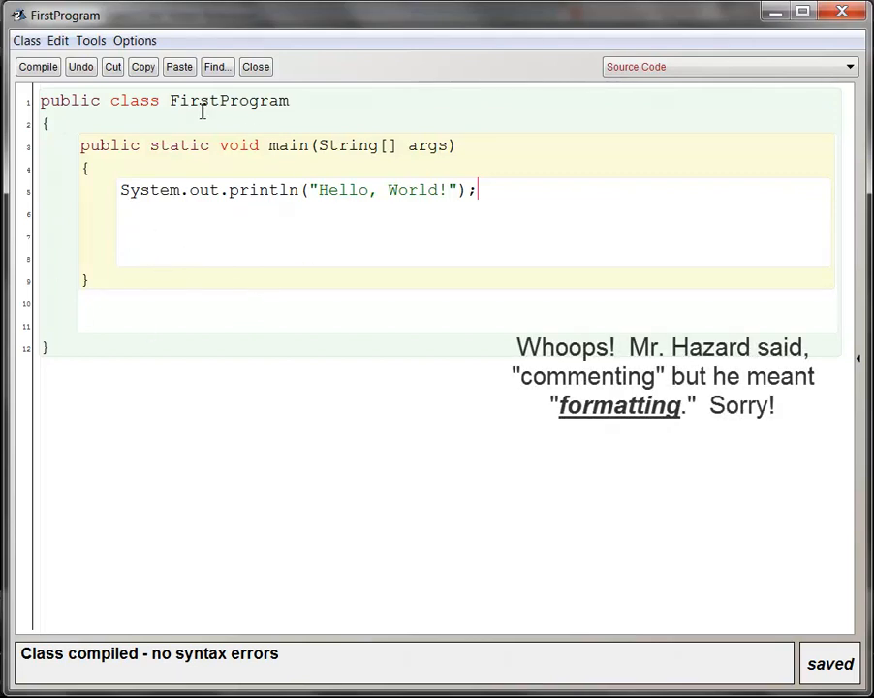
mouse_move(306, 229)
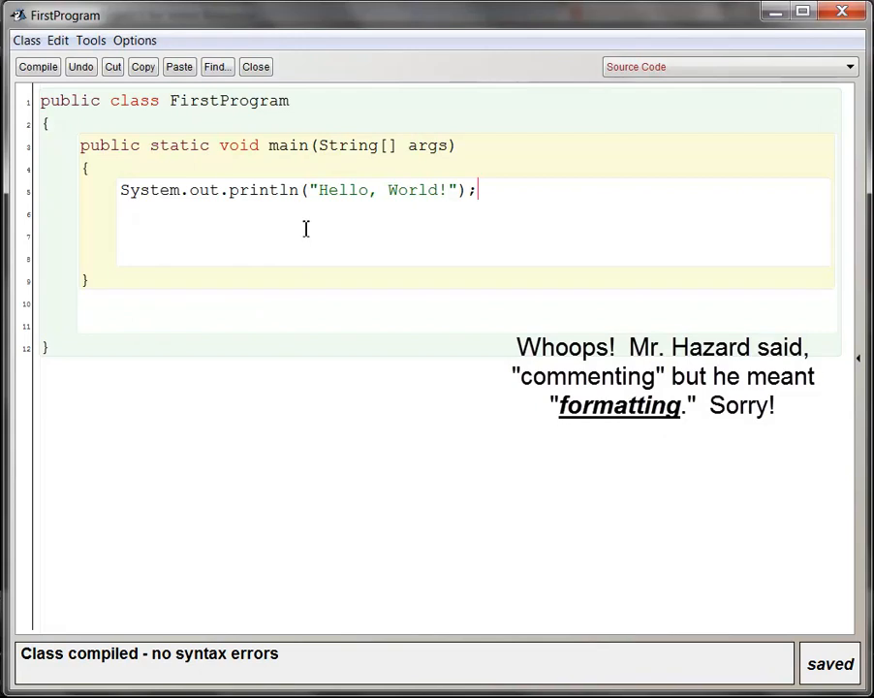
mouse_move(136, 101)
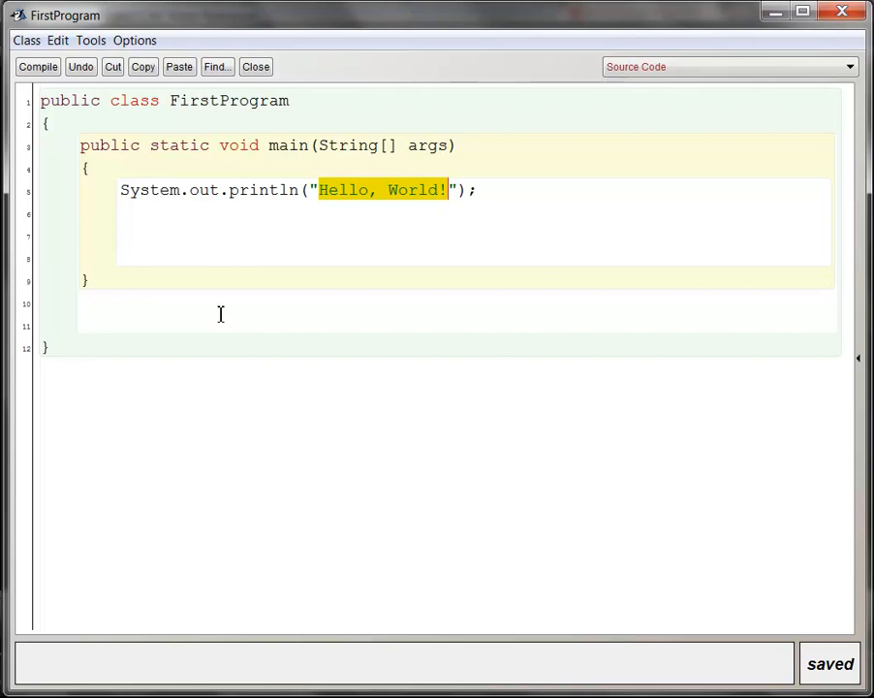
mouse_move(248, 287)
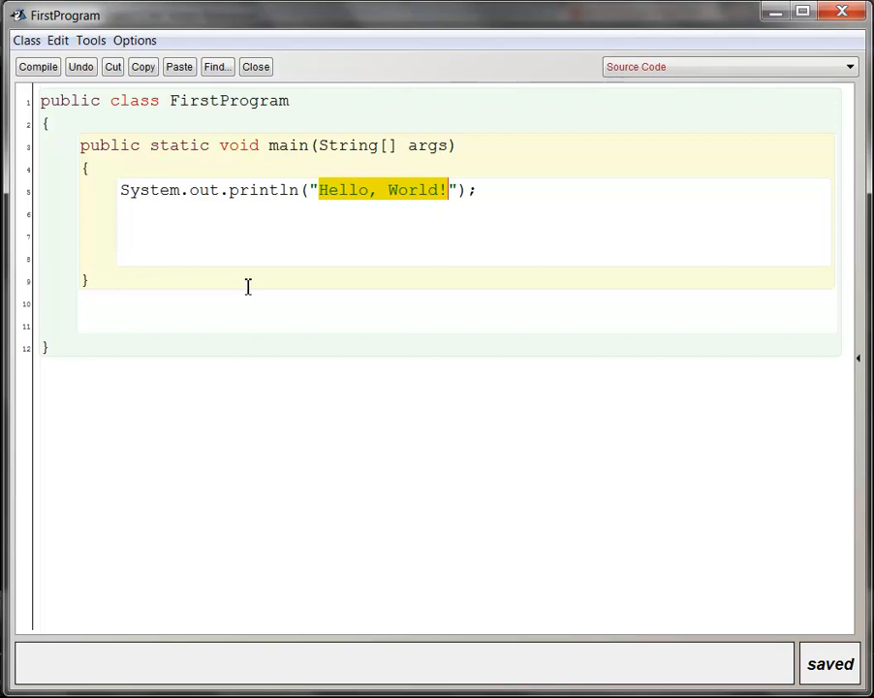
mouse_move(141, 107)
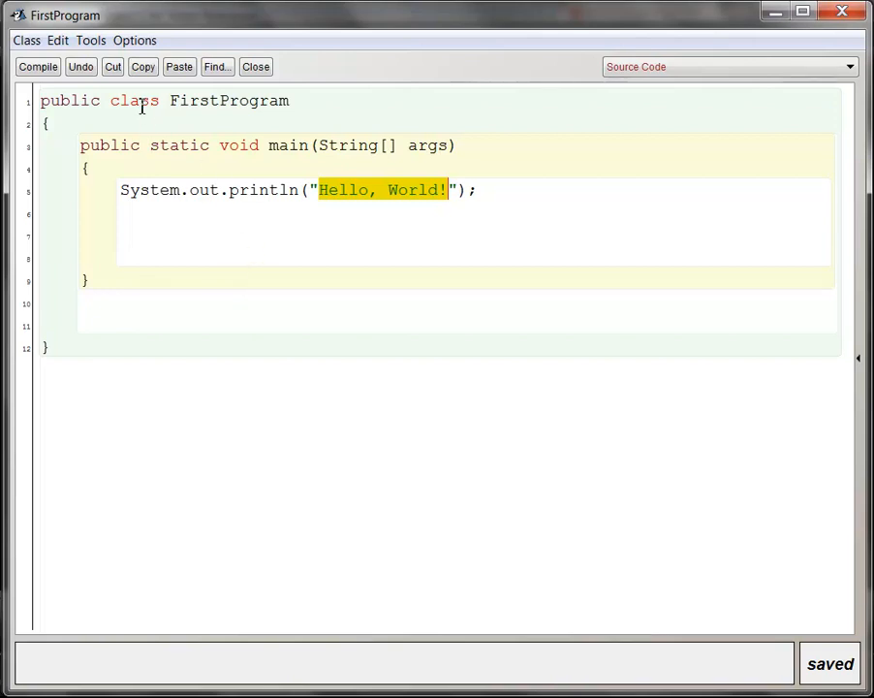
Step: Point out void, delete the closing quote after World!, then type it back
double_click(241, 145)
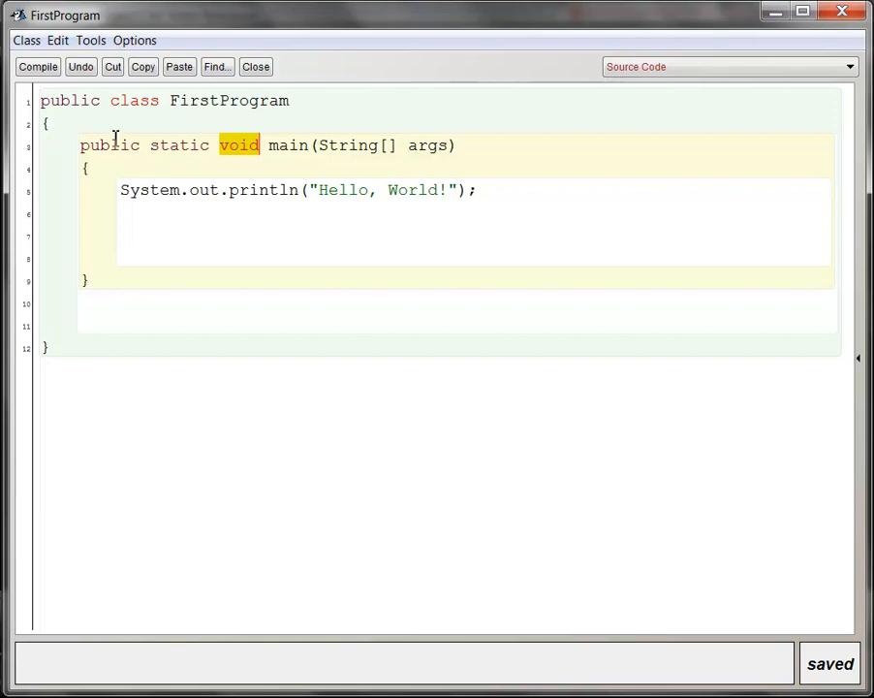
mouse_move(192, 155)
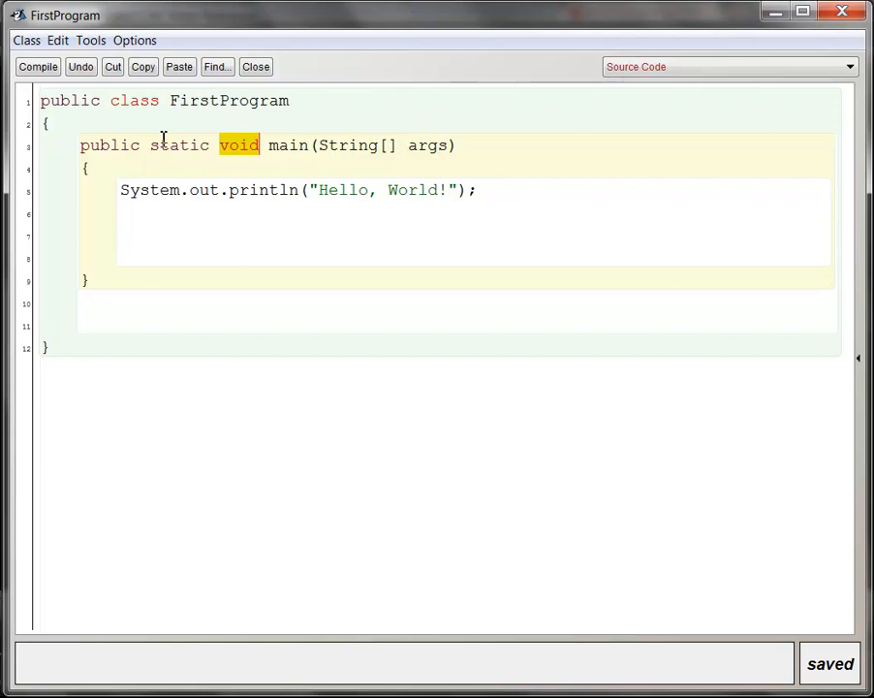
mouse_move(322, 190)
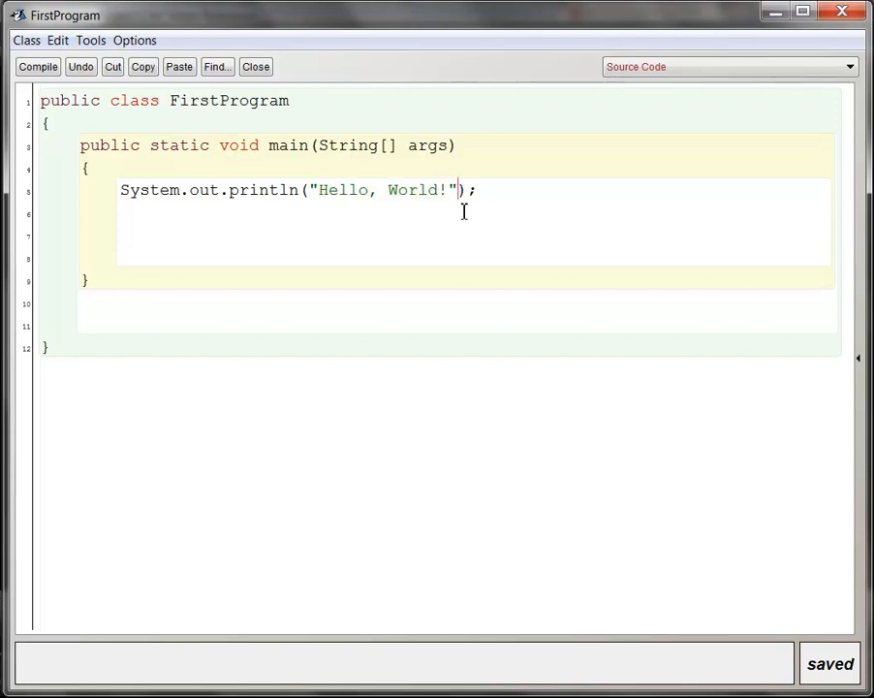
key(Backspace)
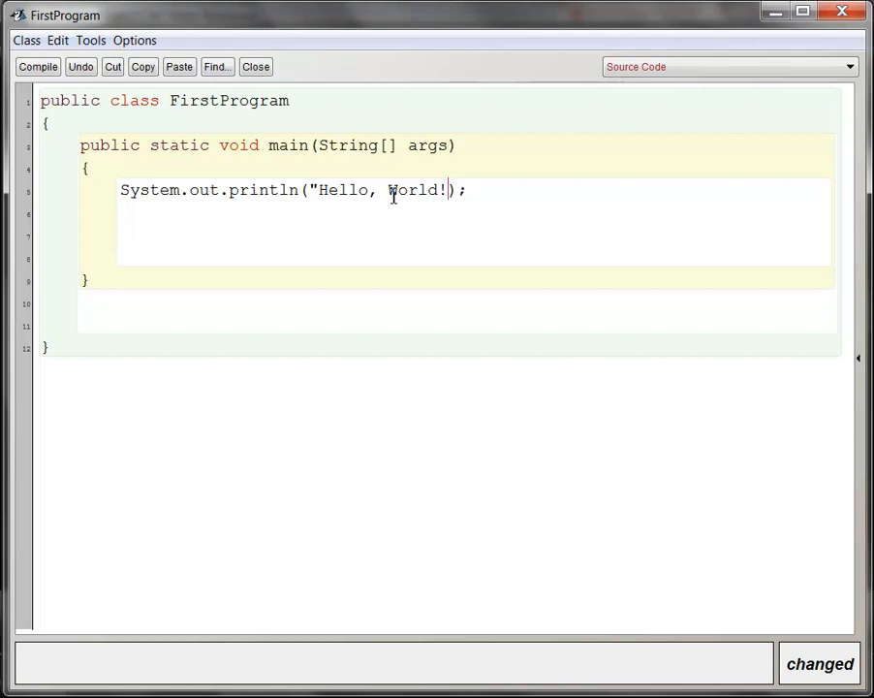
text(")
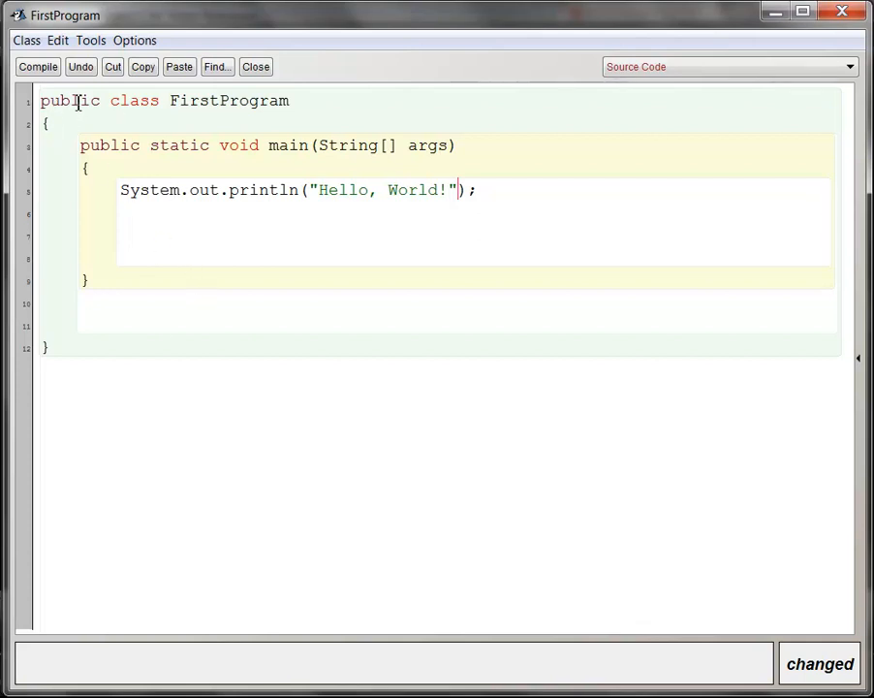
Step: Highlight the class name FirstProgram and its matching opening and closing braces
double_click(228, 101)
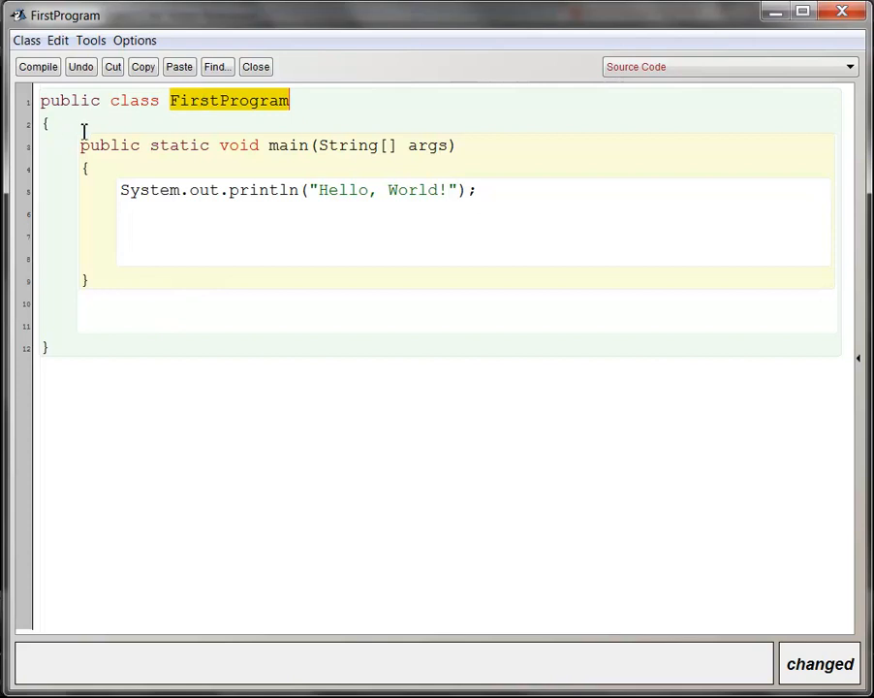
click(43, 124)
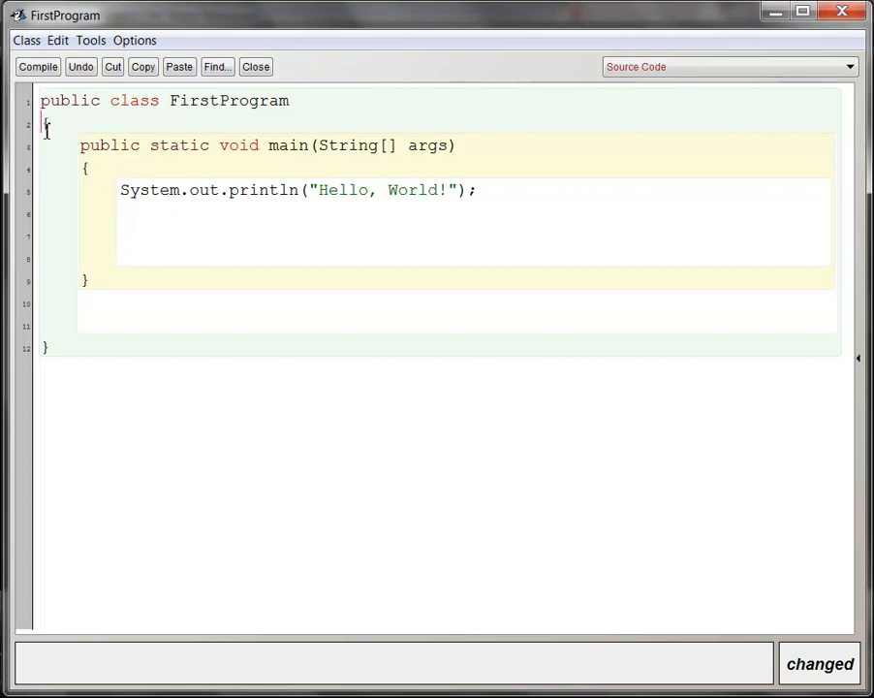
click(51, 345)
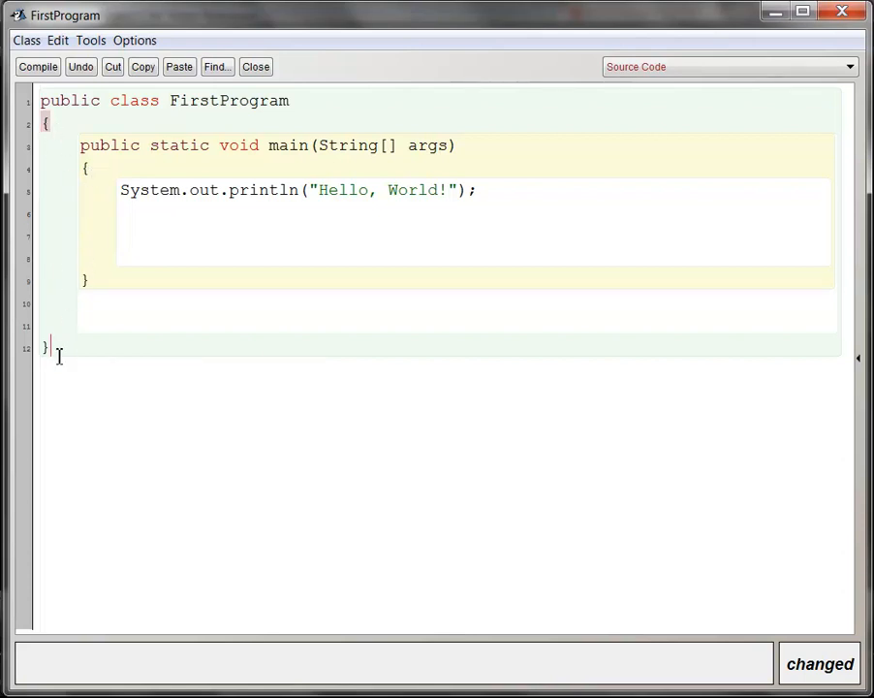
mouse_move(381, 178)
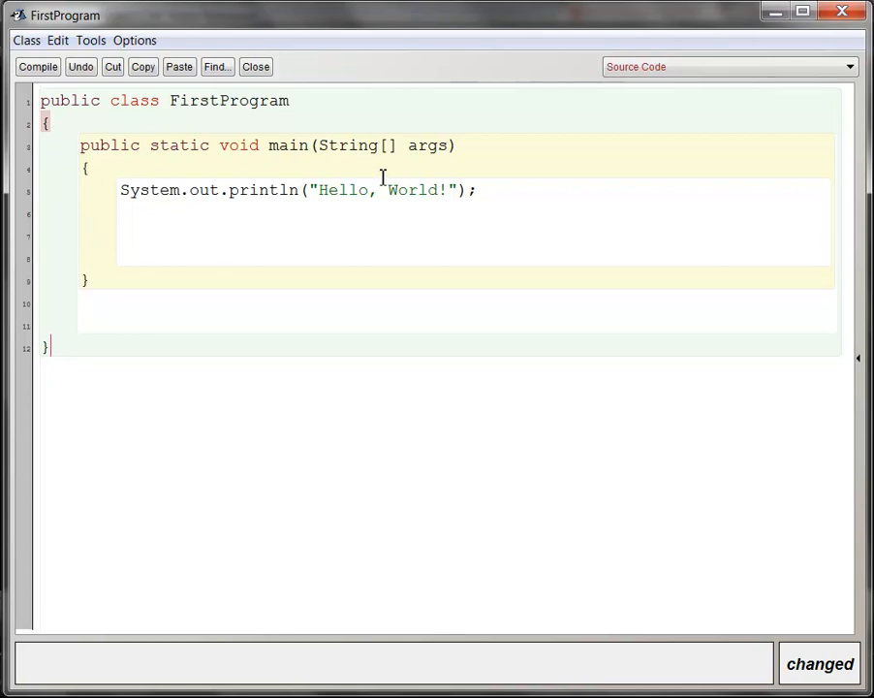
mouse_move(527, 273)
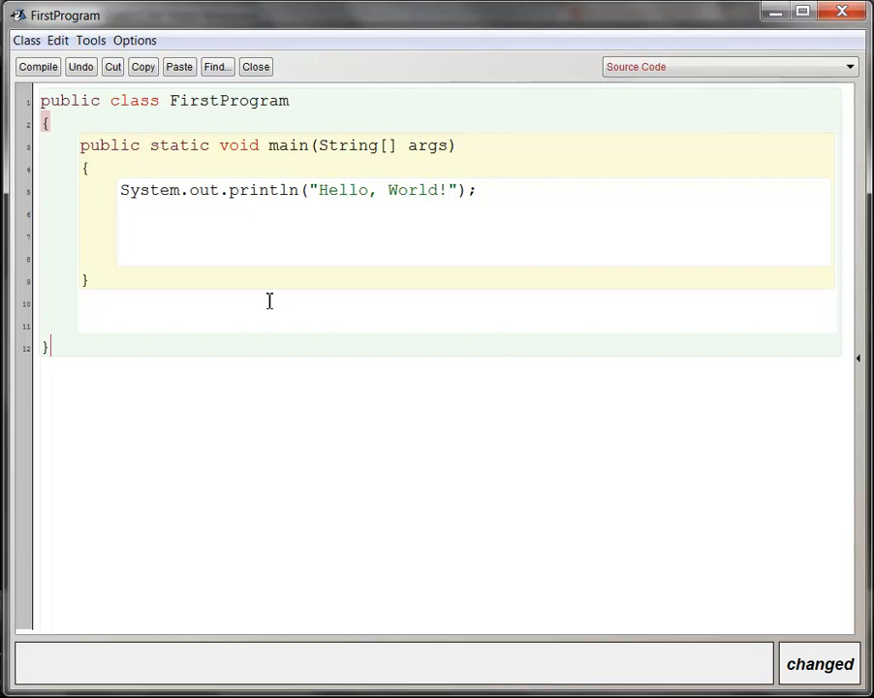
mouse_move(56, 151)
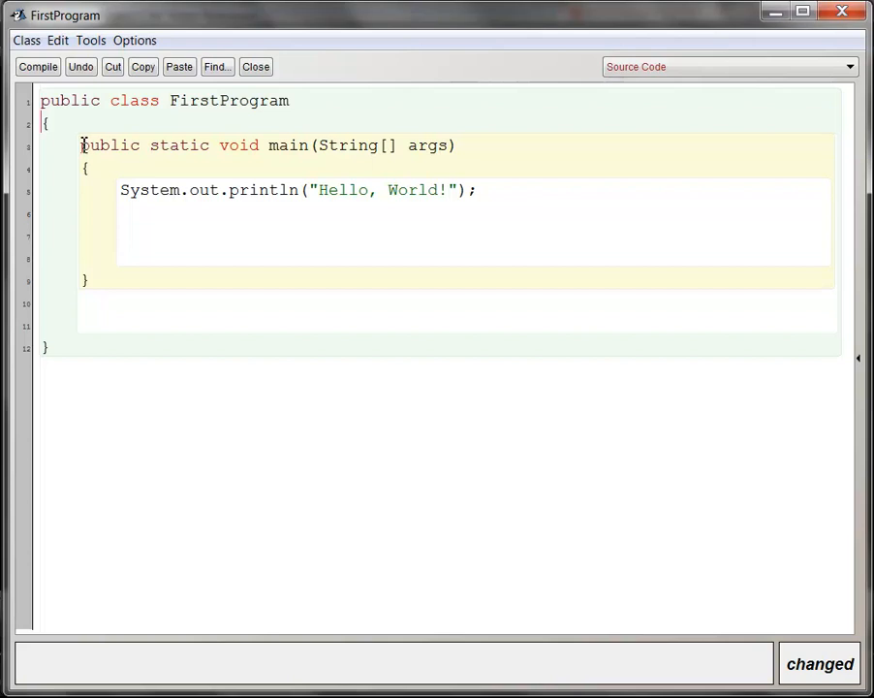
mouse_move(289, 151)
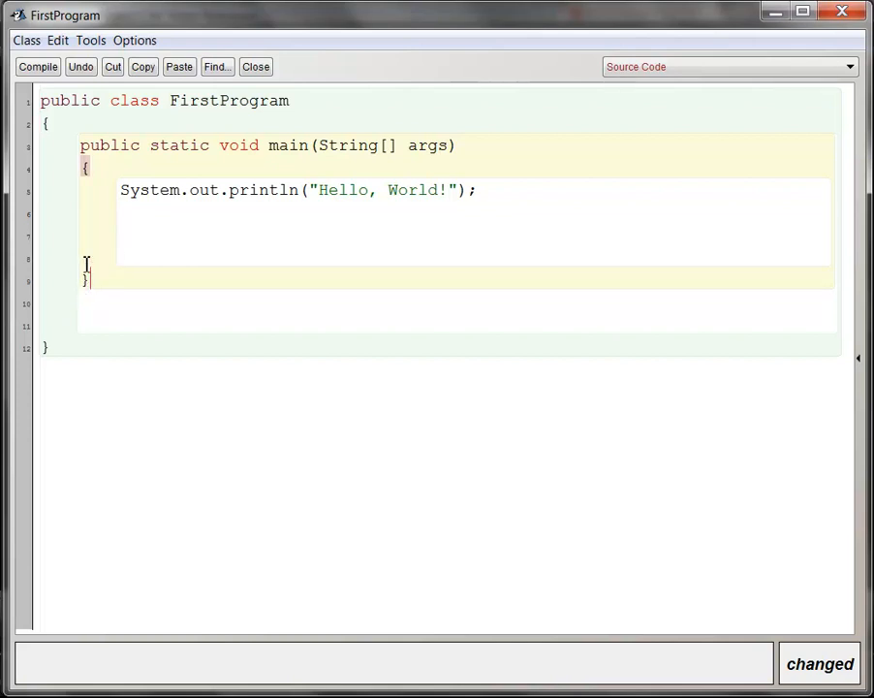
mouse_move(77, 201)
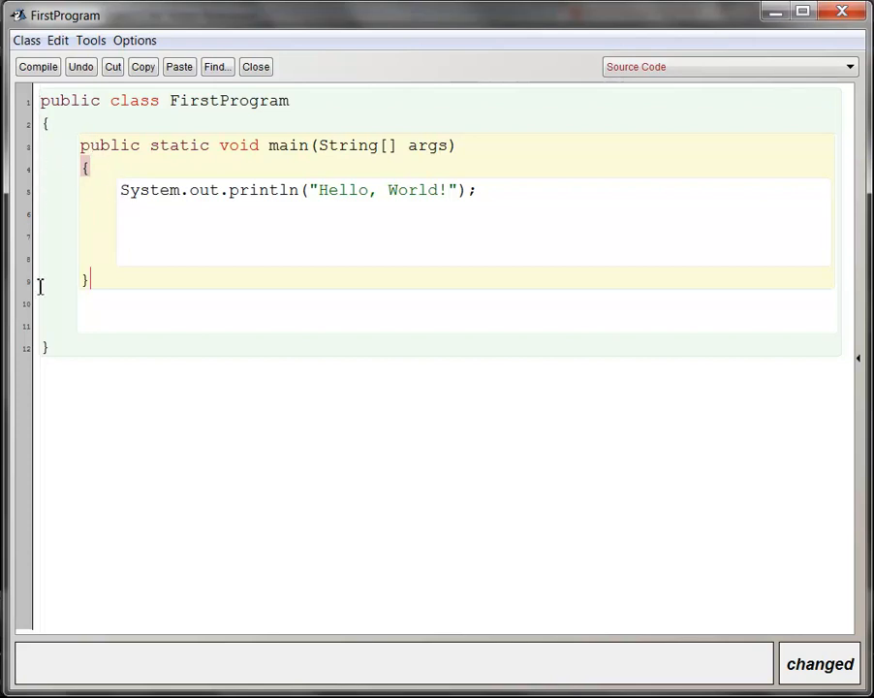
mouse_move(143, 132)
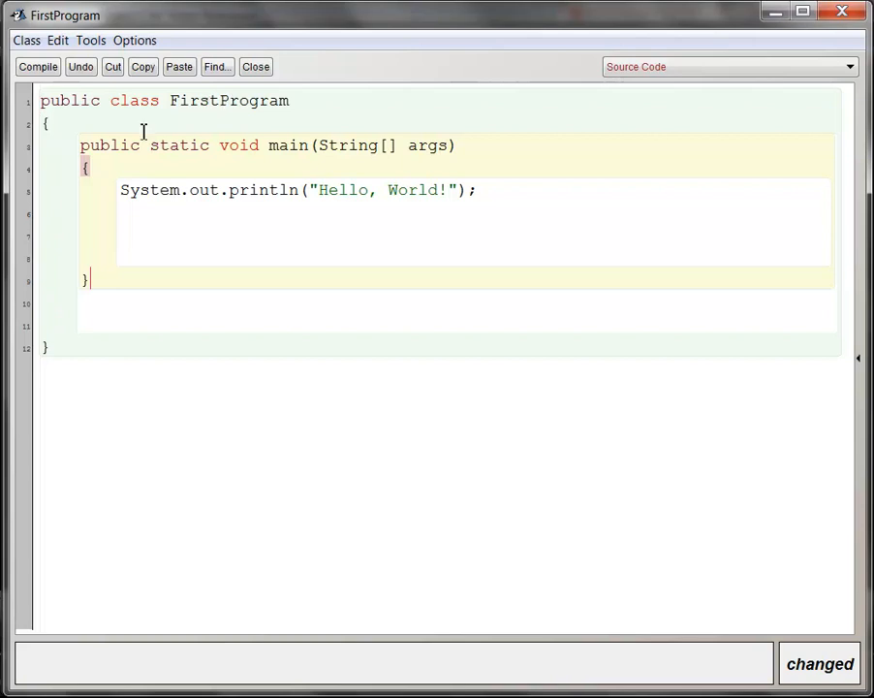
mouse_move(245, 299)
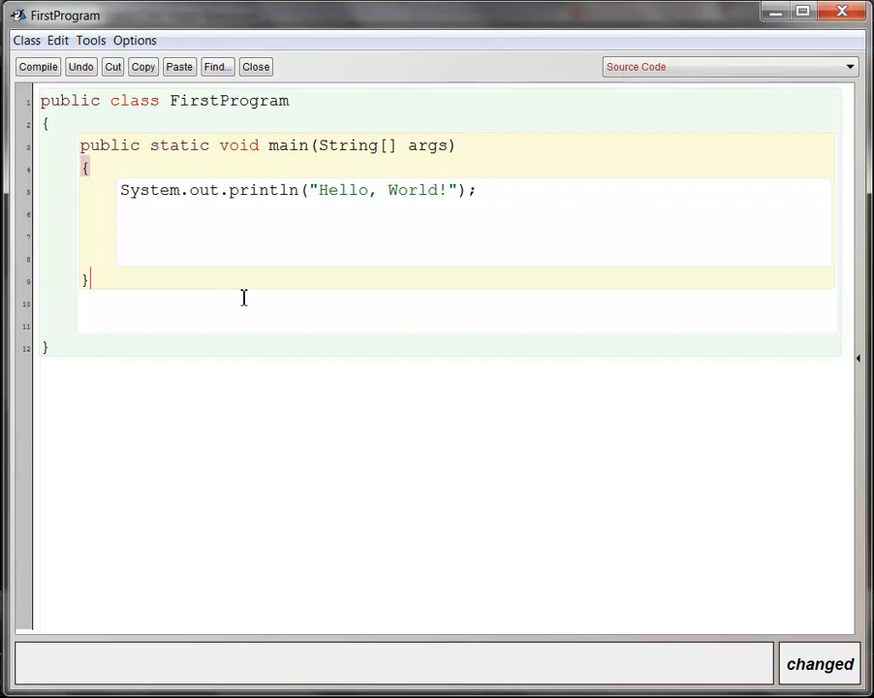
mouse_move(237, 302)
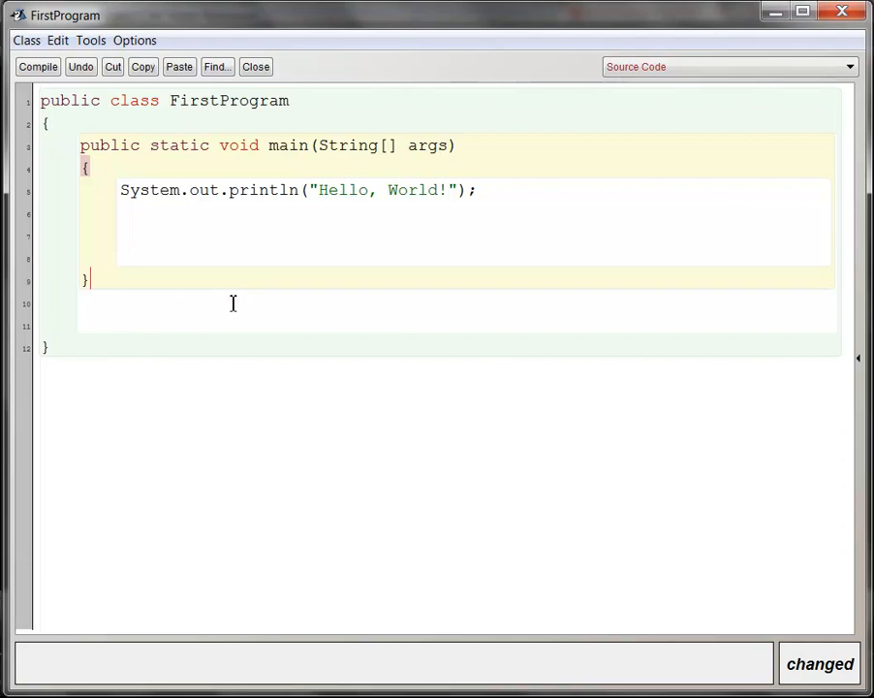
mouse_move(116, 183)
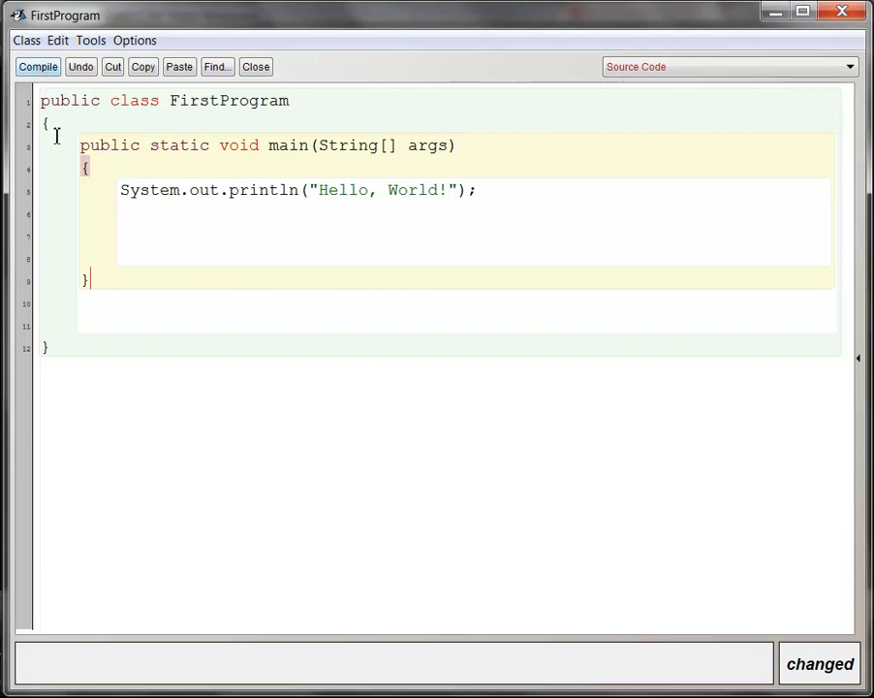
mouse_move(225, 385)
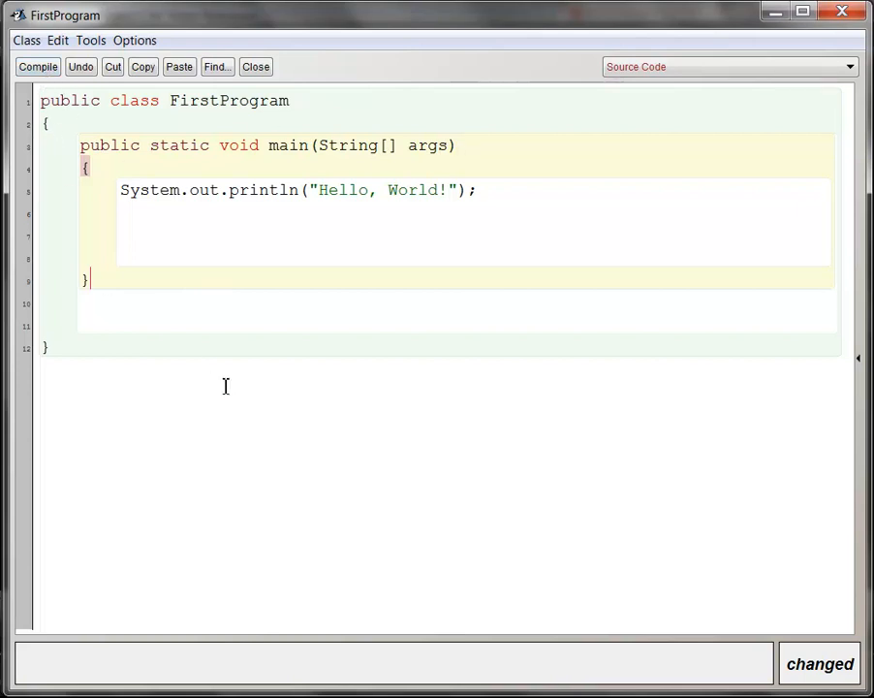
mouse_move(235, 256)
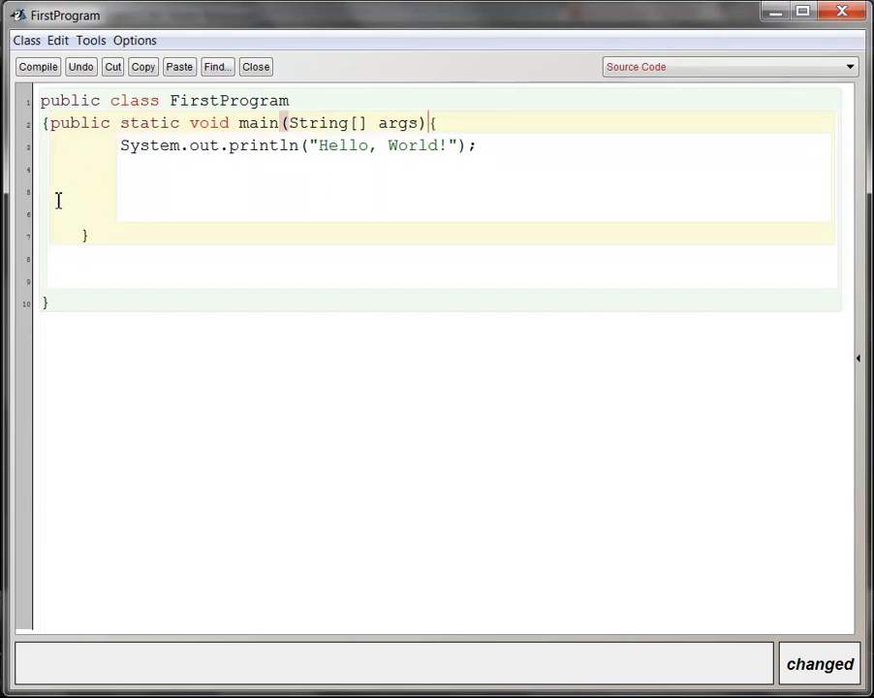
Step: Compile the reformatted FirstProgram class twice, confirming no syntax errors
click(38, 66)
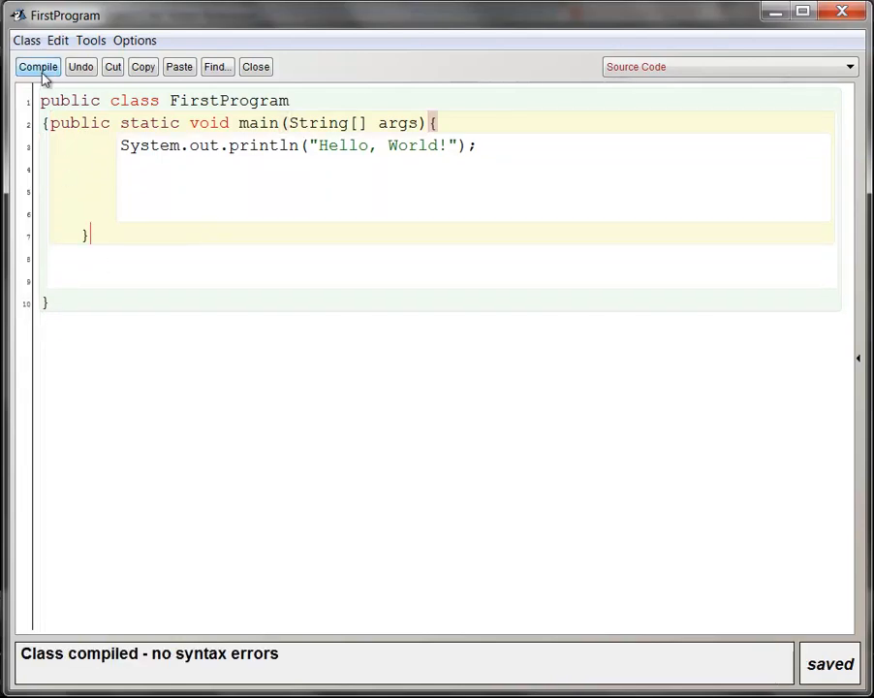
mouse_move(58, 101)
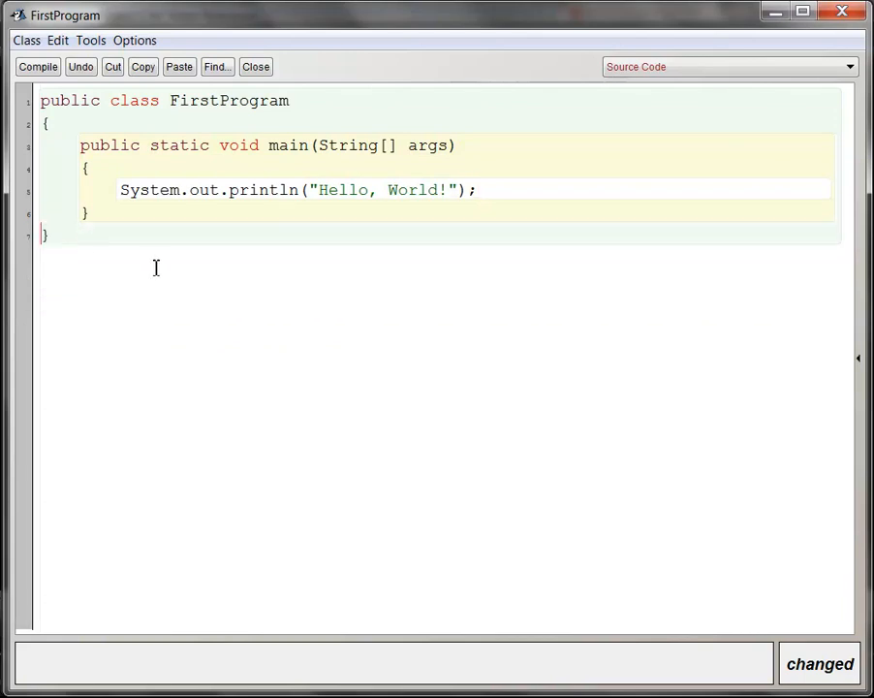
click(37, 66)
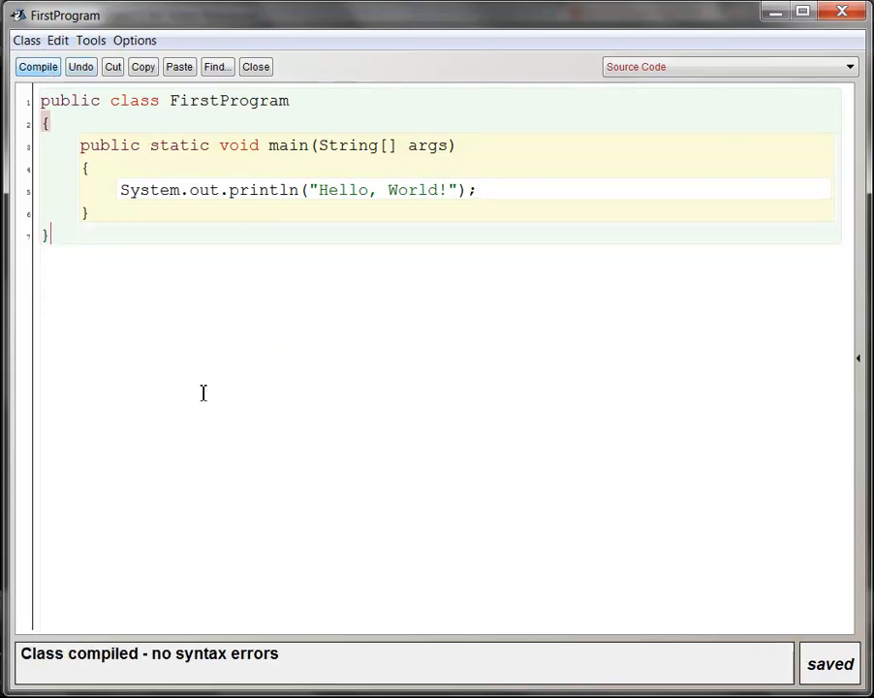
mouse_move(256, 66)
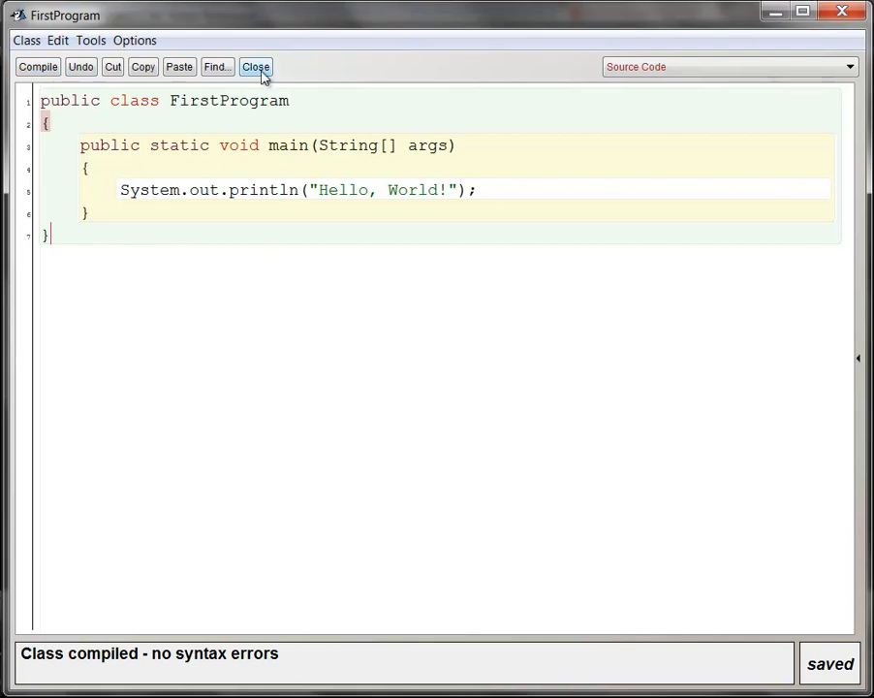
Step: Close the editor and choose void main(String[] args) from the FirstProgram class menu
click(256, 66)
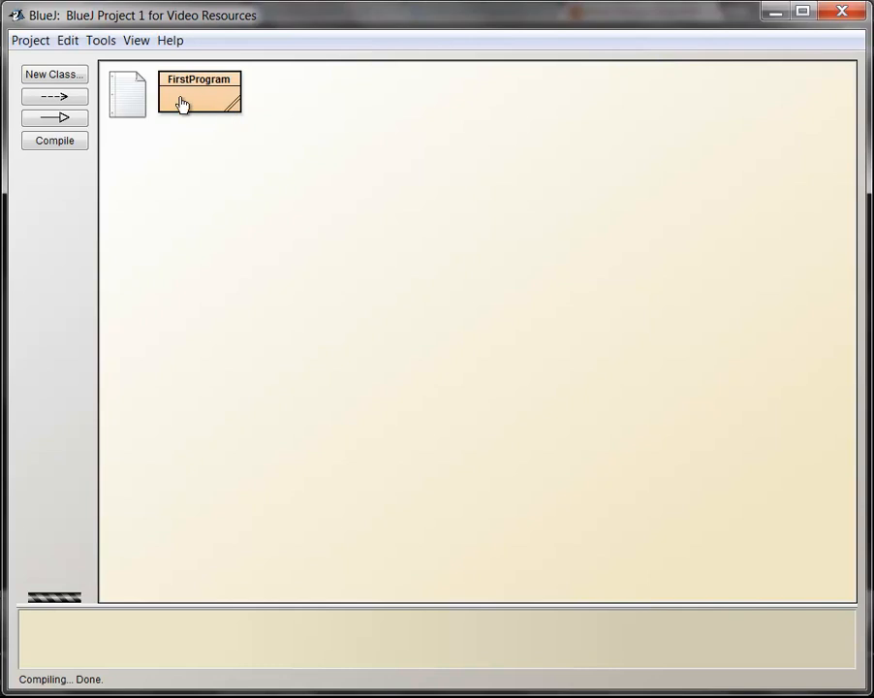
mouse_move(231, 107)
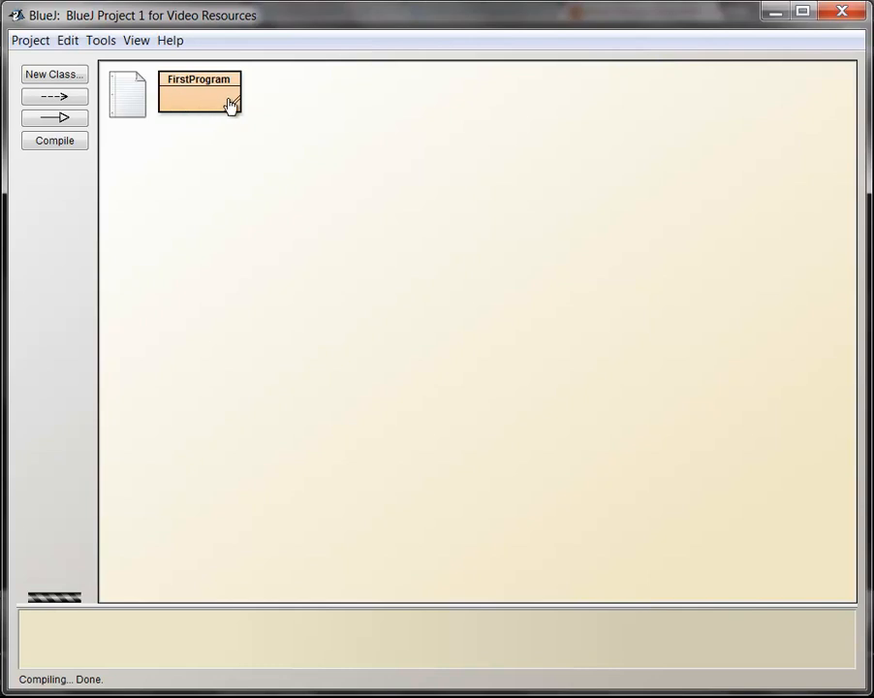
right_click(197, 93)
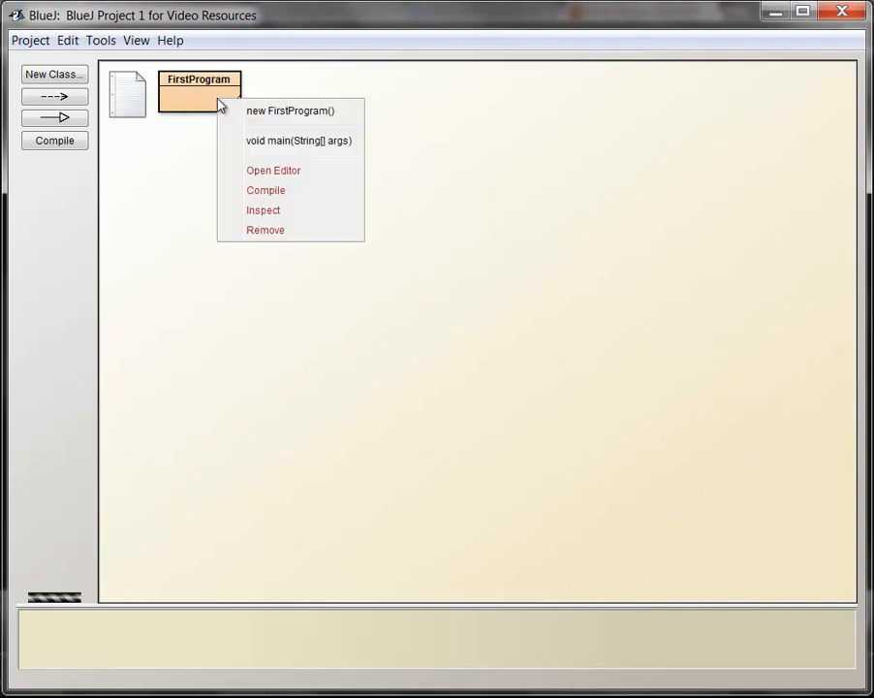
mouse_move(281, 140)
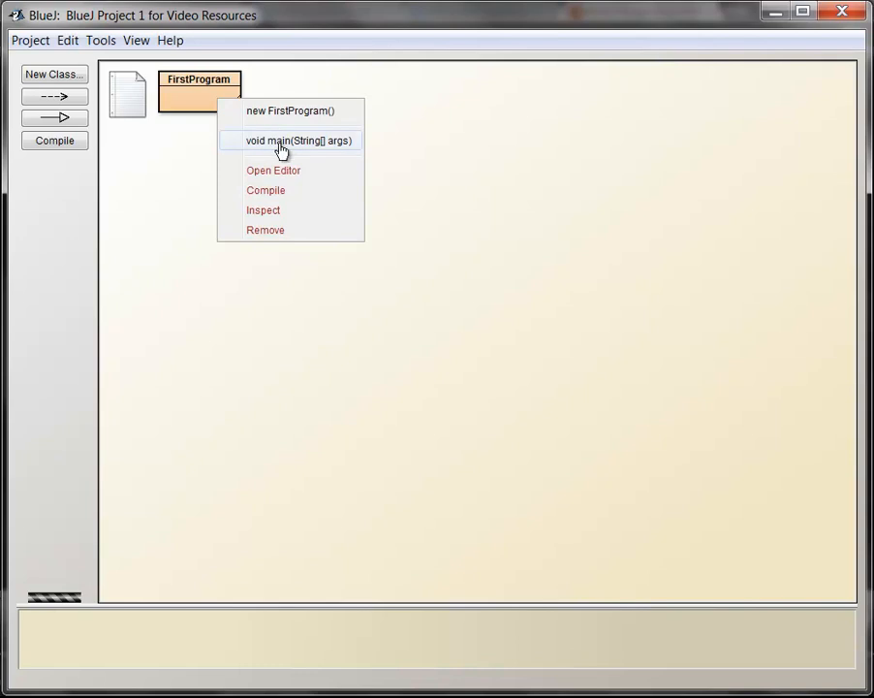
click(295, 139)
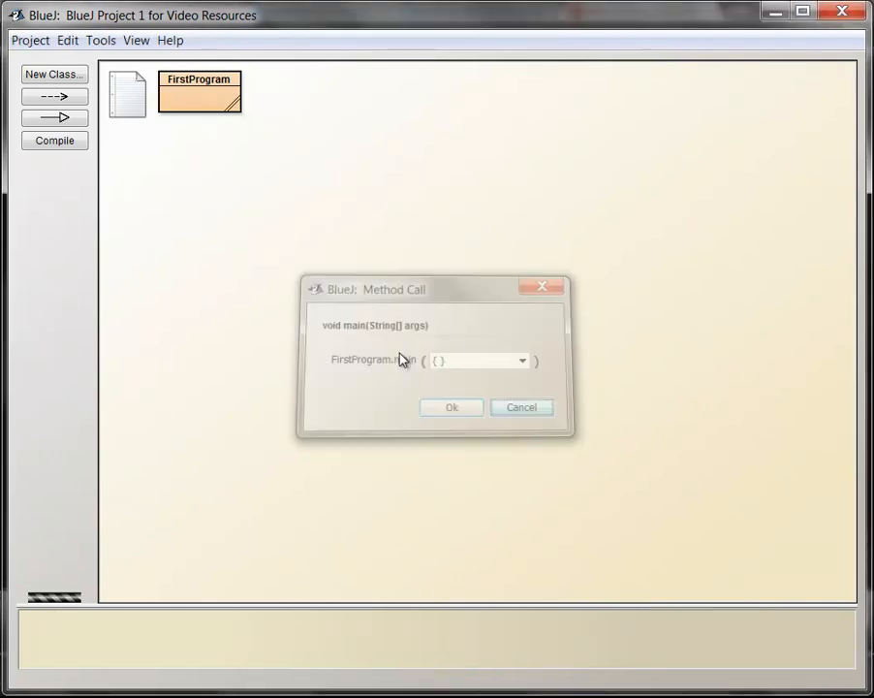
right_click(198, 93)
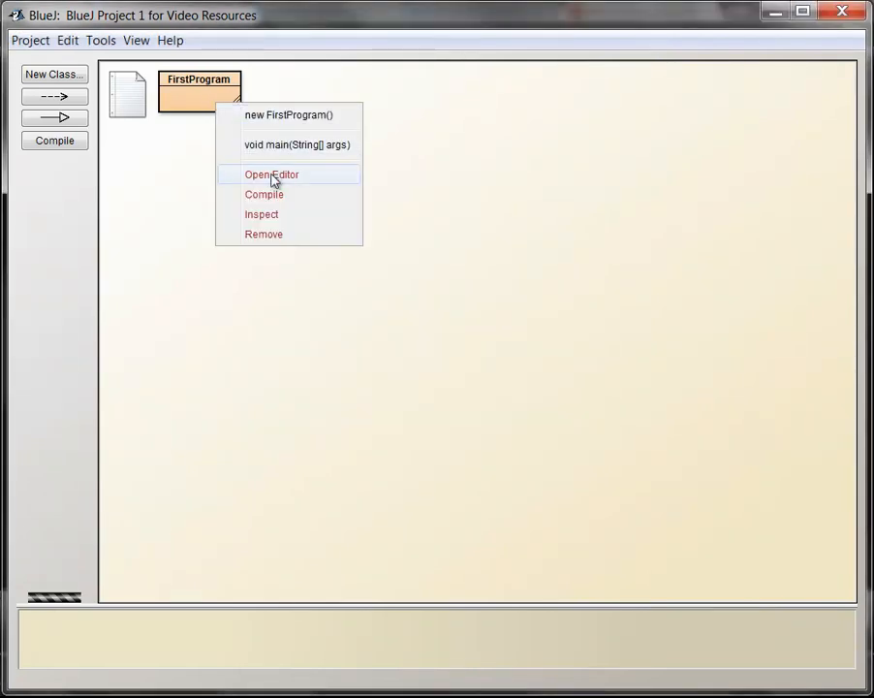
mouse_move(213, 87)
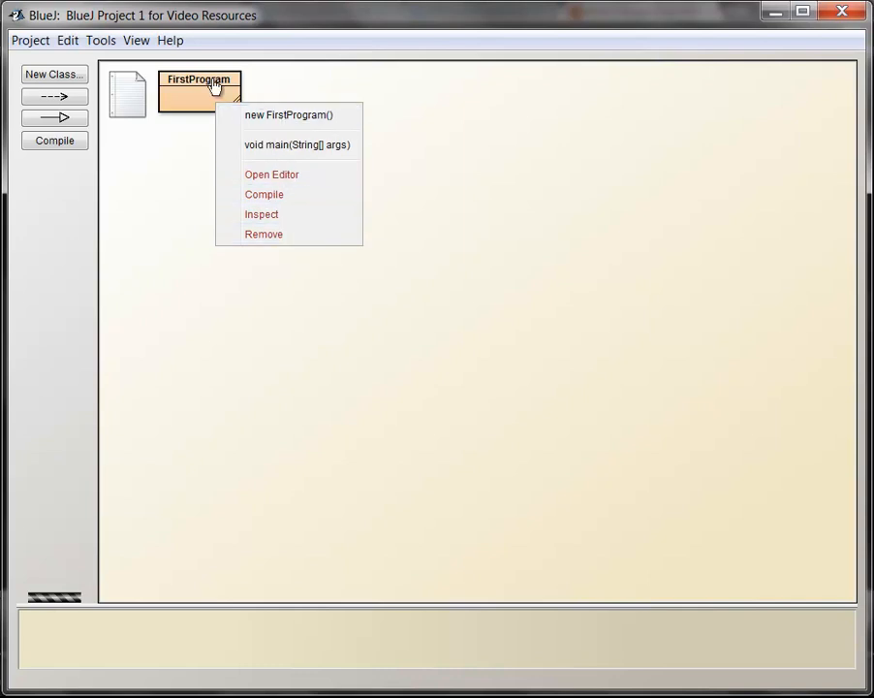
mouse_move(281, 159)
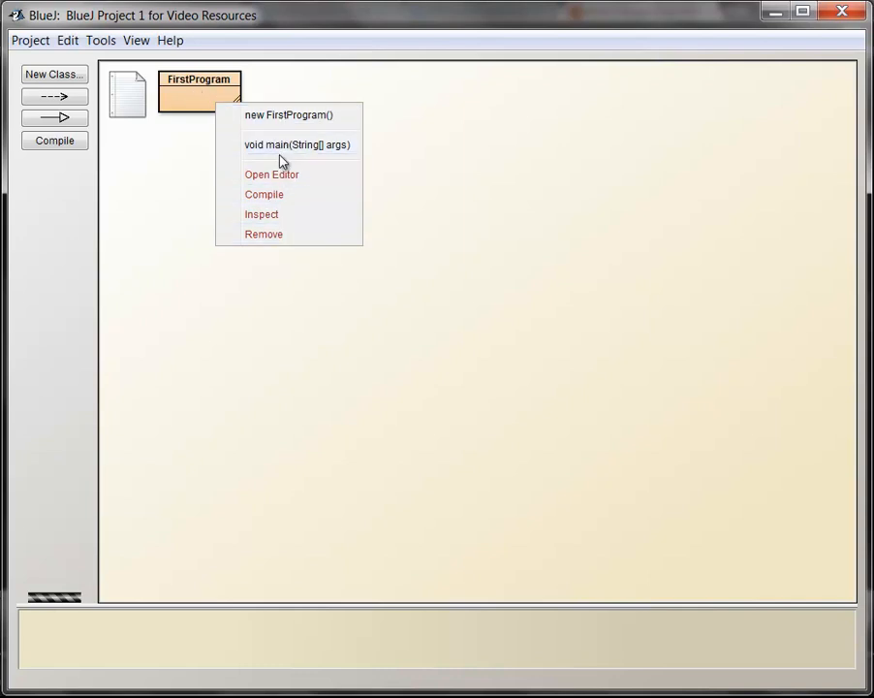
mouse_move(287, 144)
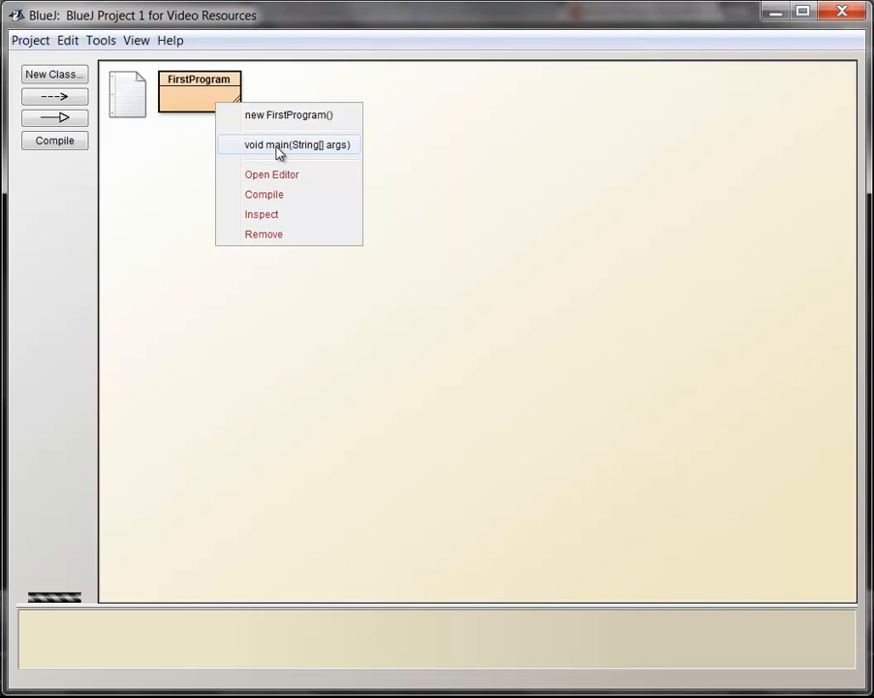
mouse_move(287, 163)
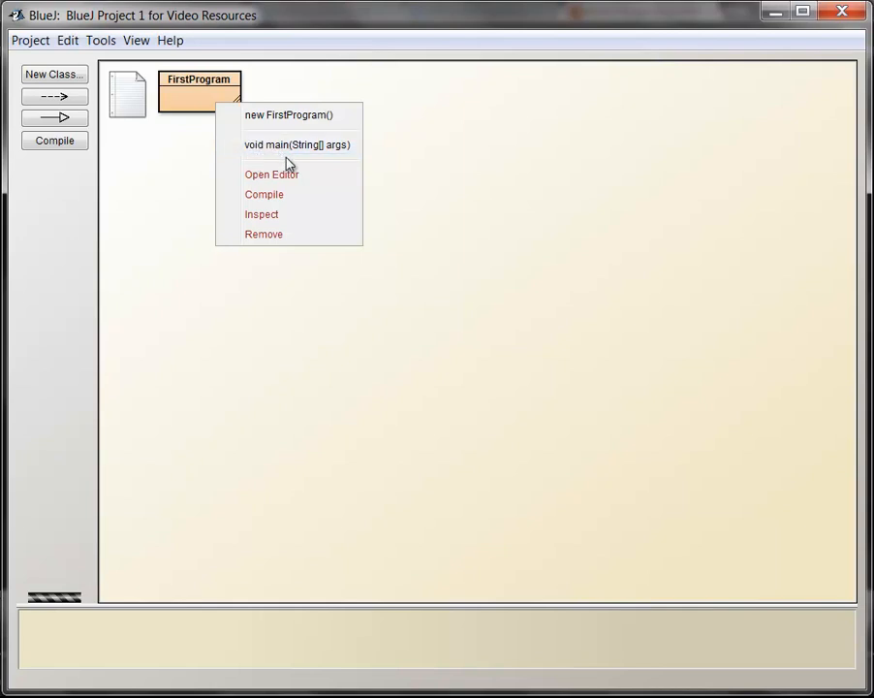
mouse_move(291, 143)
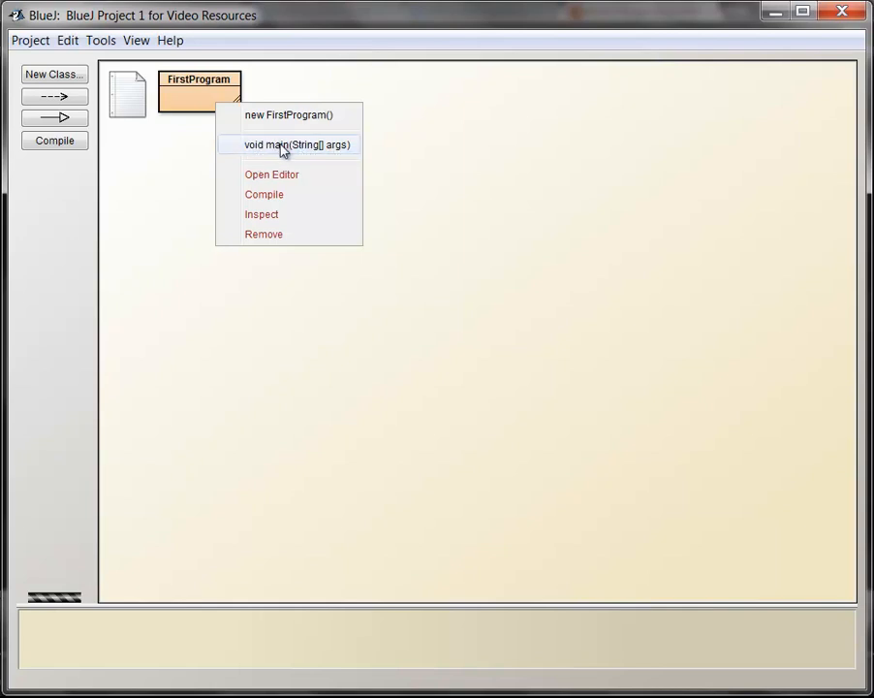
mouse_move(271, 157)
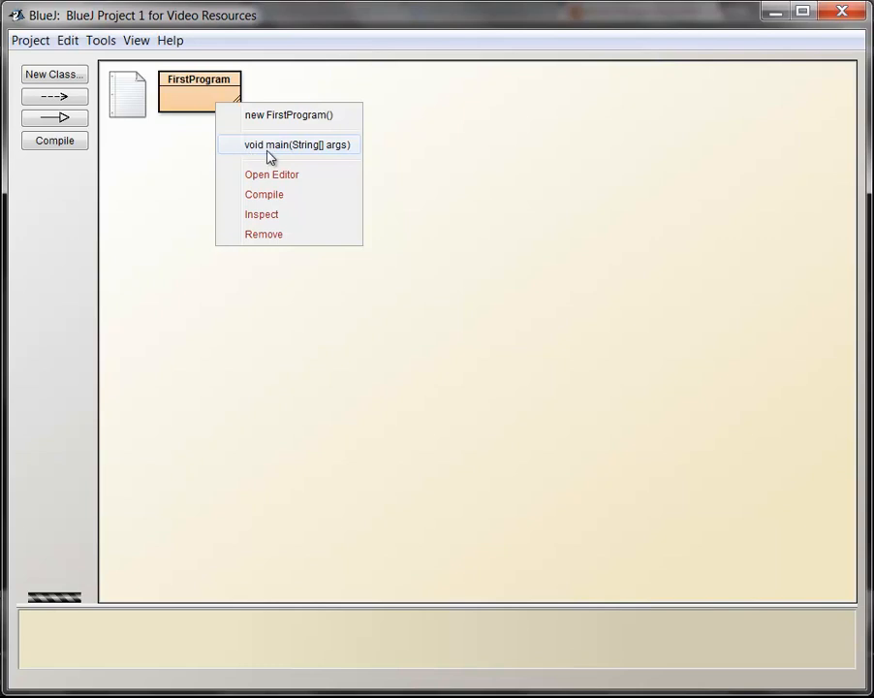
click(295, 144)
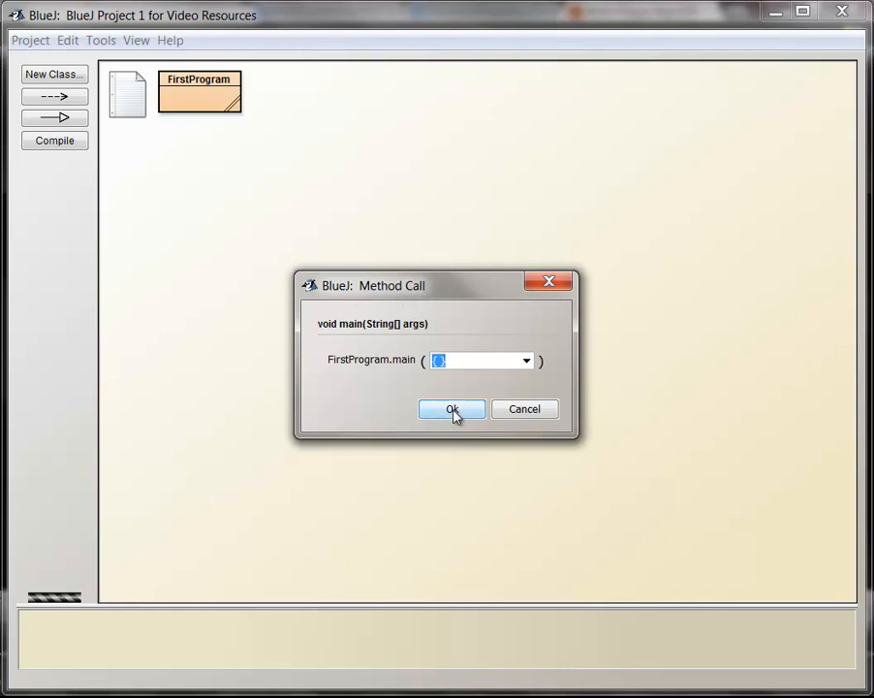
Step: Confirm the main call with default arguments, see "Hello, World!" in the terminal, then close it
click(452, 409)
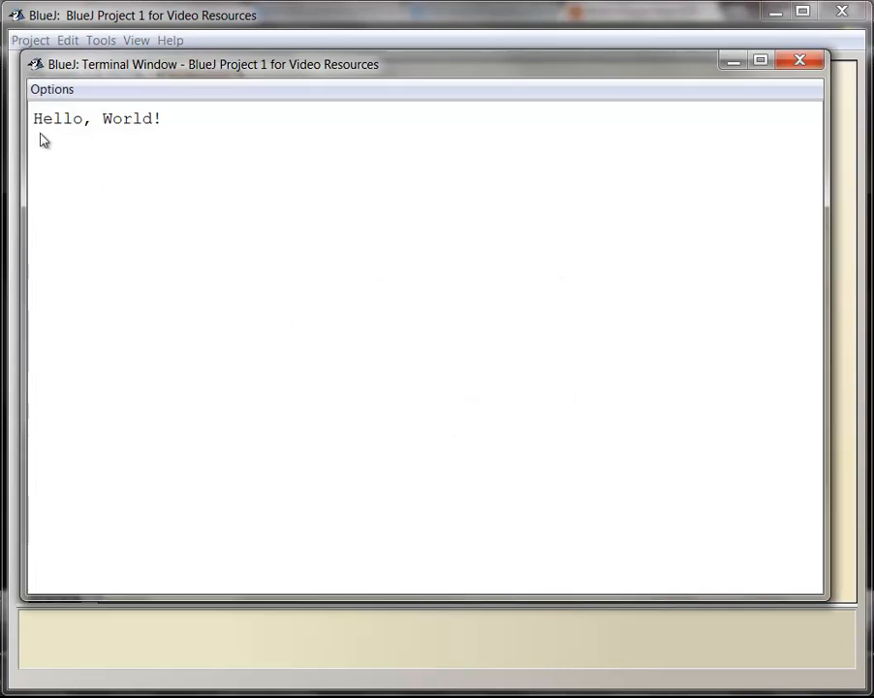
mouse_move(151, 143)
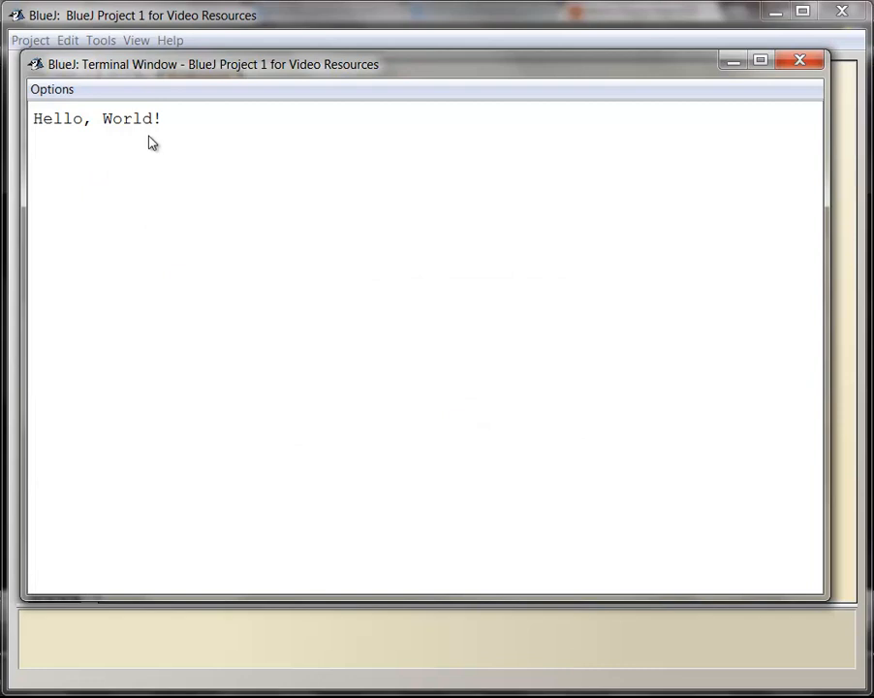
mouse_move(236, 74)
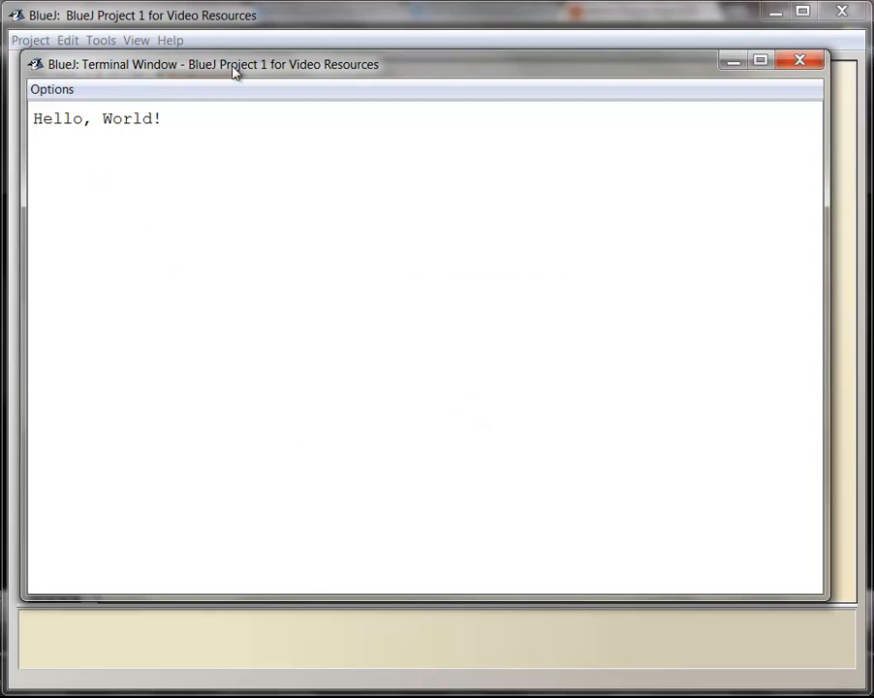
mouse_move(103, 134)
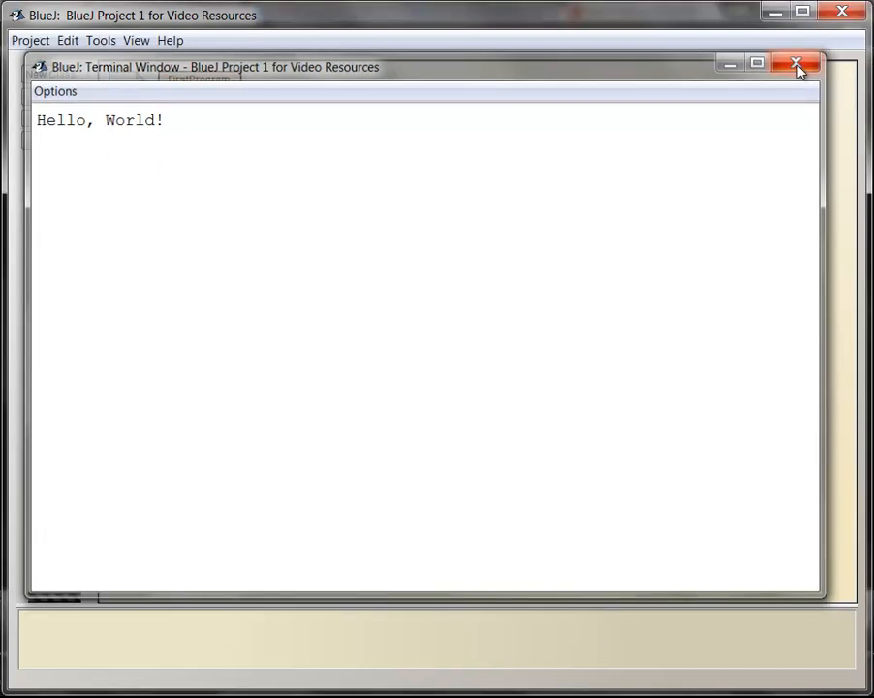
click(795, 62)
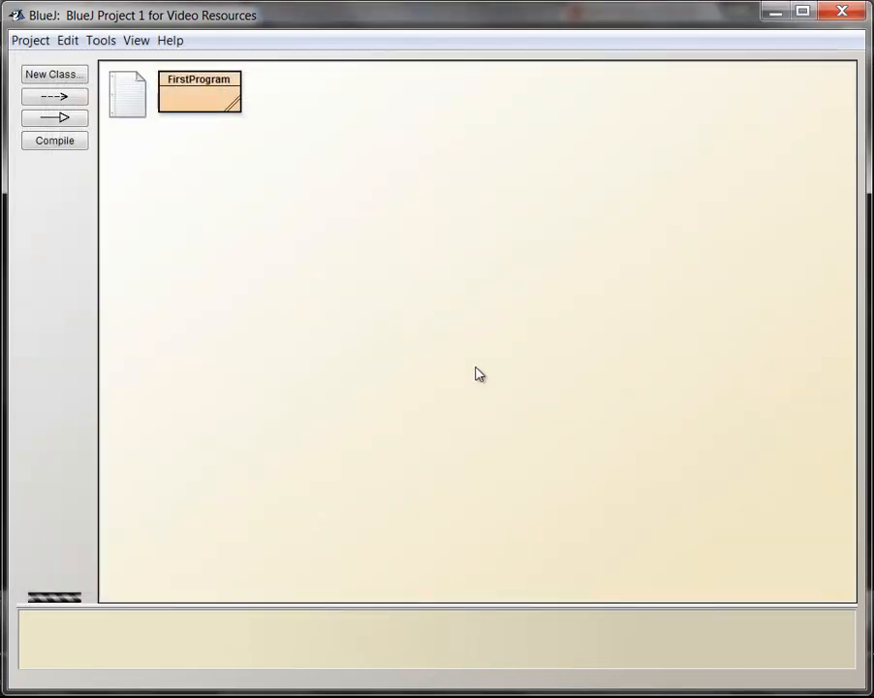
mouse_move(469, 372)
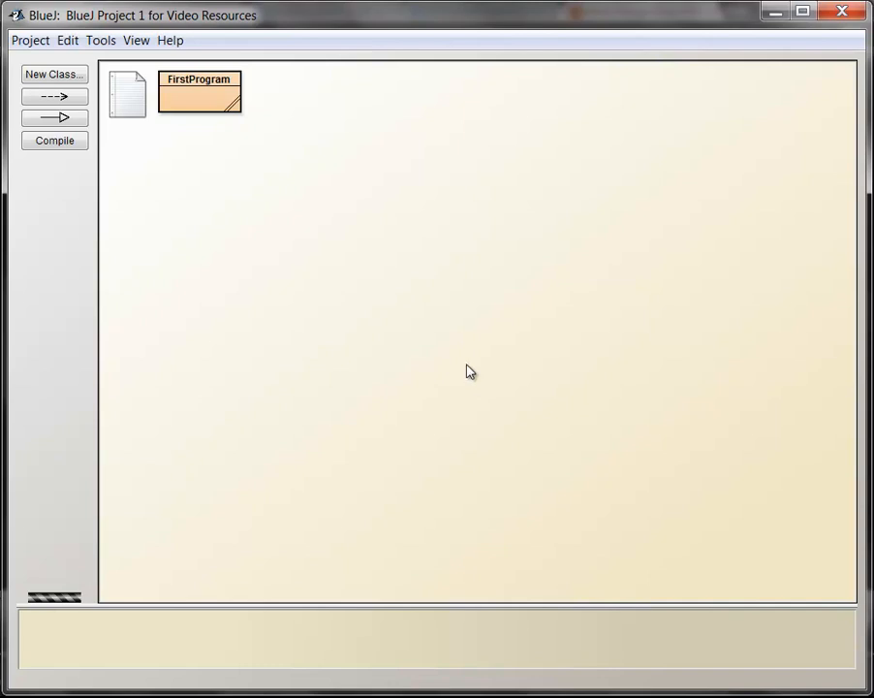